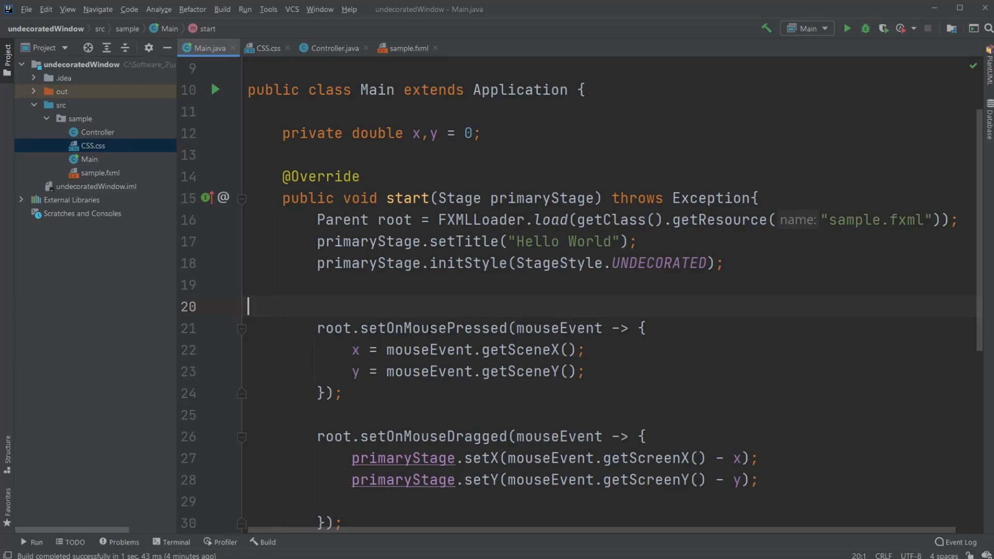
{"action": "mouse_move", "coordinate": [782, 150]}
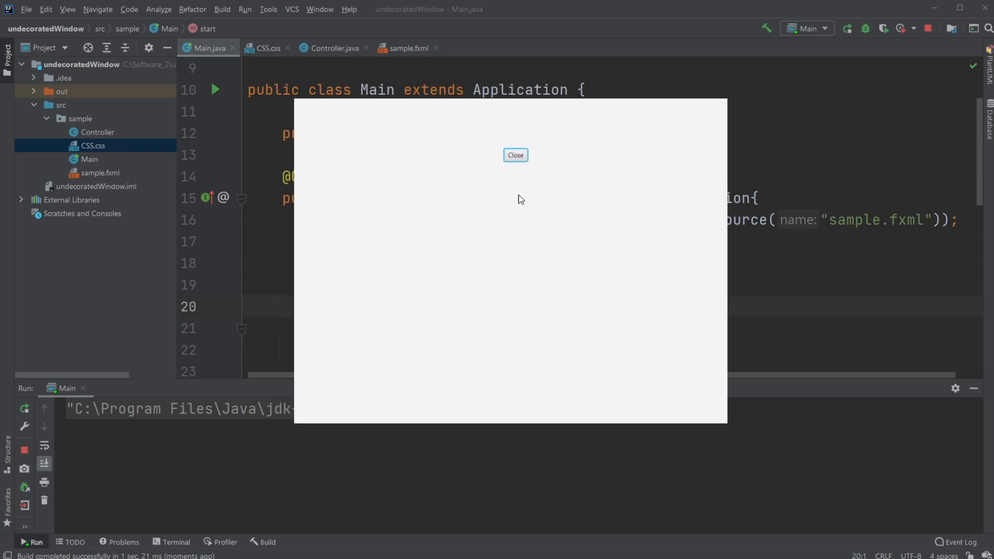
Close the test window and review CSS.css colour codes, selecting Background #303139
{"action": "left_click", "coordinate": [515, 155]}
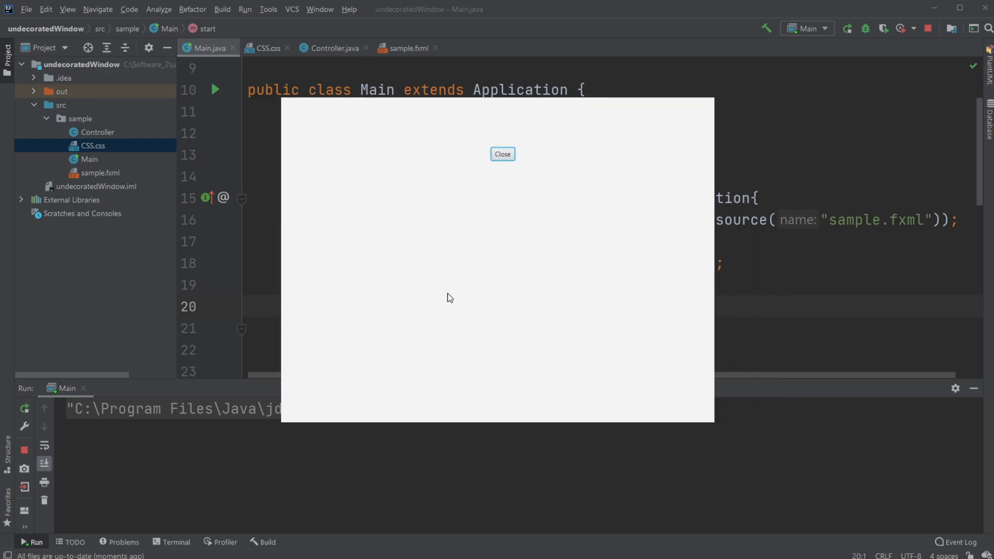
{"action": "mouse_move", "coordinate": [543, 224]}
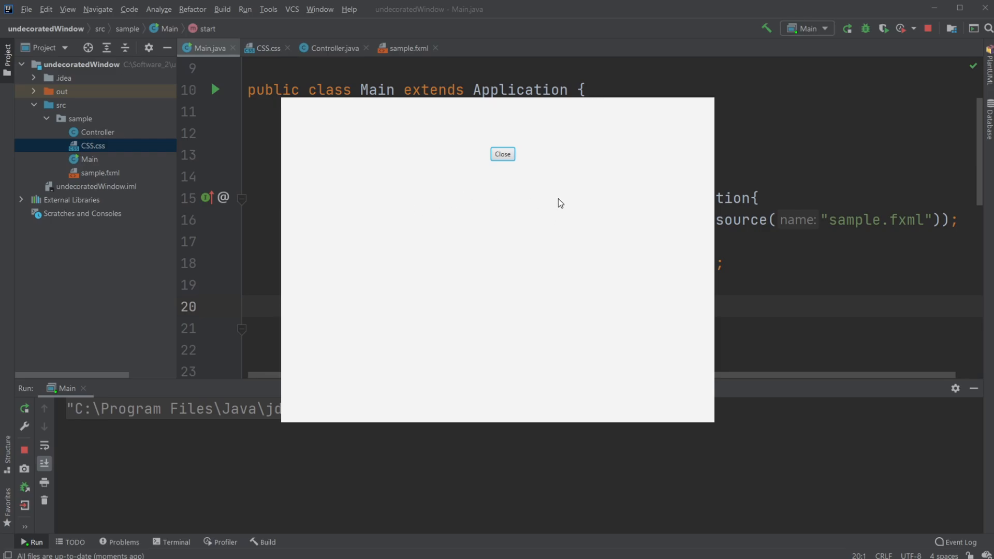
{"action": "left_click", "coordinate": [501, 154]}
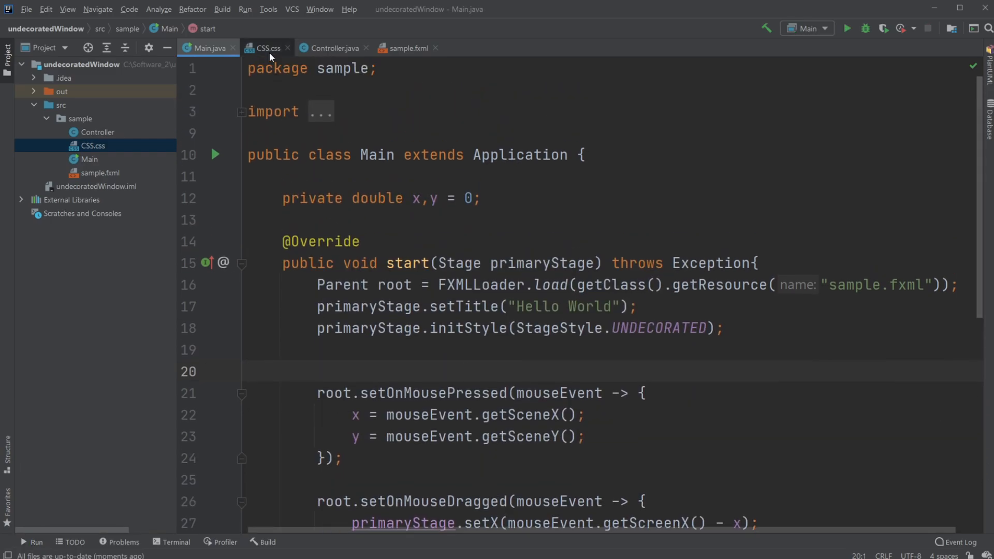
{"action": "left_click", "coordinate": [267, 48]}
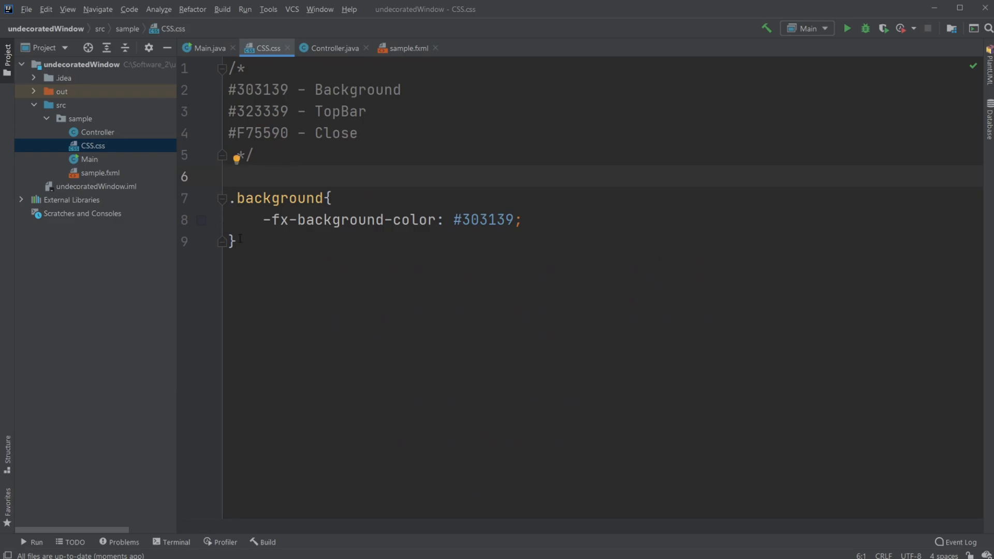
{"action": "left_click", "coordinate": [236, 240]}
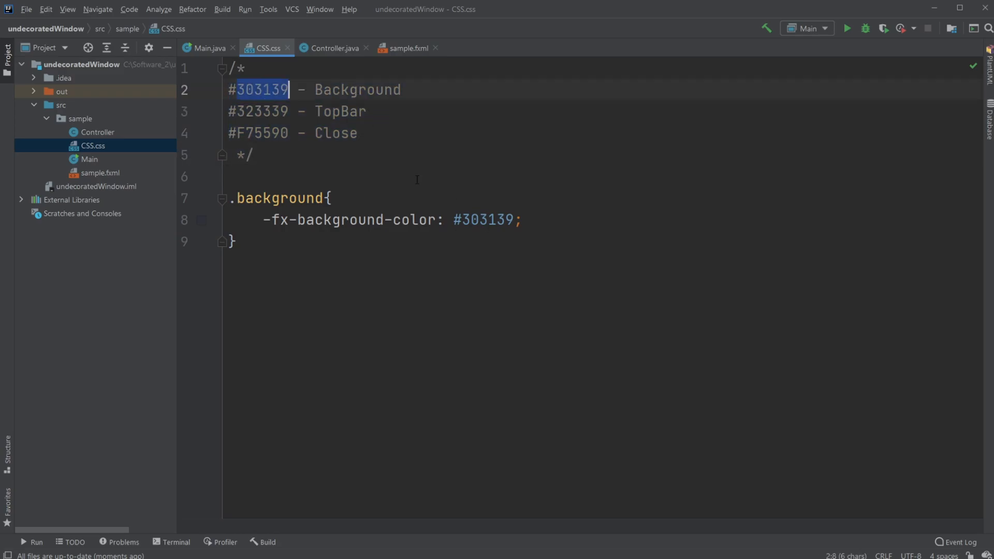
{"action": "left_click", "coordinate": [257, 112]}
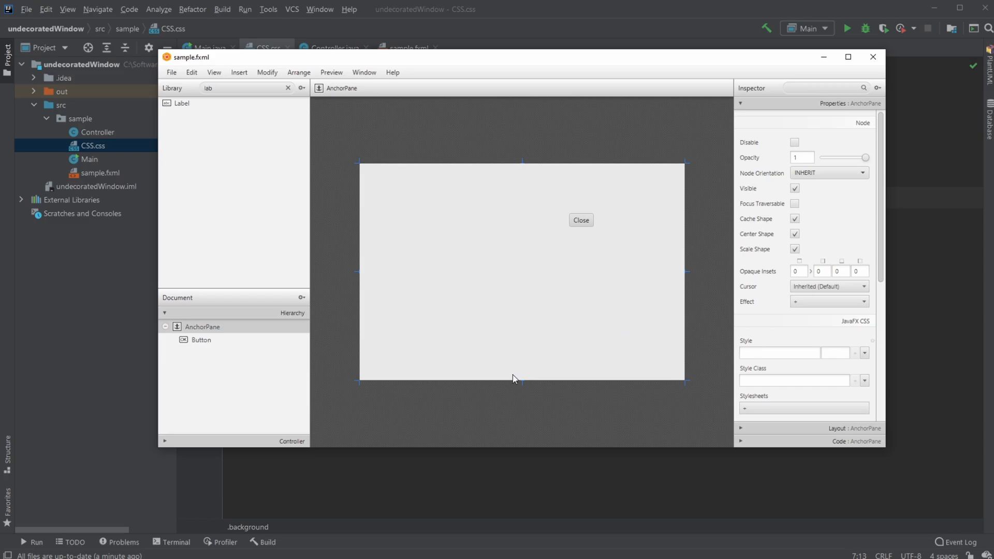
{"action": "mouse_move", "coordinate": [444, 70]}
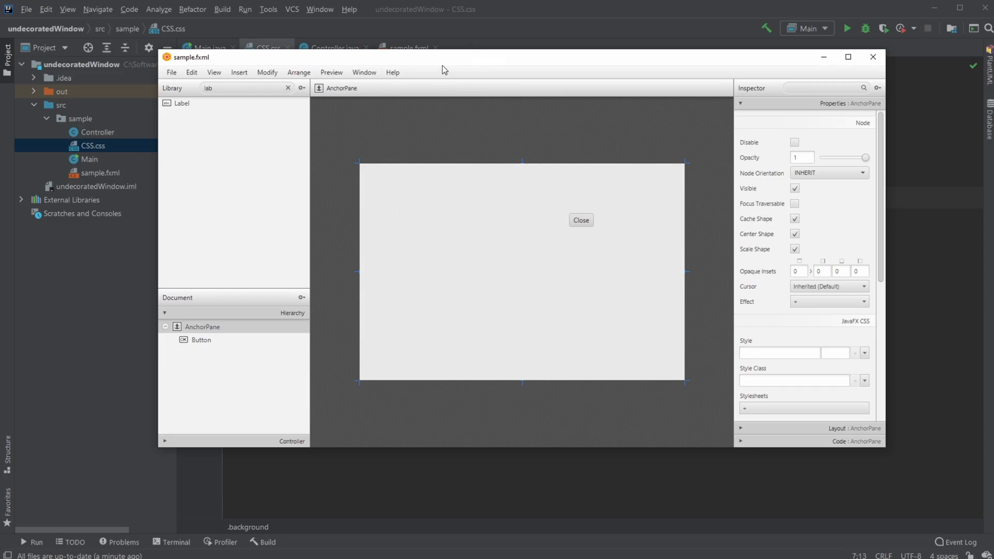
Position Scene Builder and style the root AnchorPane with the dark background class
{"action": "left_click", "coordinate": [872, 57]}
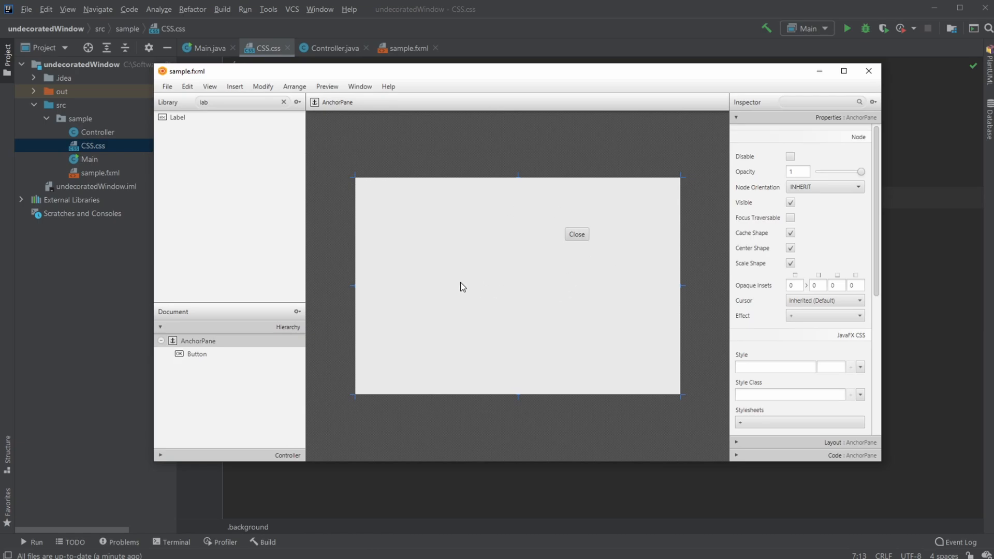
{"action": "mouse_move", "coordinate": [585, 265]}
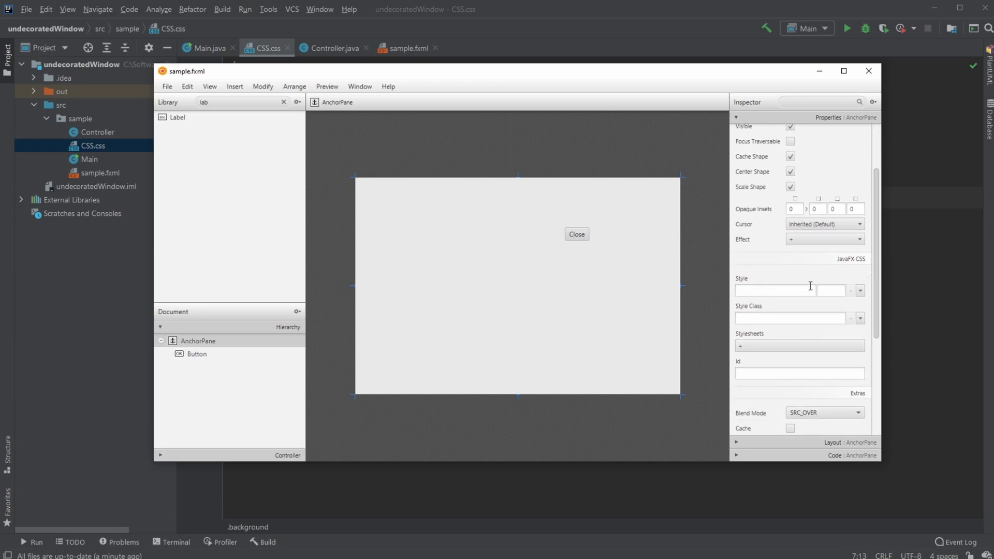
{"action": "left_click", "coordinate": [799, 345]}
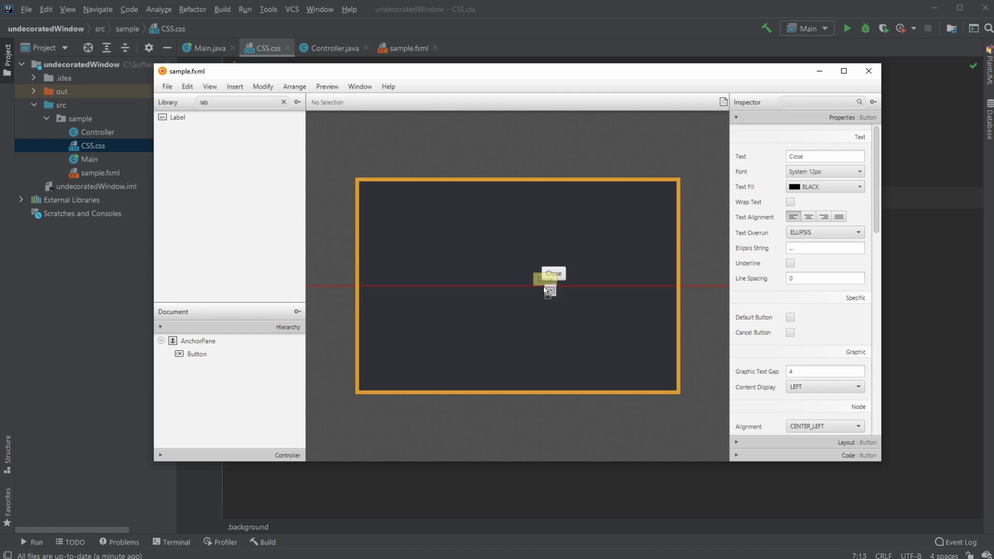
Add a nested AnchorPane as the top bar with Pref Height 35
{"action": "left_click", "coordinate": [546, 291]}
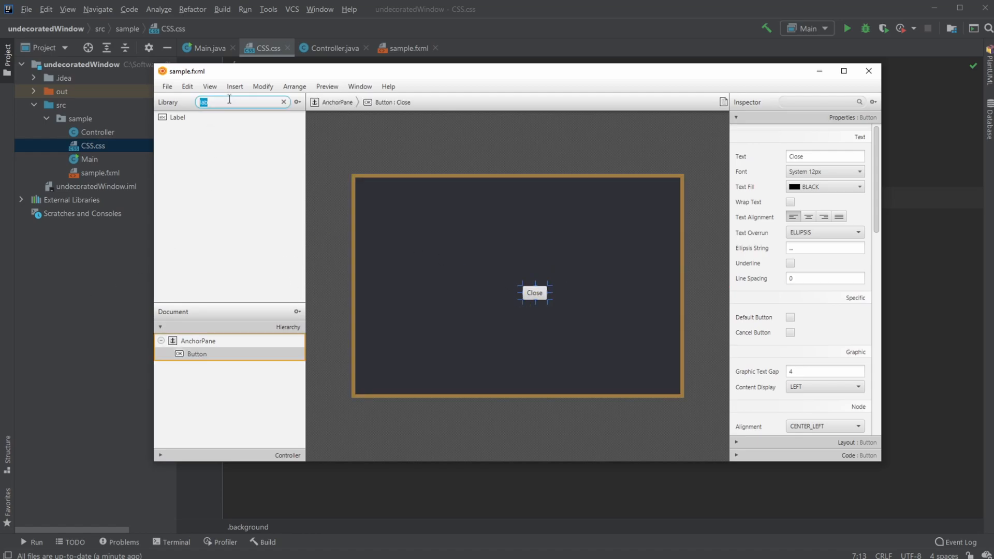
{"action": "type", "text": "anc"}
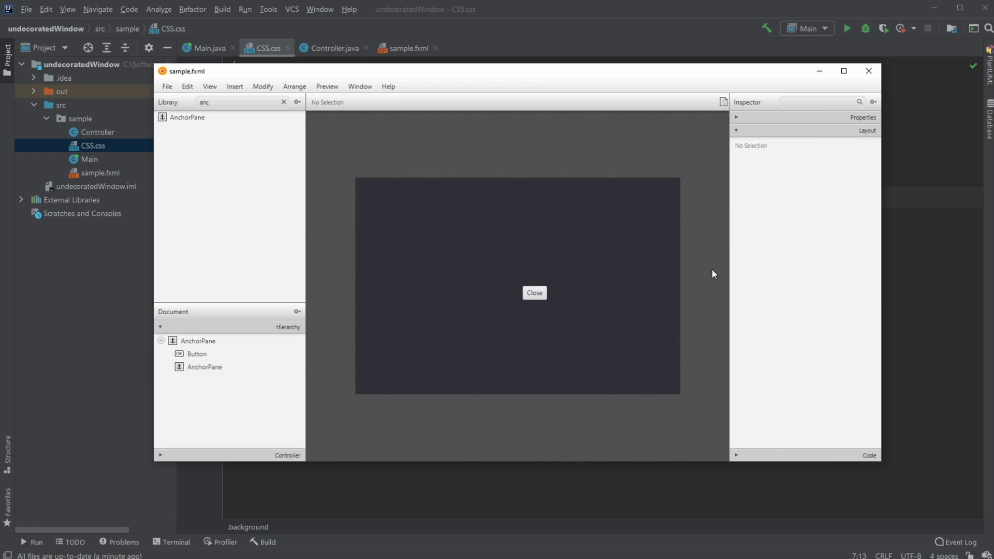
{"action": "left_click", "coordinate": [197, 340]}
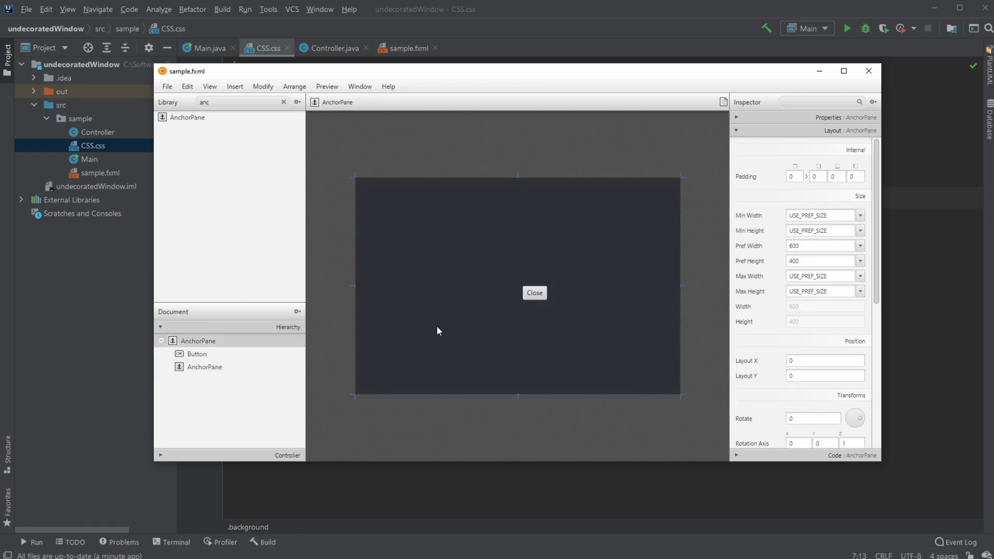
{"action": "left_click", "coordinate": [204, 366]}
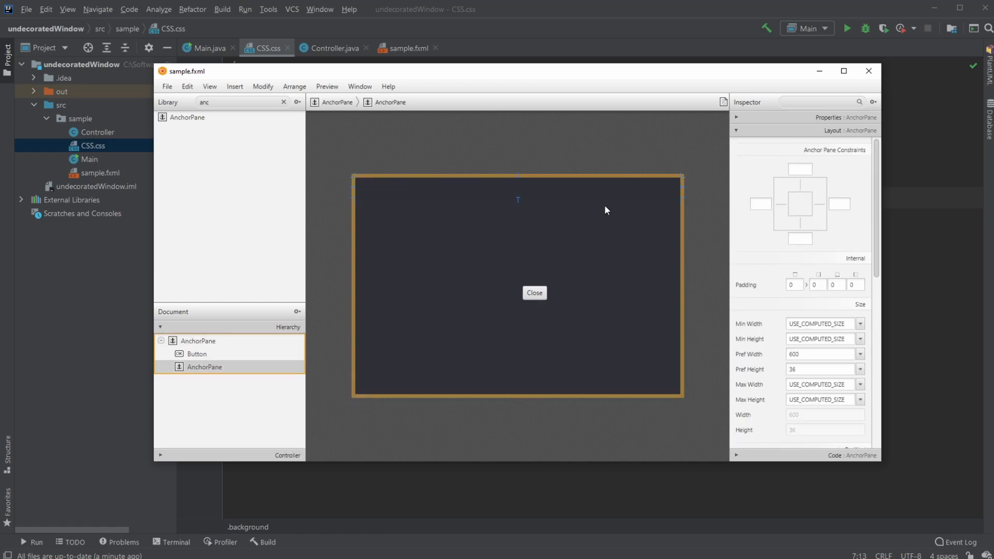
{"action": "left_click", "coordinate": [819, 369]}
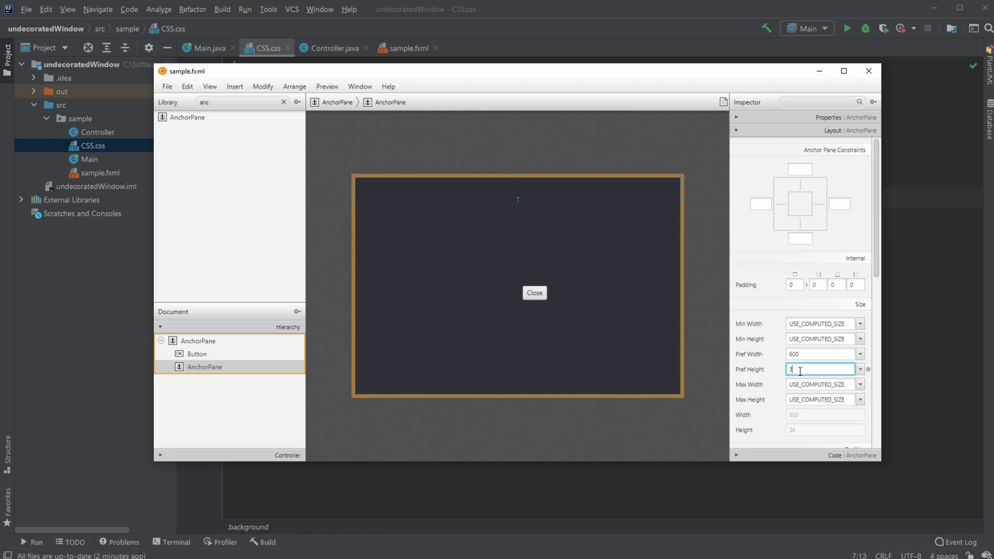
{"action": "type", "text": "35"}
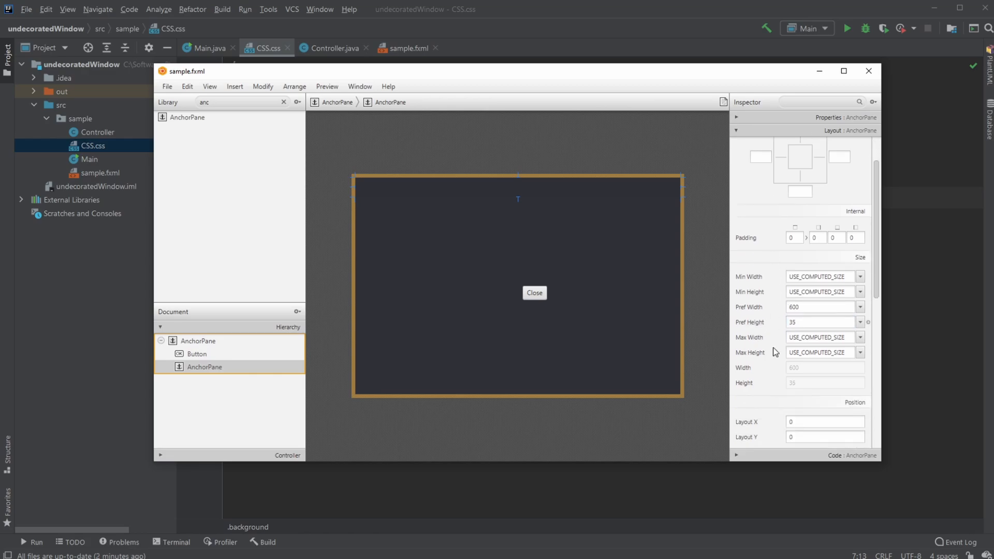
Move the Close button near the upper right and relabel it X
{"action": "scroll", "scroll_direction": "down", "scroll_amount": 3}
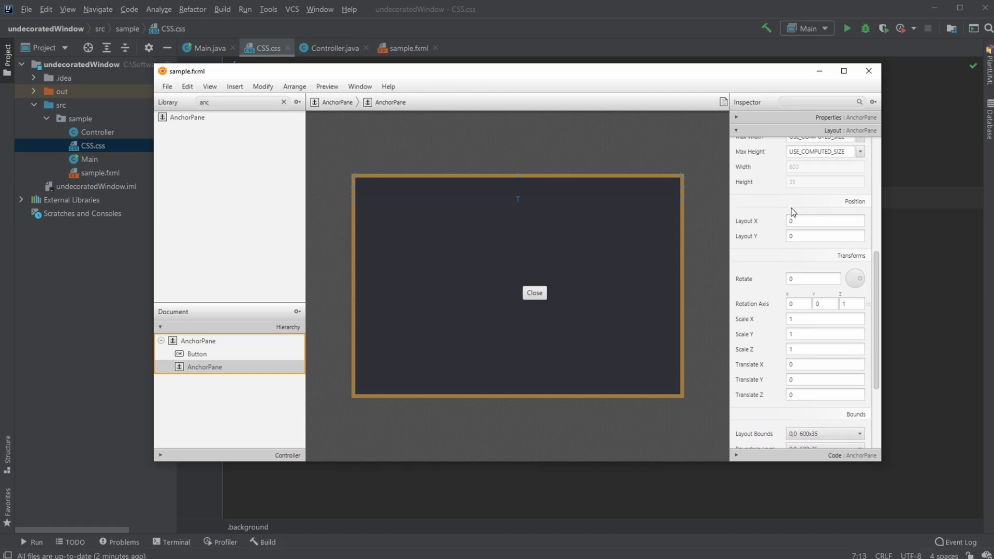
{"action": "mouse_move", "coordinate": [534, 293]}
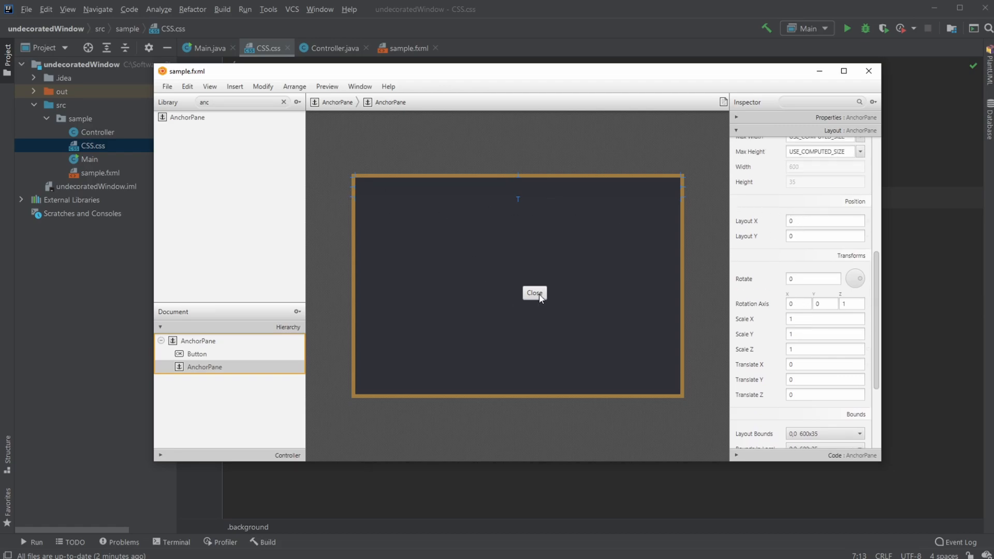
{"action": "left_click_drag", "start_coordinate": [534, 293], "coordinate": [548, 242]}
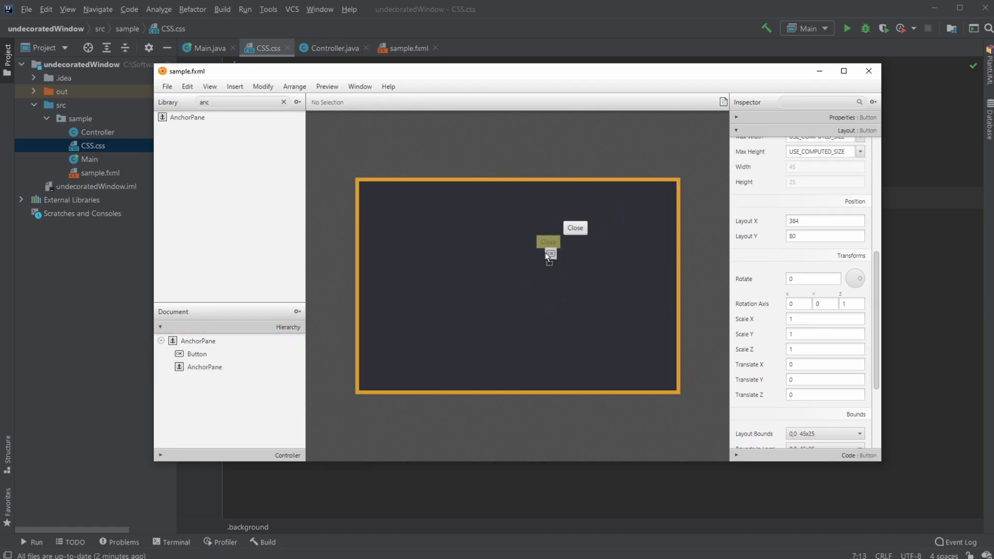
{"action": "left_click_drag", "start_coordinate": [547, 242], "coordinate": [584, 252]}
{"action": "type", "text": "X"}
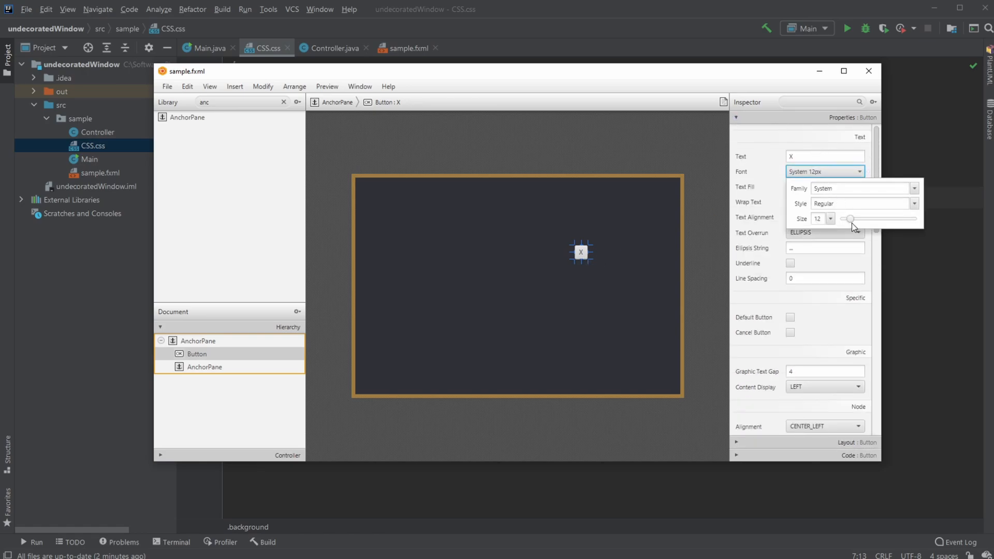
{"action": "left_click_drag", "start_coordinate": [847, 218], "coordinate": [851, 218]}
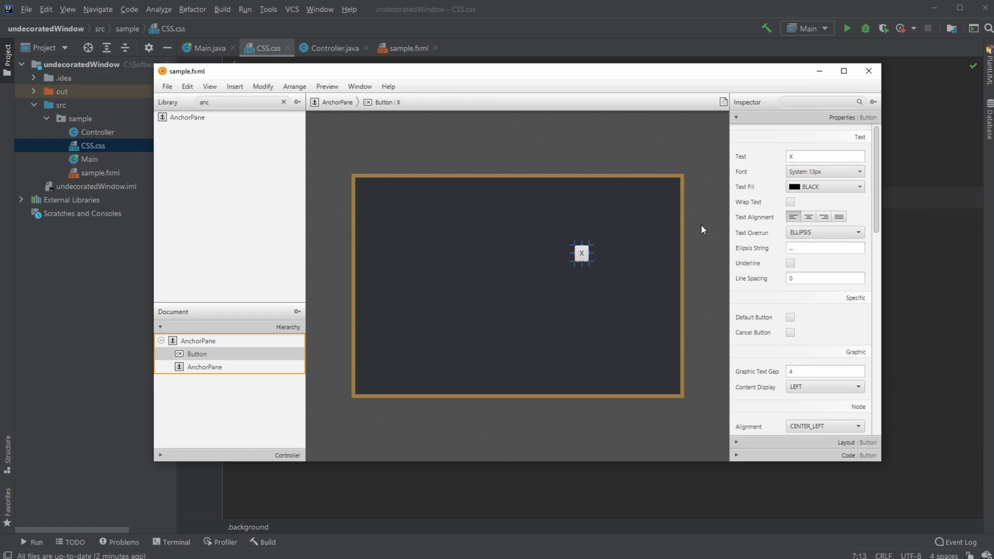
{"action": "left_click", "coordinate": [240, 102]}
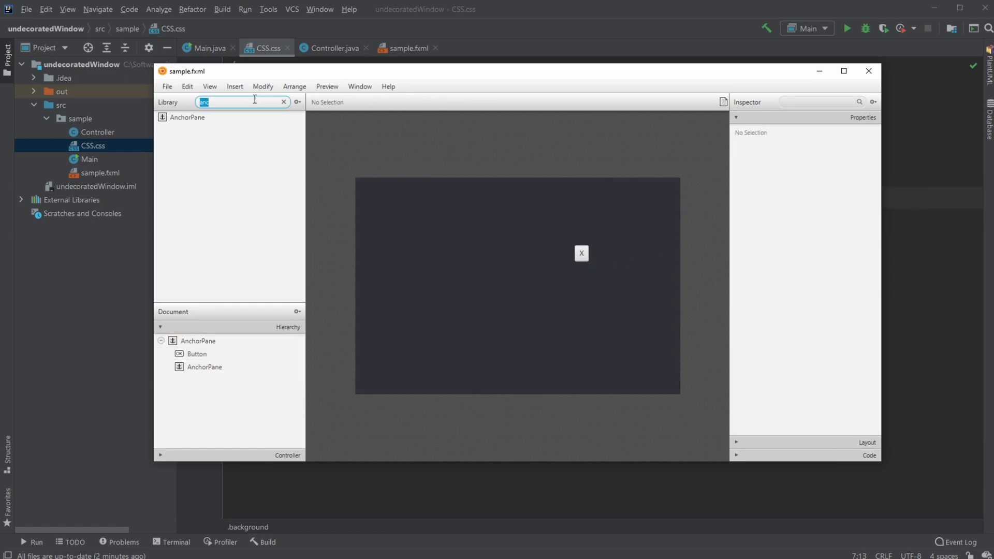
Add an HBox to the top bar and set its height to 35
{"action": "type", "text": "hb"}
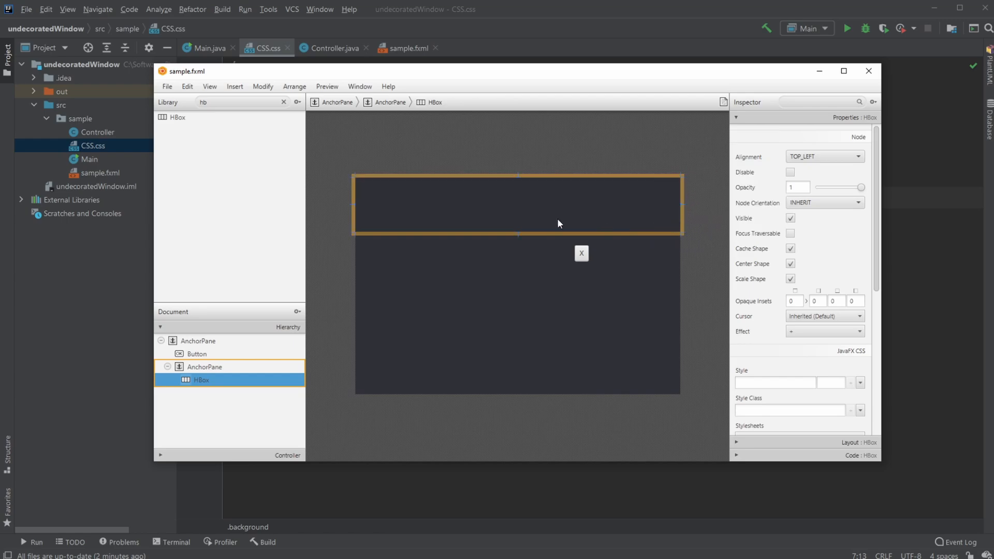
{"action": "mouse_move", "coordinate": [817, 229]}
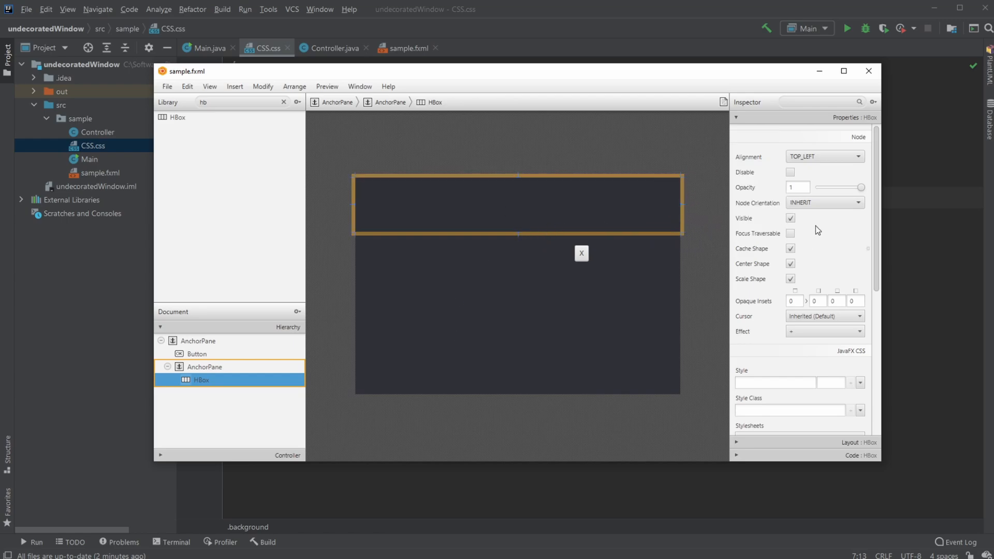
{"action": "scroll", "scroll_direction": "down", "scroll_amount": 3}
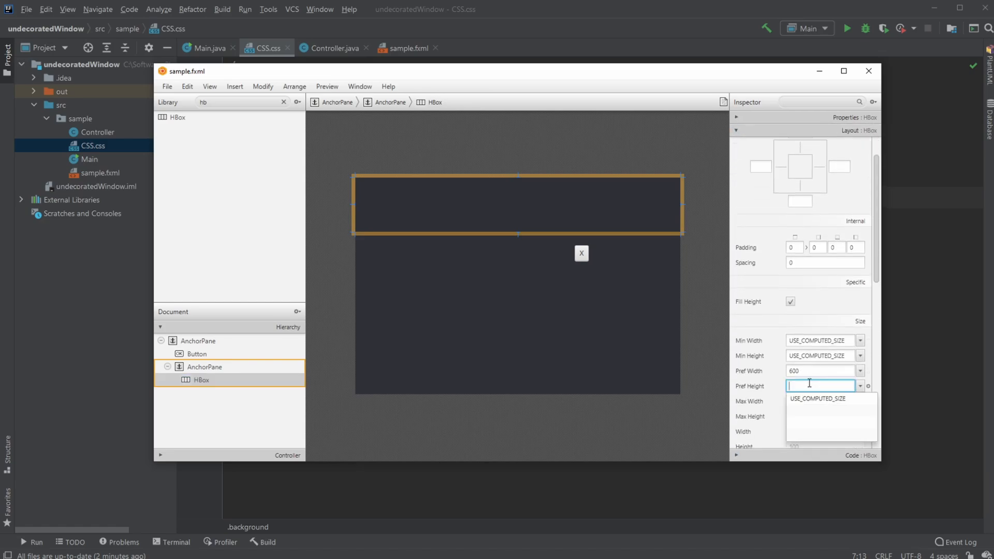
{"action": "type", "text": "35"}
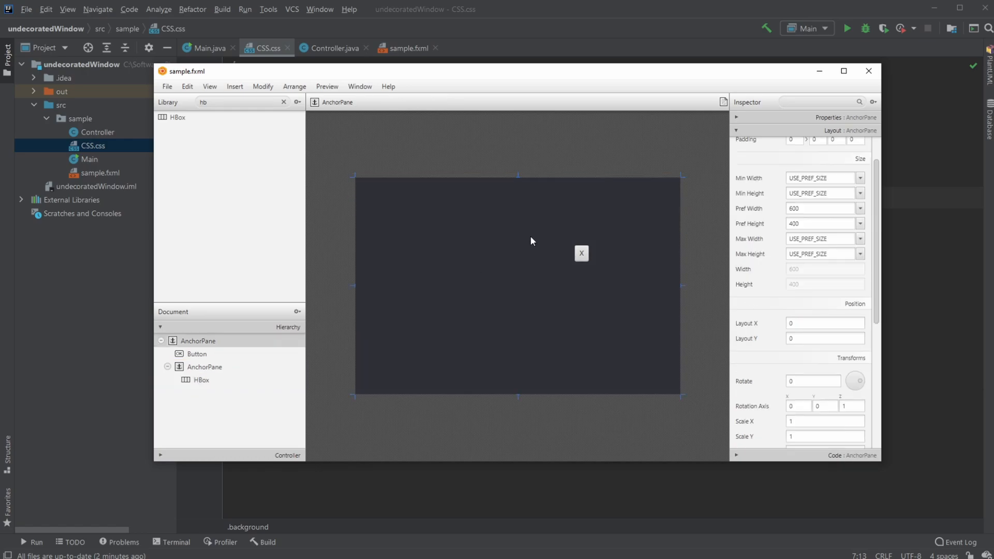
{"action": "left_click", "coordinate": [647, 188]}
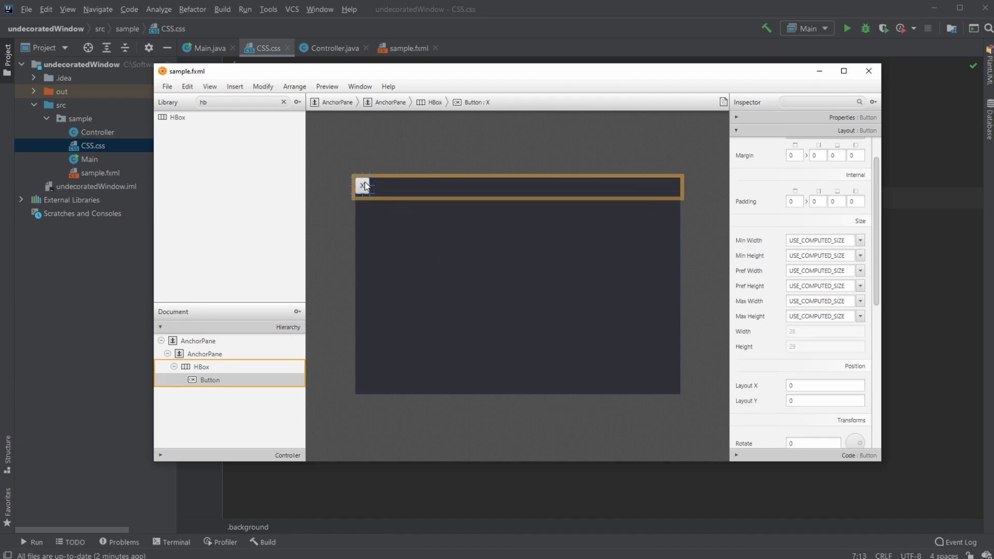
{"action": "mouse_move", "coordinate": [695, 246]}
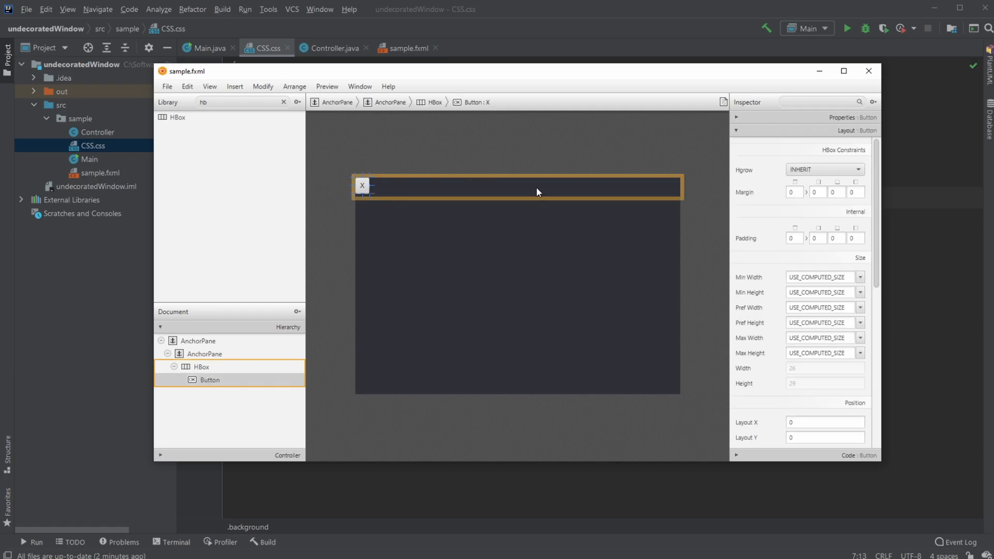
Give the top bar HBox padding 5 on all sides, X button at its right end
{"action": "left_click", "coordinate": [201, 366]}
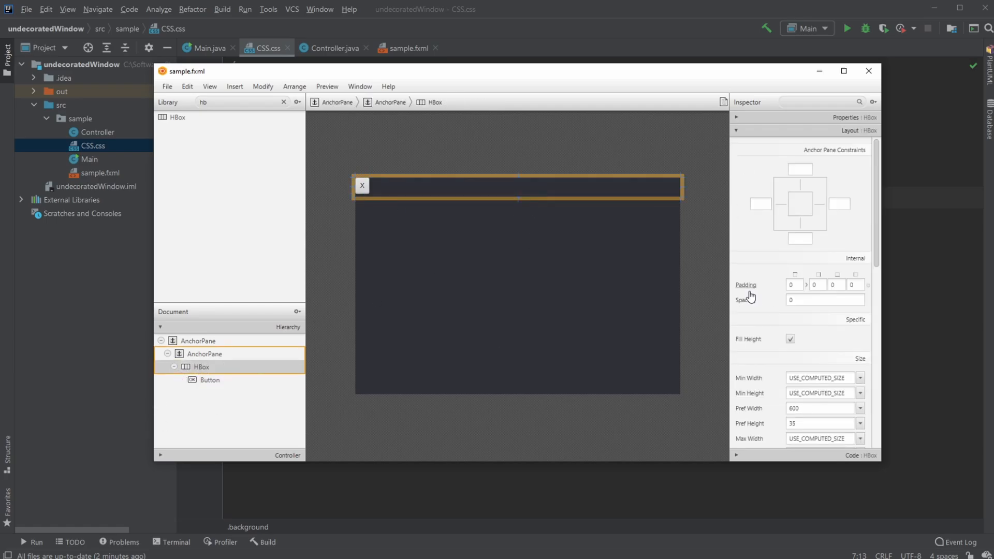
{"action": "mouse_move", "coordinate": [217, 356]}
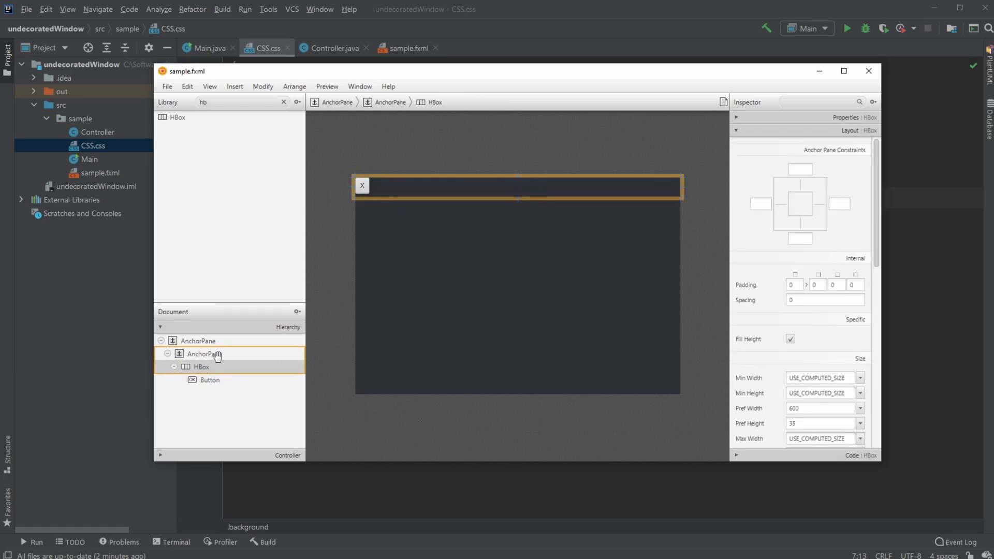
{"action": "left_click", "coordinate": [793, 285]}
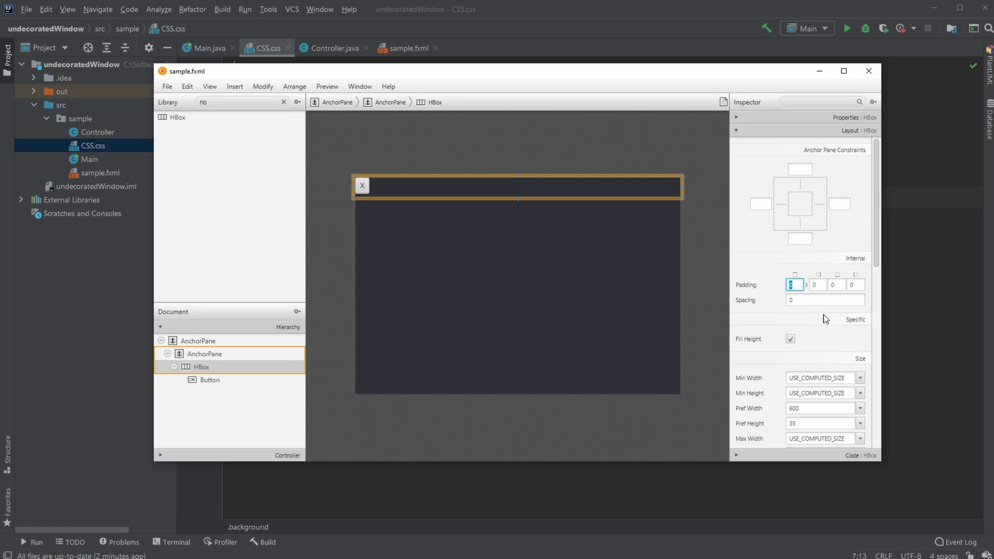
{"action": "left_click", "coordinate": [793, 284]}
{"action": "type", "text": "5"}
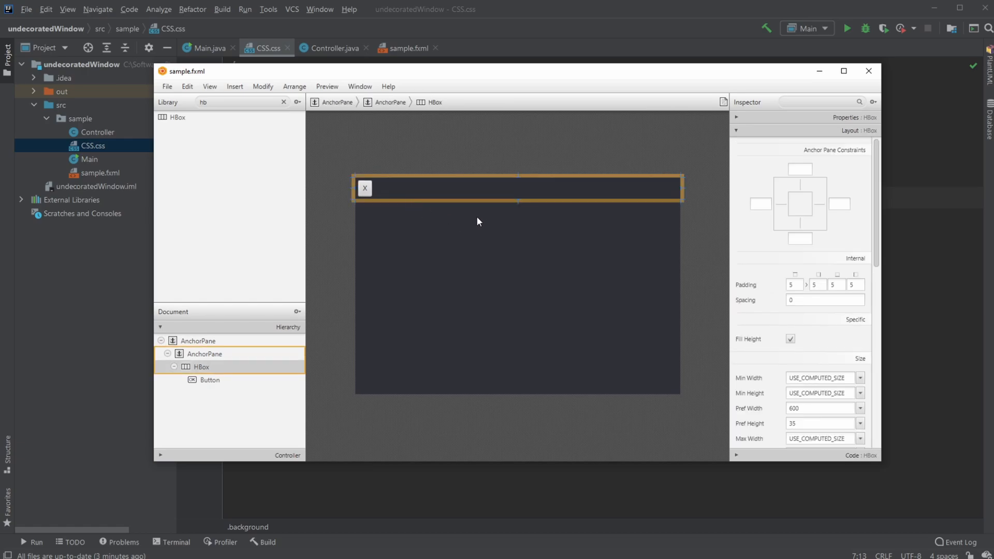
{"action": "left_click", "coordinate": [736, 118]}
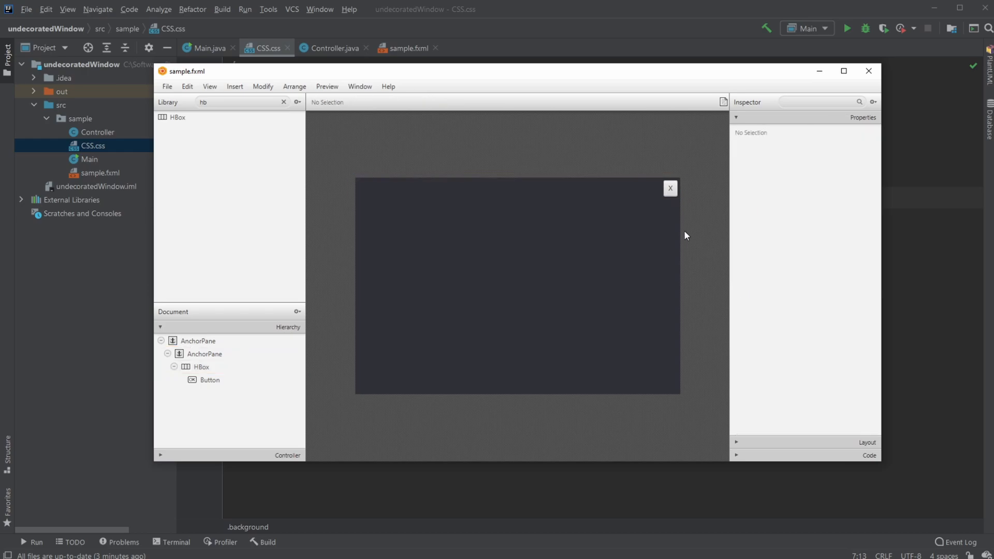
{"action": "mouse_move", "coordinate": [671, 163]}
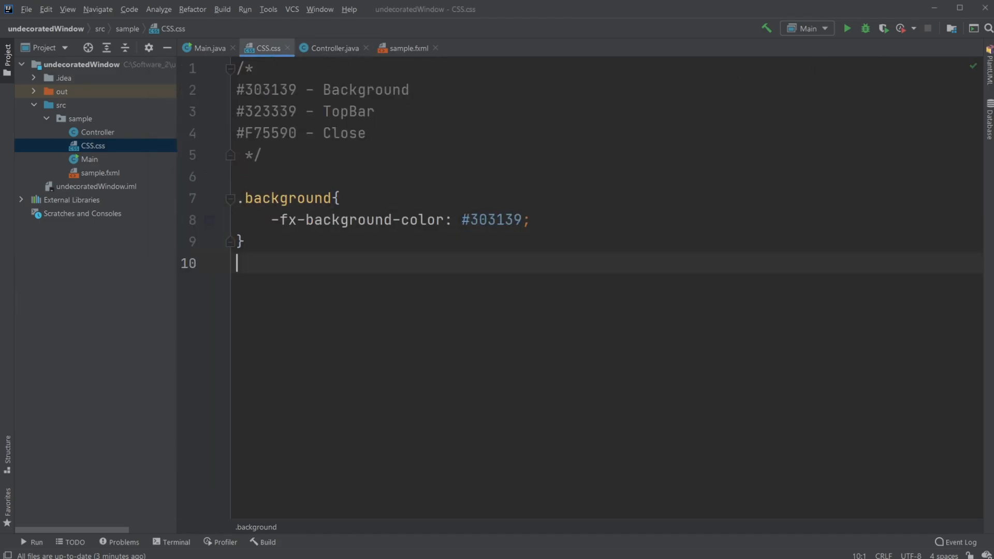
Add a .topBar rule with -fx-background-color #323339 to CSS.css
{"action": "type", "text": "."}
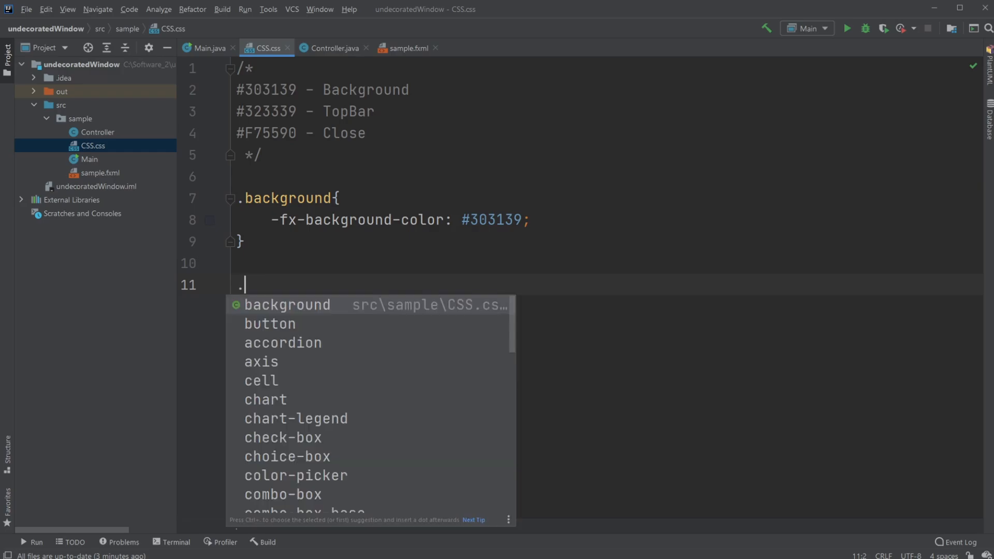
{"action": "type", "text": "top"}
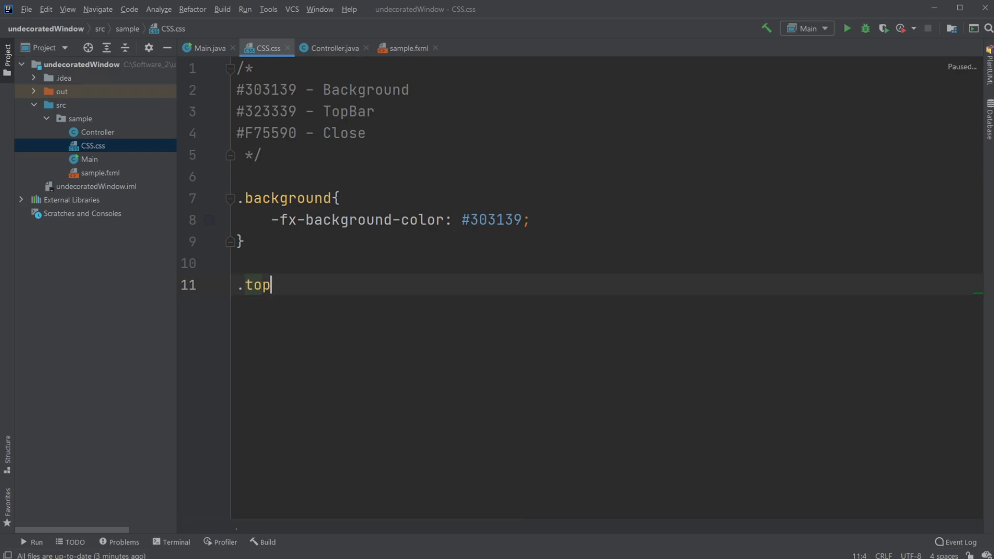
{"action": "type", "text": "bar"}
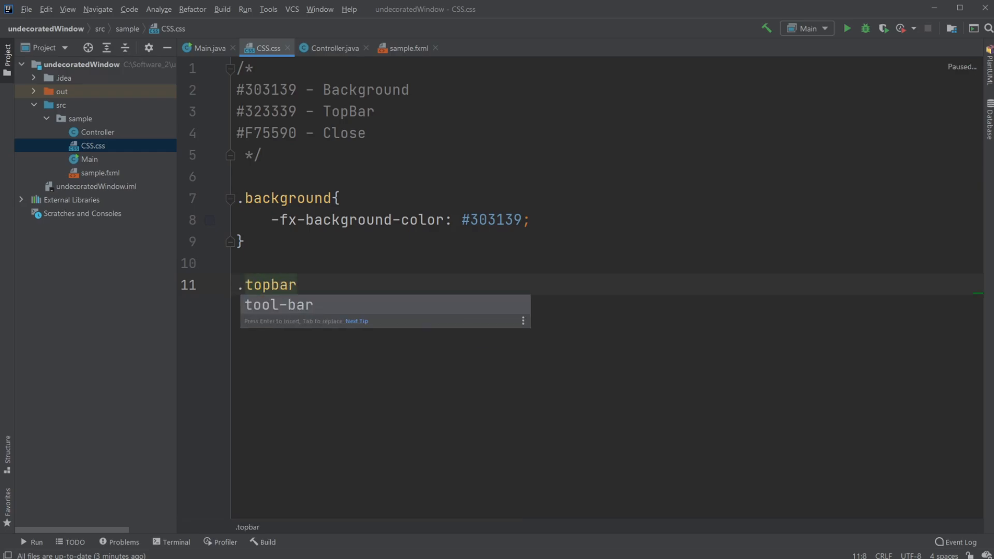
{"action": "type", "text": "{"}
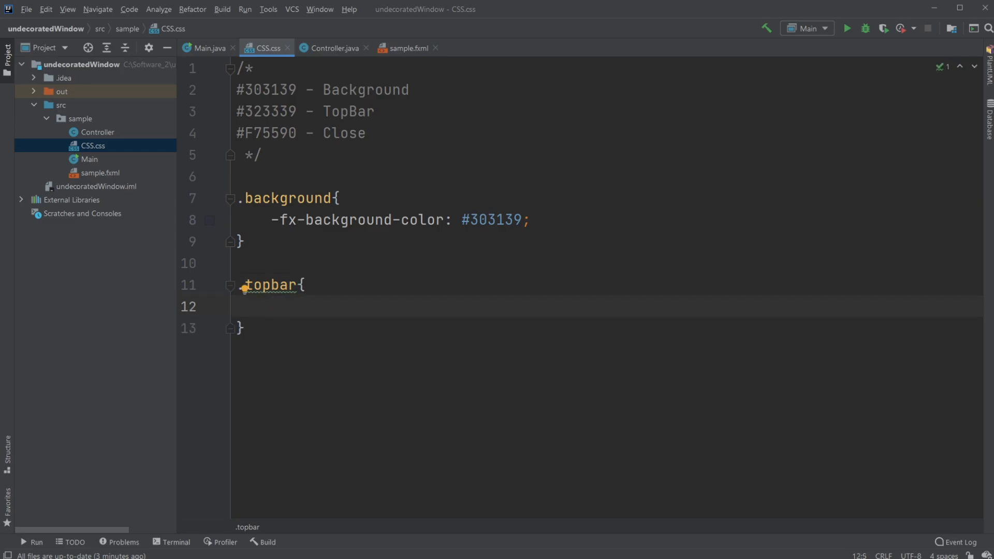
{"action": "type", "text": "-"}
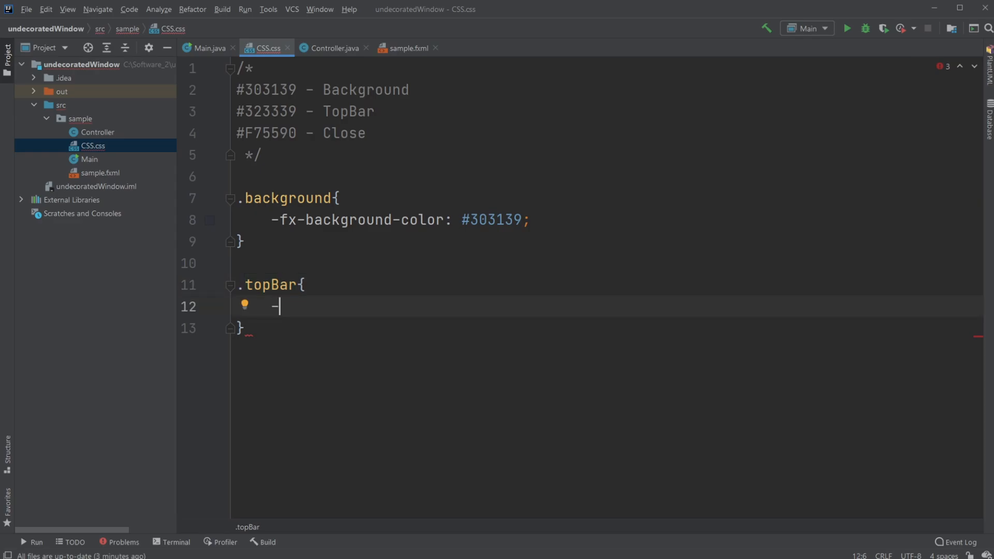
{"action": "type", "text": "fx-"}
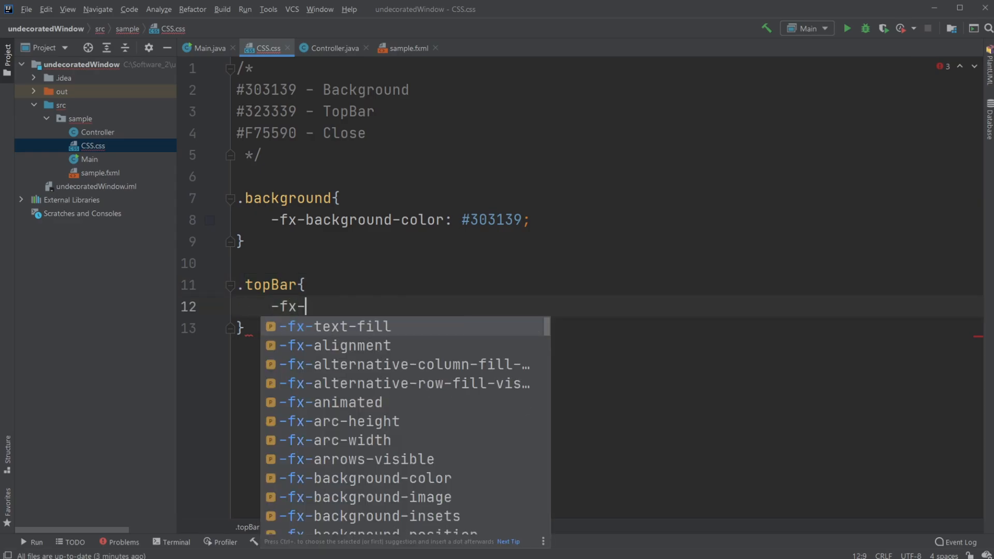
{"action": "left_click", "coordinate": [364, 477]}
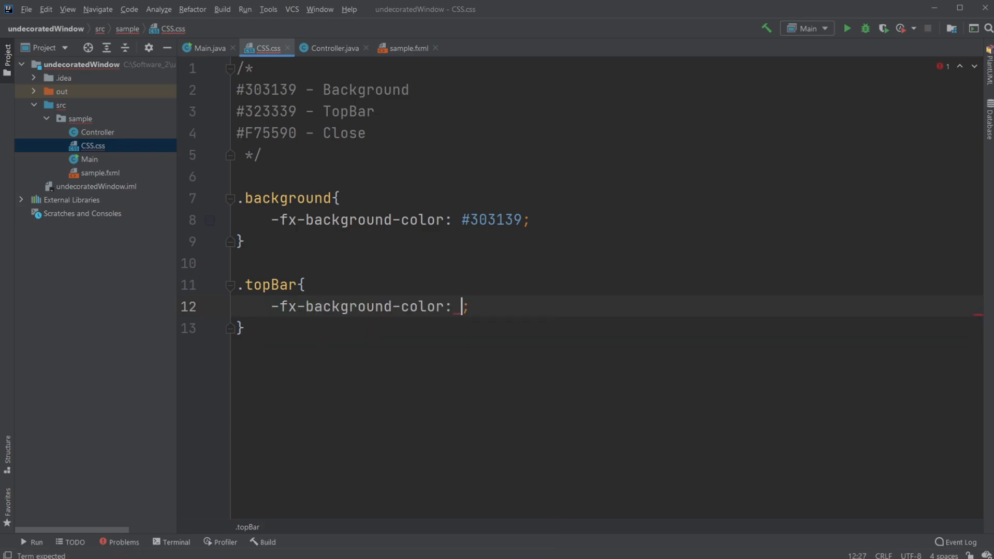
{"action": "double_click", "coordinate": [265, 111]}
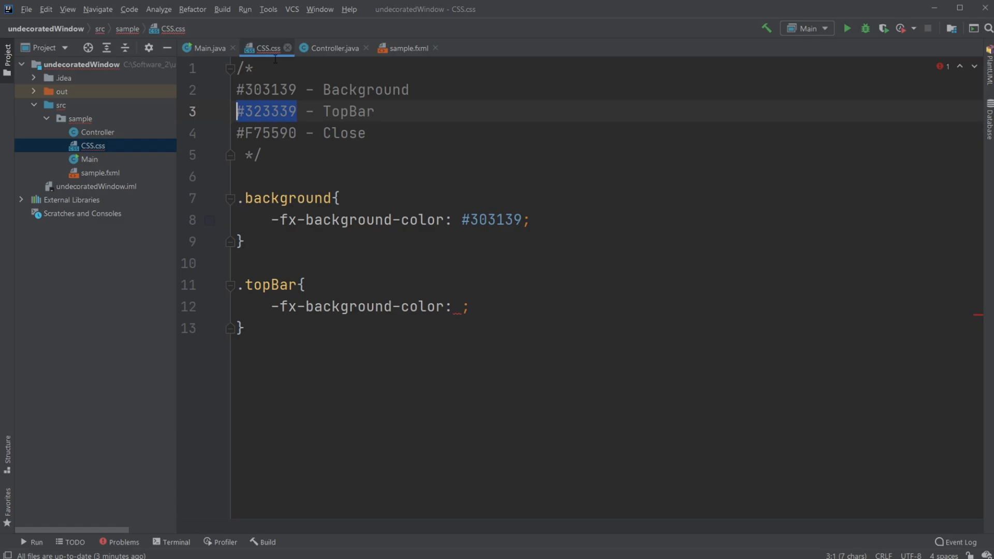
{"action": "type", "text": "#323339"}
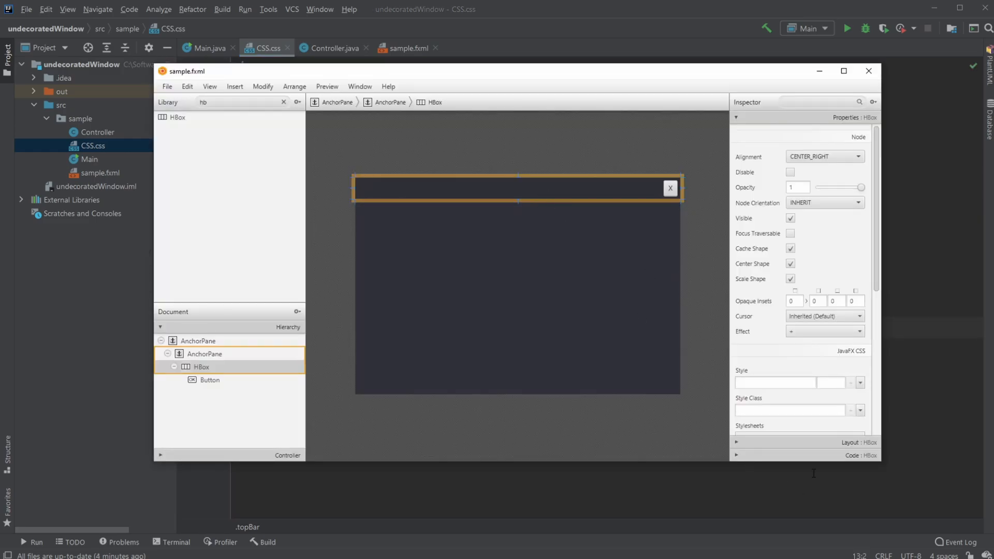
{"action": "scroll", "scroll_direction": "down", "scroll_amount": 3}
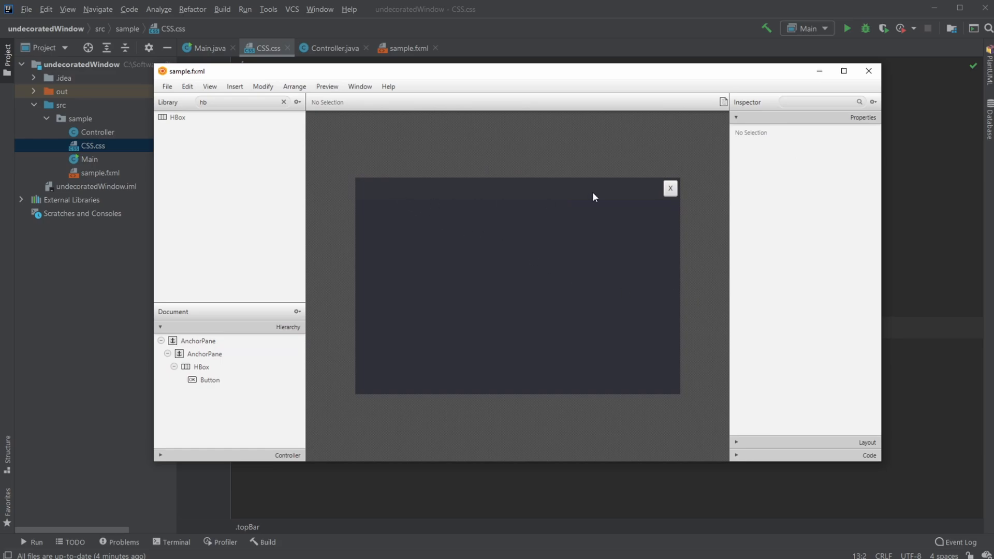
{"action": "mouse_move", "coordinate": [711, 215]}
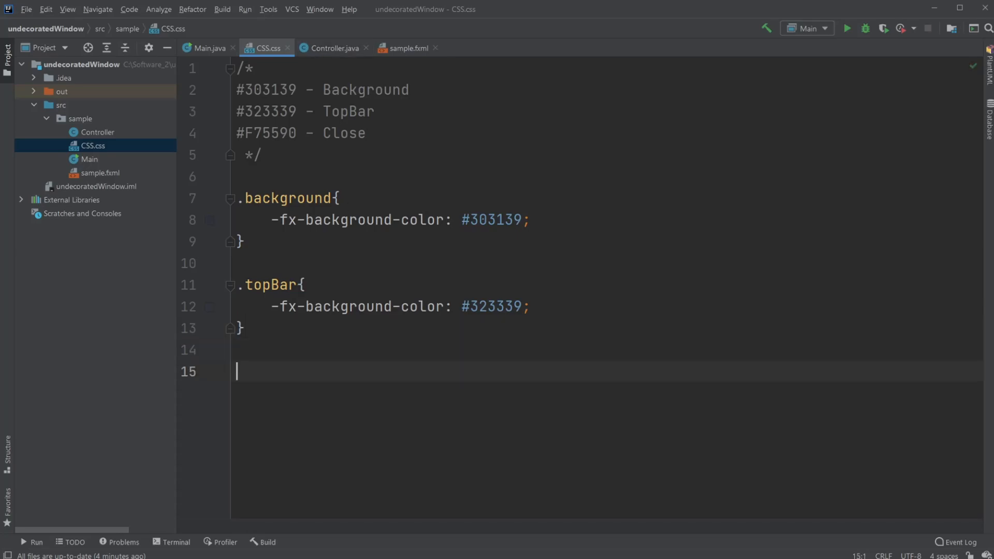
Add a .button rule with background colour #303139
{"action": "type", "text": ".button"}
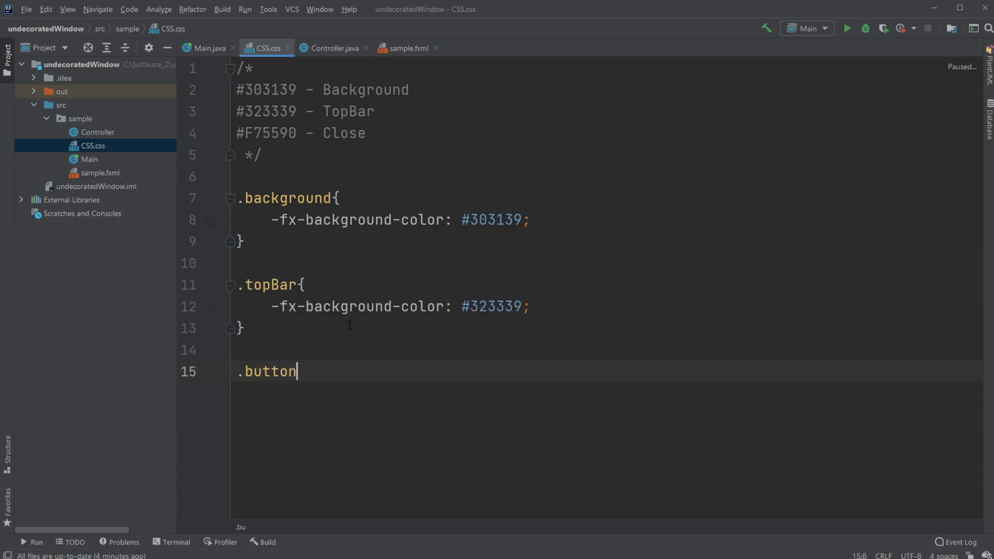
{"action": "type", "text": "{"}
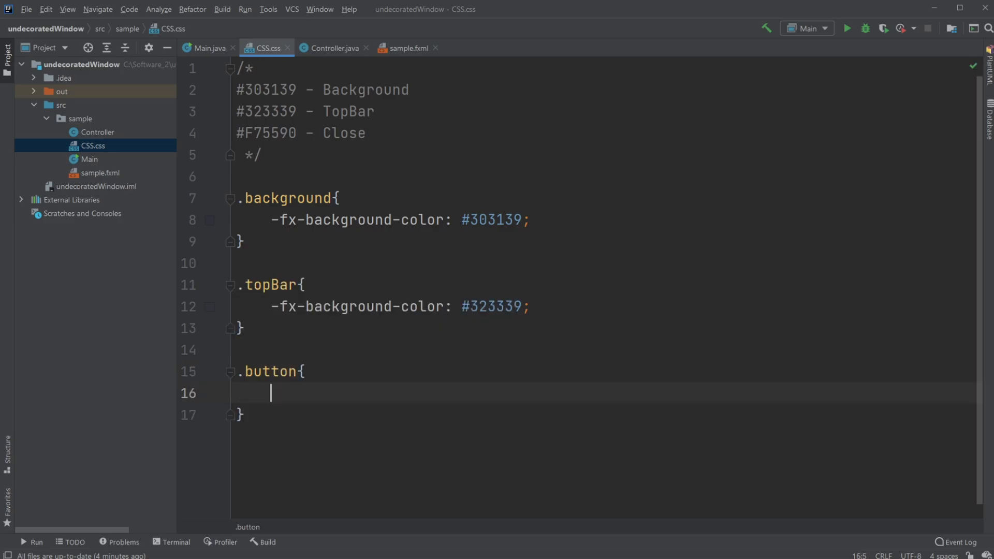
{"action": "type", "text": "-"}
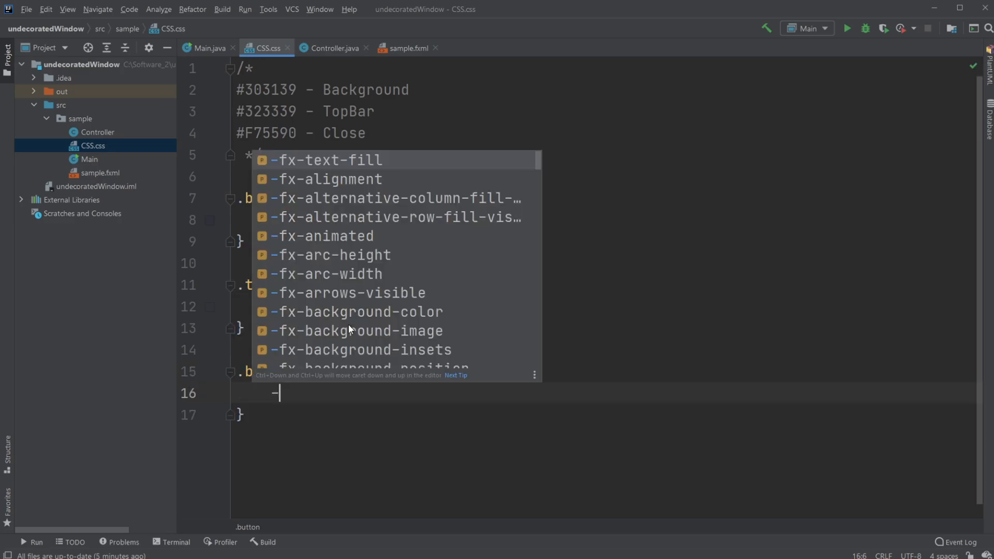
{"action": "type", "text": "."}
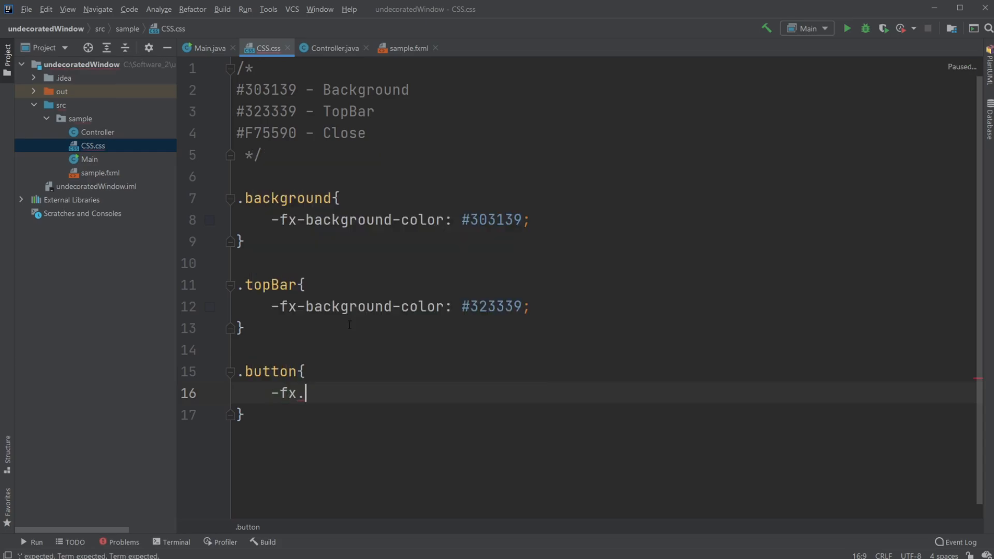
{"action": "type", "text": "-background-color: ;"}
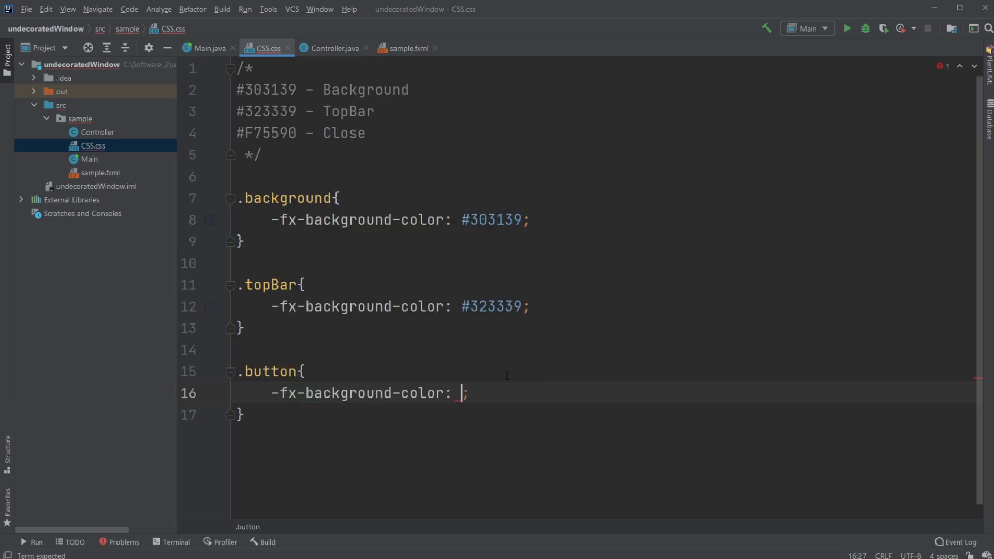
{"action": "double_click", "coordinate": [491, 220]}
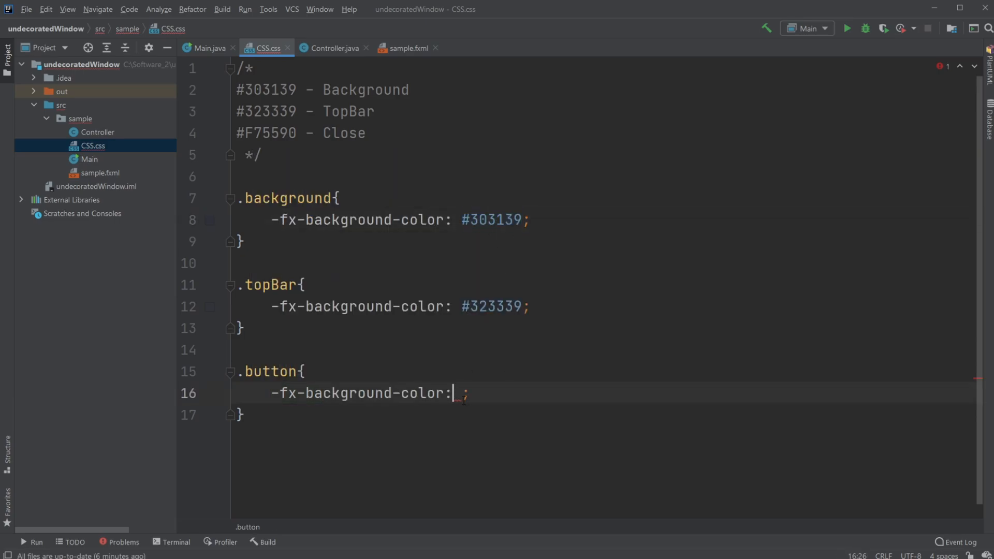
{"action": "type", "text": "#303139"}
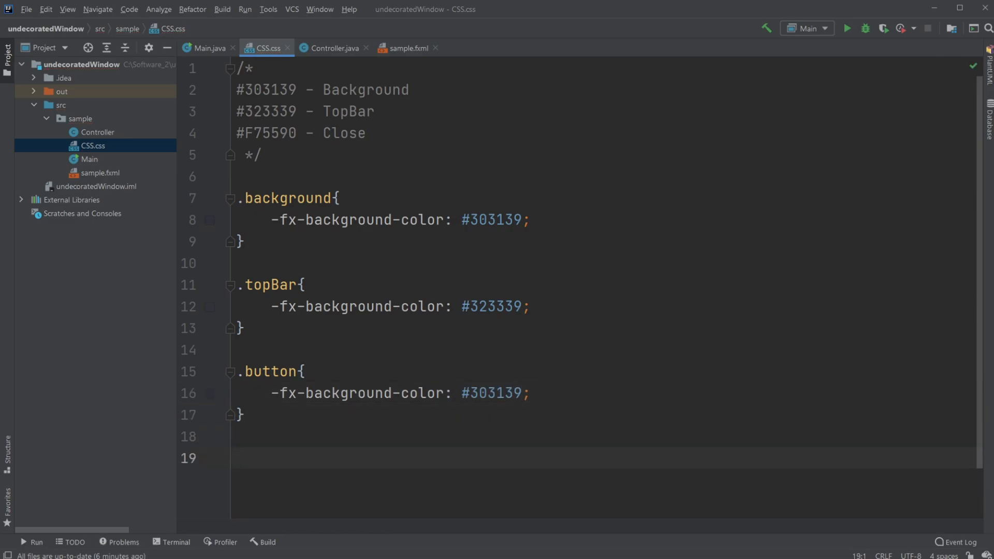
Add a .button:hover rule with -fx-background-color #F75590
{"action": "type", "text": ".button"}
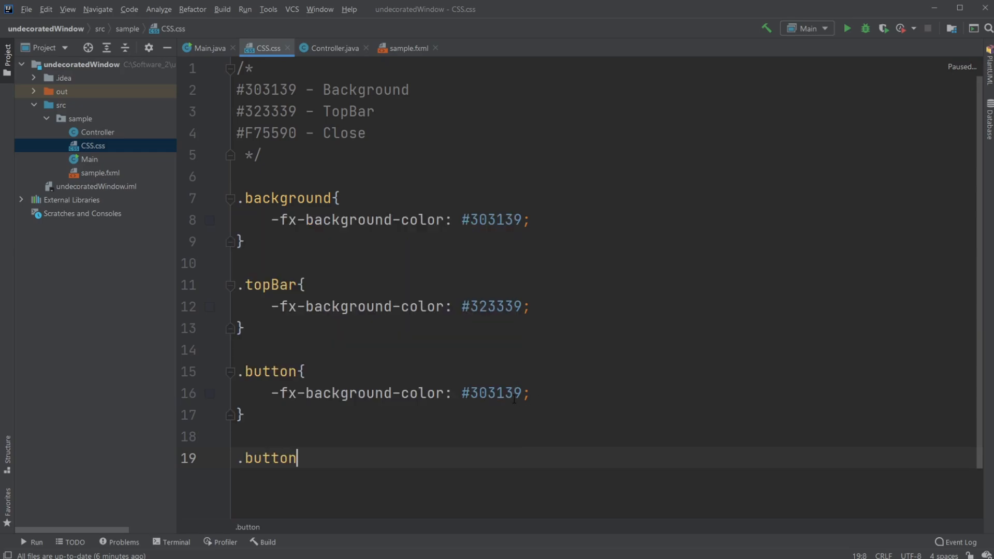
{"action": "type", "text": ":h"}
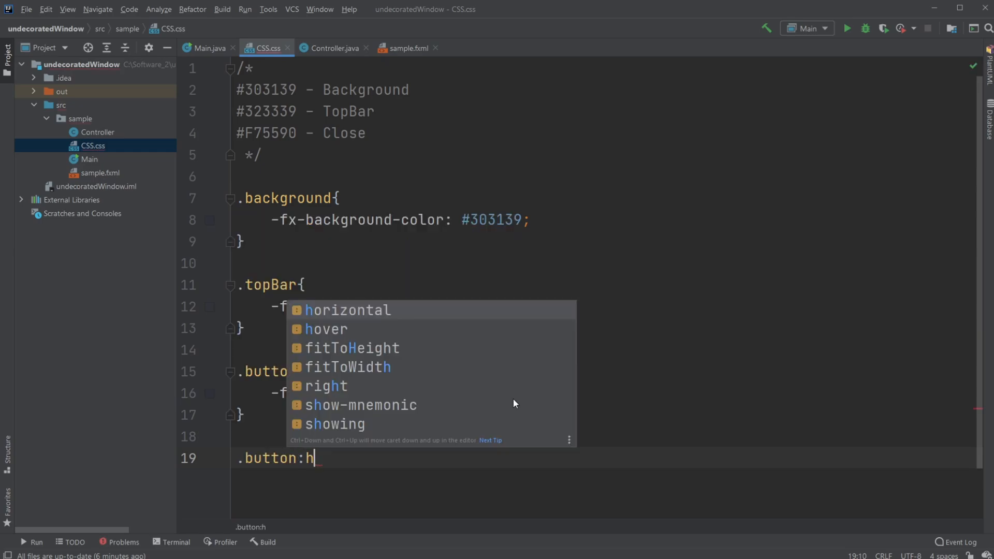
{"action": "type", "text": "over"}
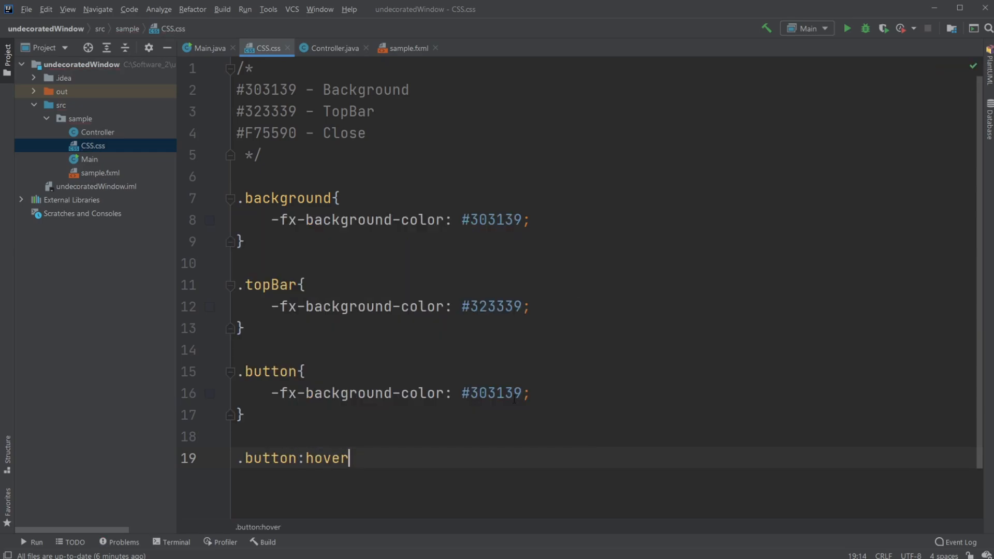
{"action": "type", "text": "{"}
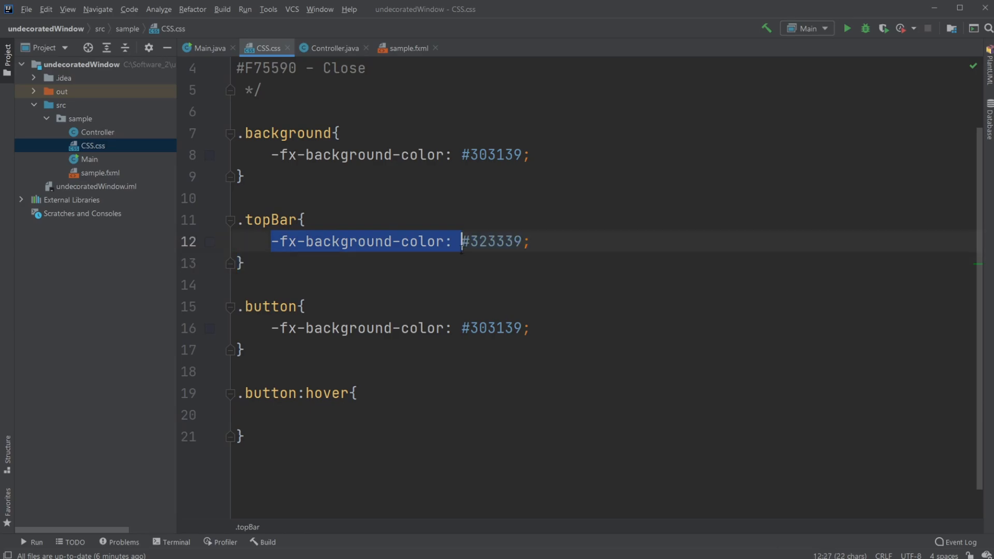
{"action": "type", "text": "-fx-background-color:"}
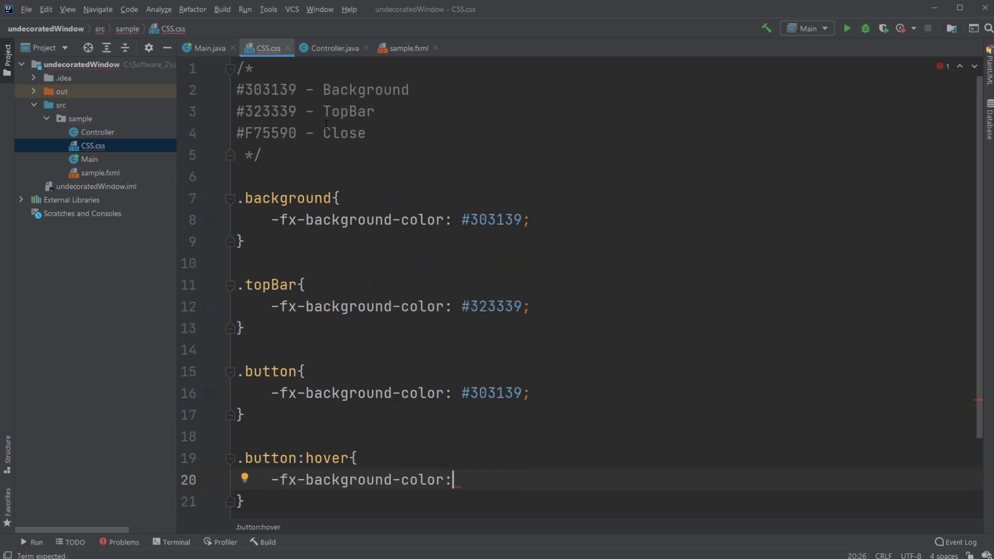
{"action": "double_click", "coordinate": [267, 132]}
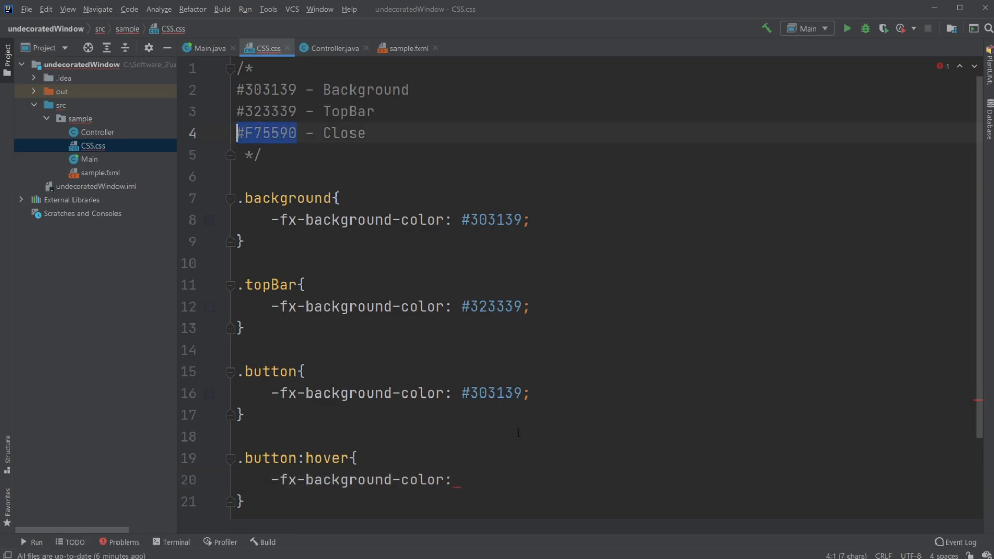
{"action": "type", "text": "#F75590;"}
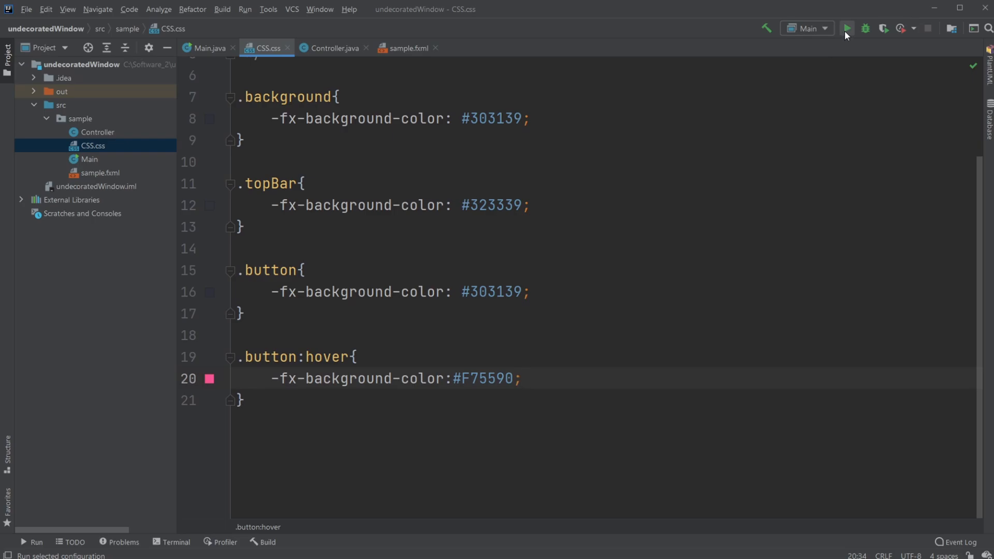
Run Main, check the X button's style classes, save sample.fxml and rerun
{"action": "left_click", "coordinate": [847, 28]}
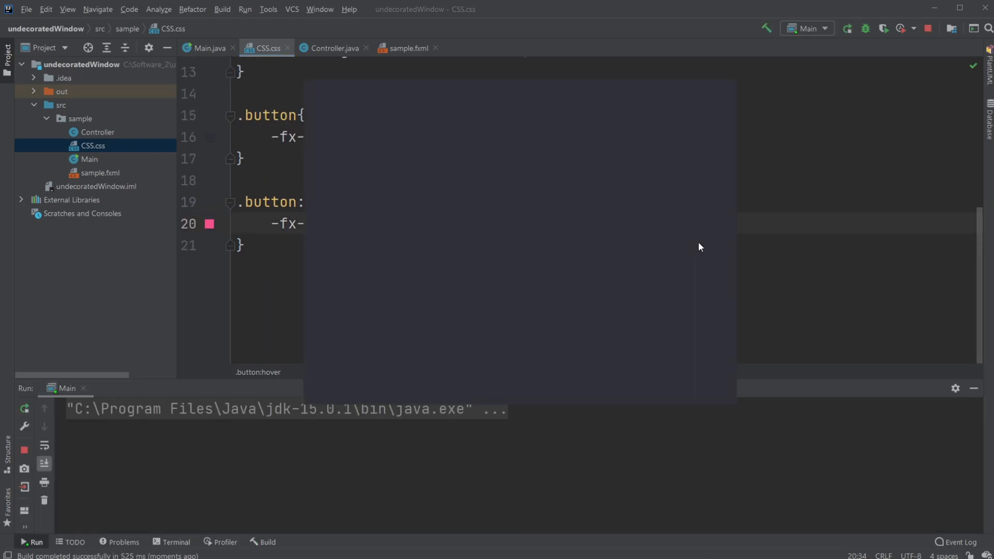
{"action": "mouse_move", "coordinate": [726, 99]}
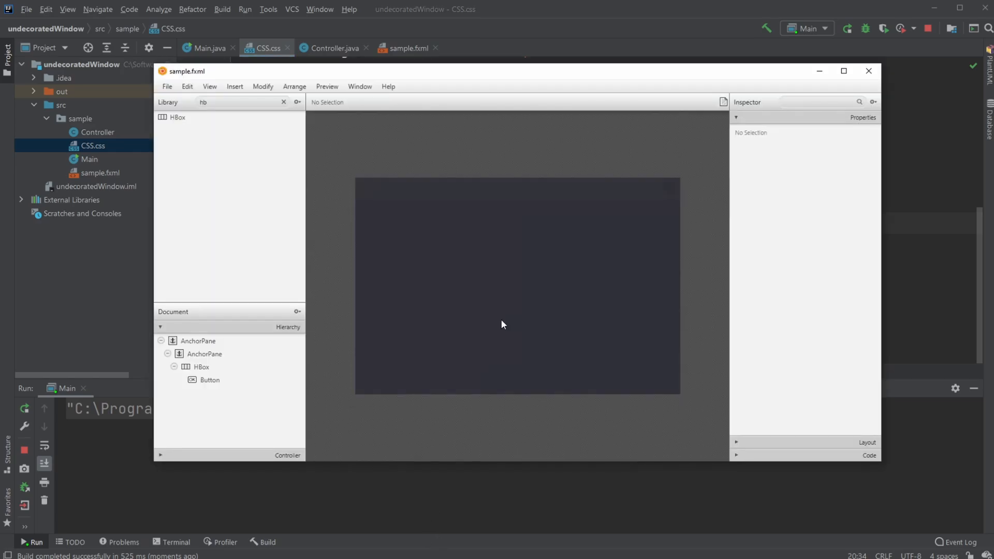
{"action": "left_click", "coordinate": [209, 380]}
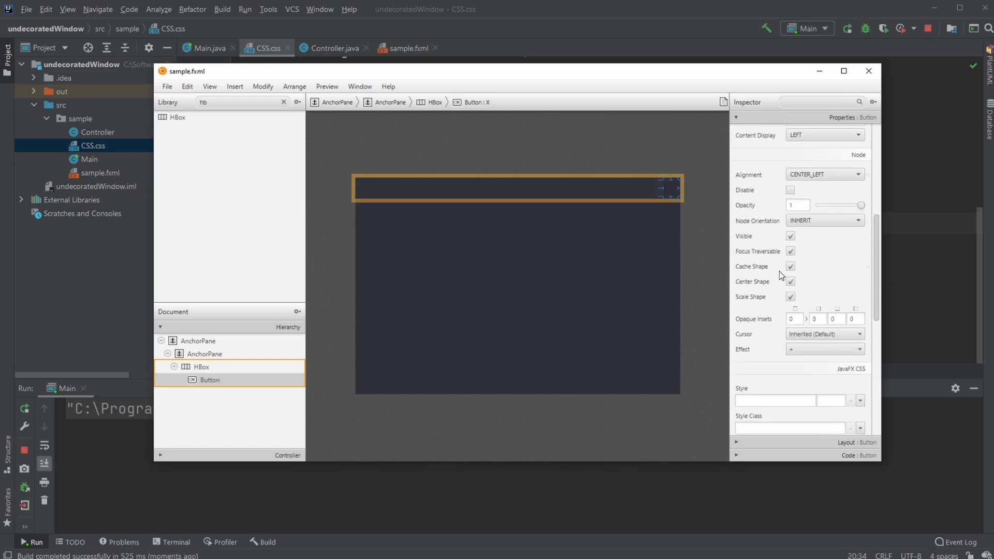
{"action": "left_click", "coordinate": [789, 330]}
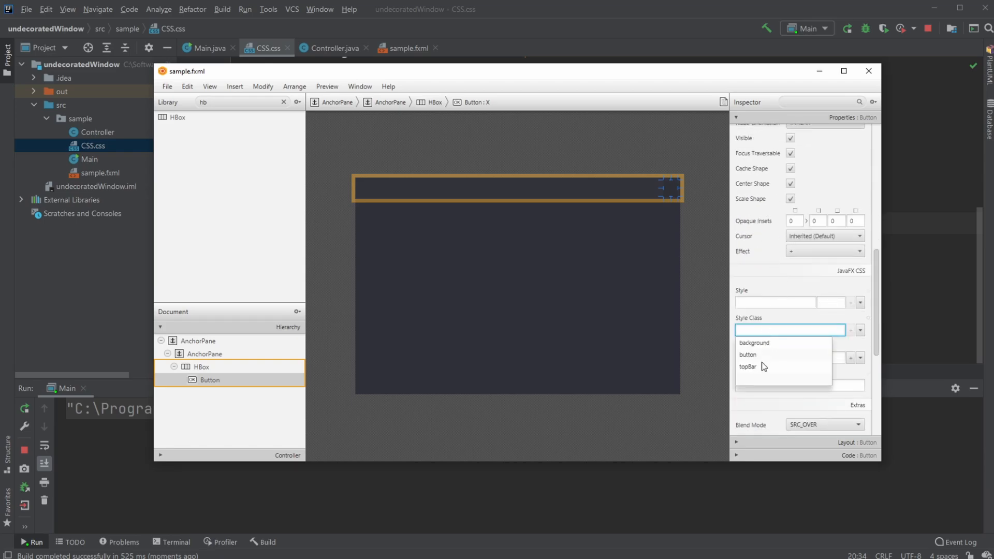
{"action": "left_click", "coordinate": [685, 220]}
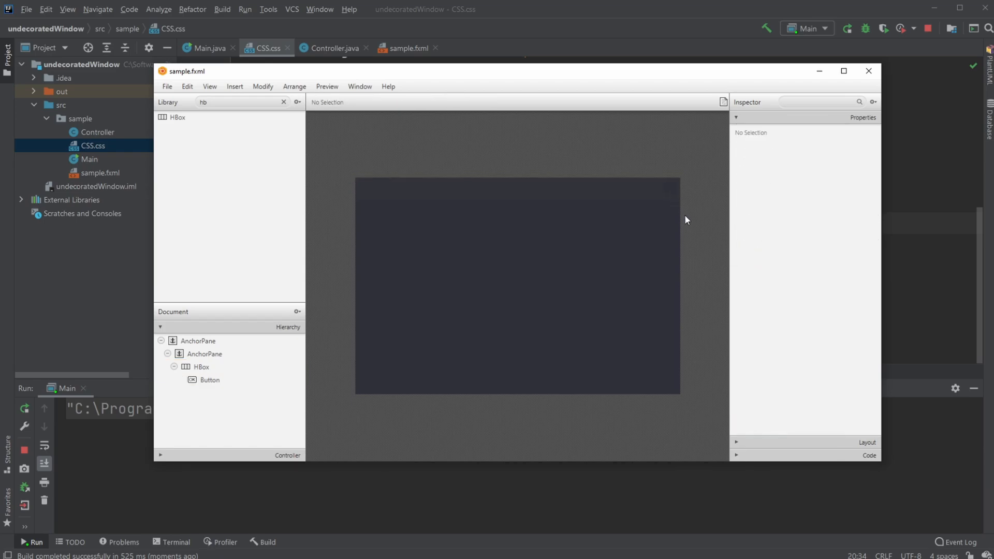
{"action": "left_click", "coordinate": [209, 380]}
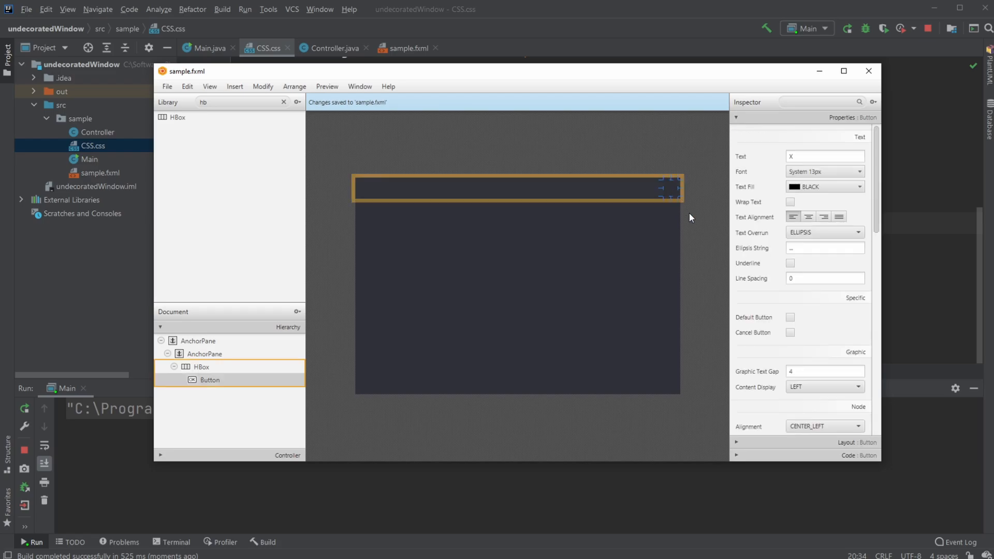
{"action": "left_click", "coordinate": [824, 187]}
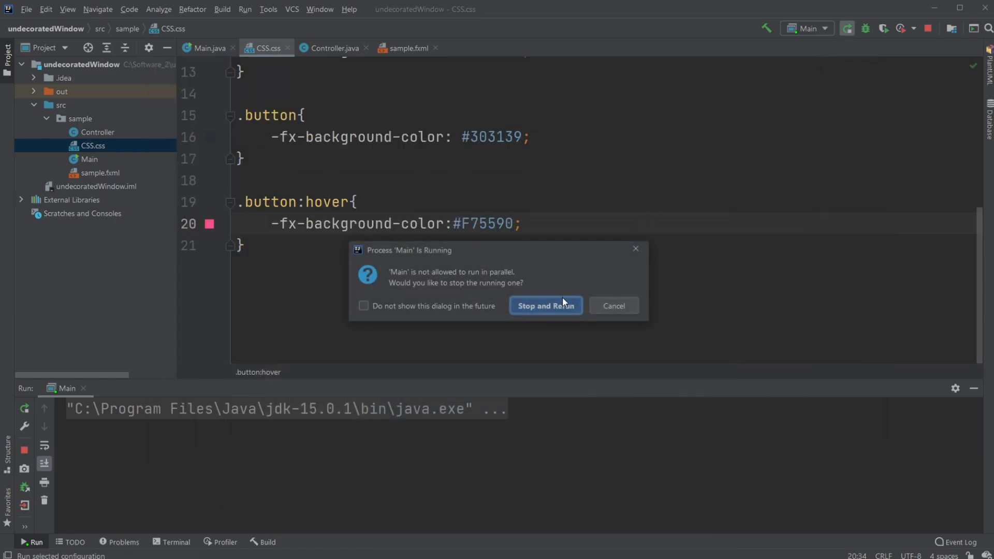
Choose Stop and Rerun to relaunch the app with the styled X button
{"action": "left_click", "coordinate": [544, 305]}
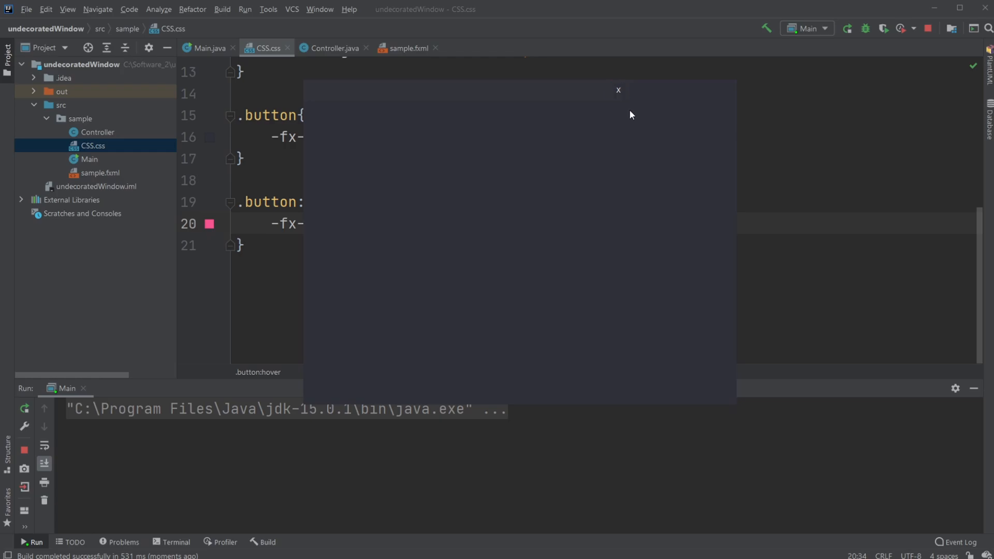
{"action": "mouse_move", "coordinate": [617, 90]}
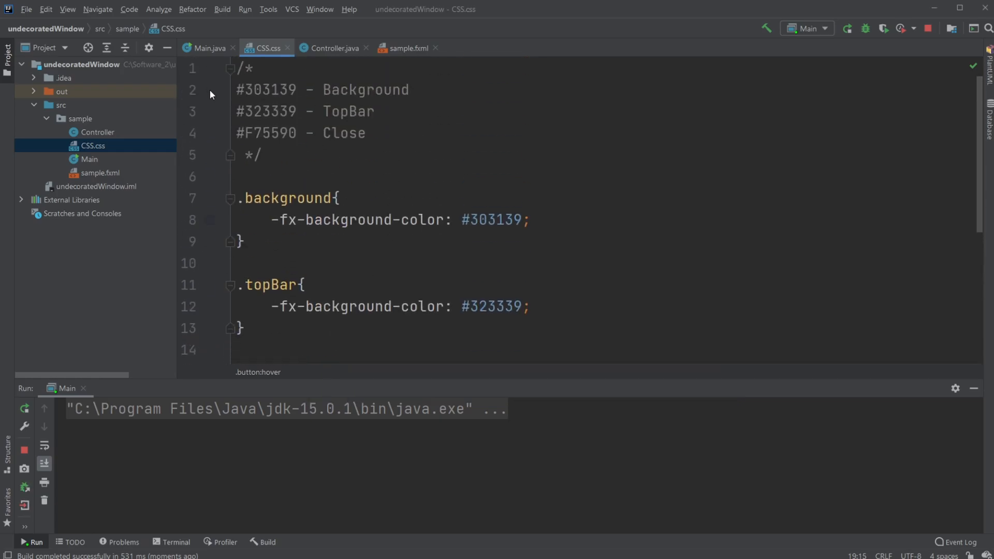
Change the scene size in Main.java from 800 by 600 to 600 by 400
{"action": "left_click", "coordinate": [209, 48]}
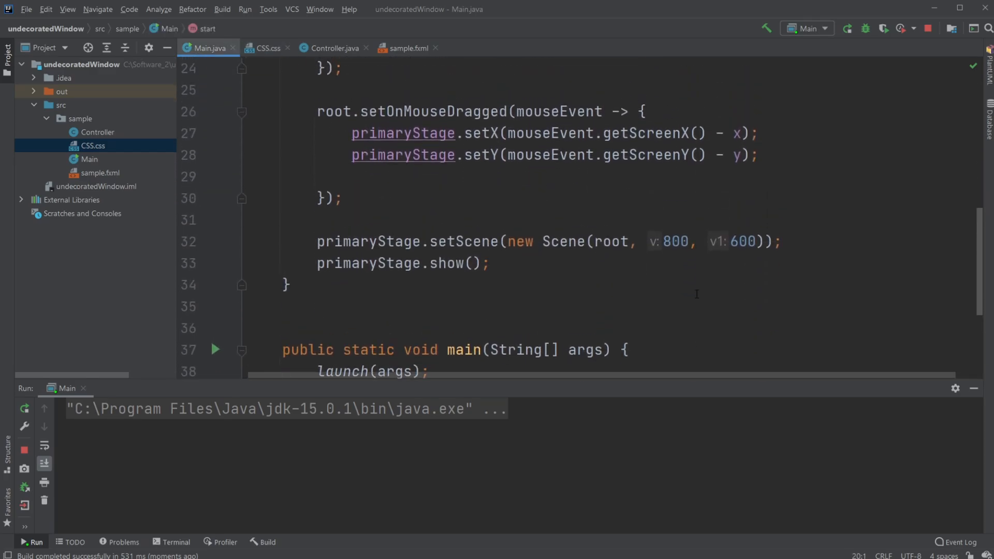
{"action": "left_click_drag", "start_coordinate": [649, 242], "coordinate": [748, 242]}
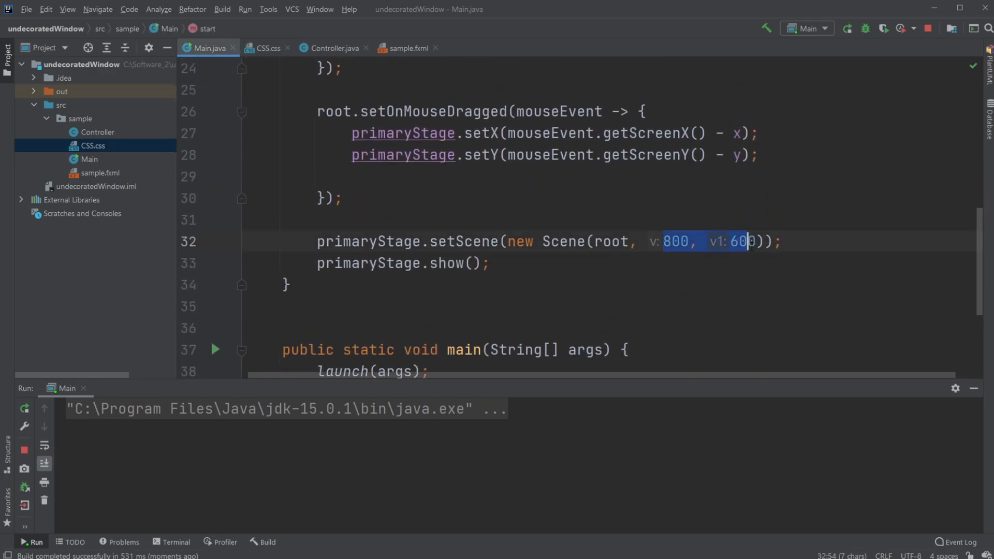
{"action": "left_click", "coordinate": [491, 263]}
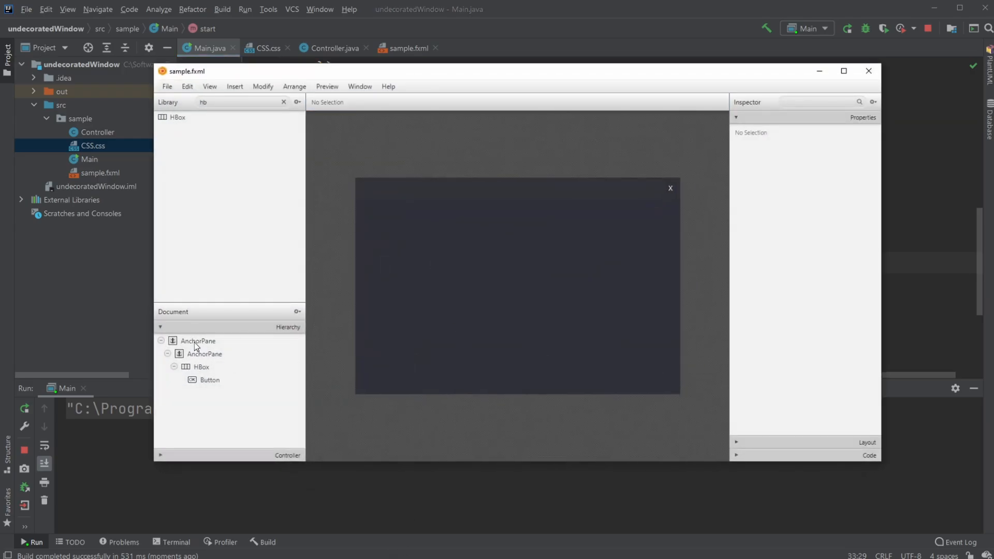
{"action": "left_click", "coordinate": [197, 341]}
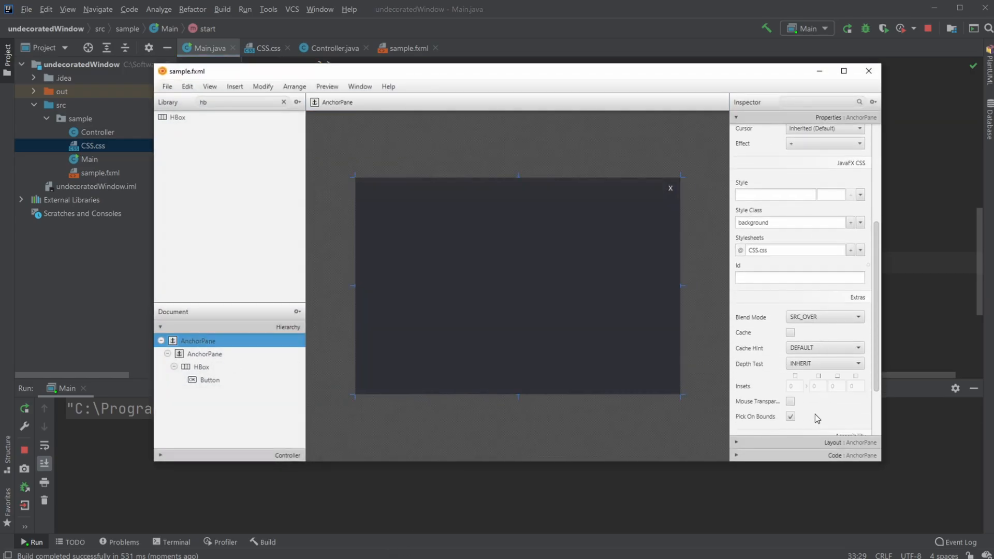
{"action": "scroll", "scroll_direction": "down", "scroll_amount": 3}
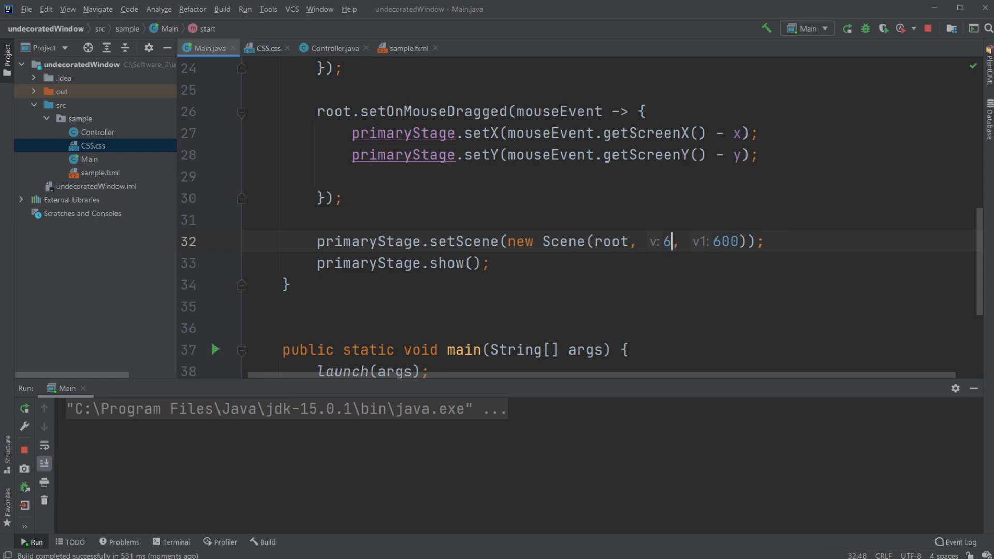
{"action": "type", "text": "00"}
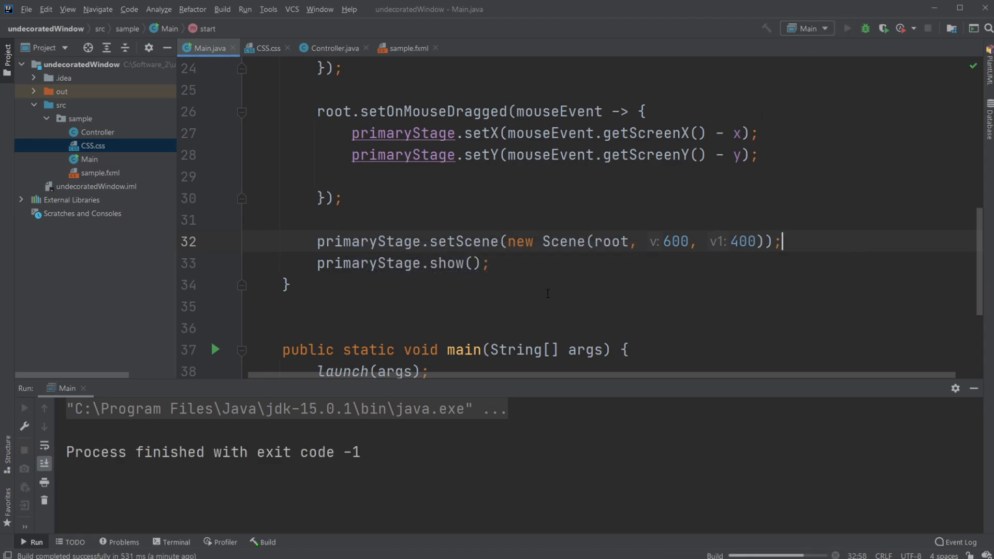
Run the 600x400 app, close it via the pink-hover X, and hide the Run panel
{"action": "left_click", "coordinate": [846, 28]}
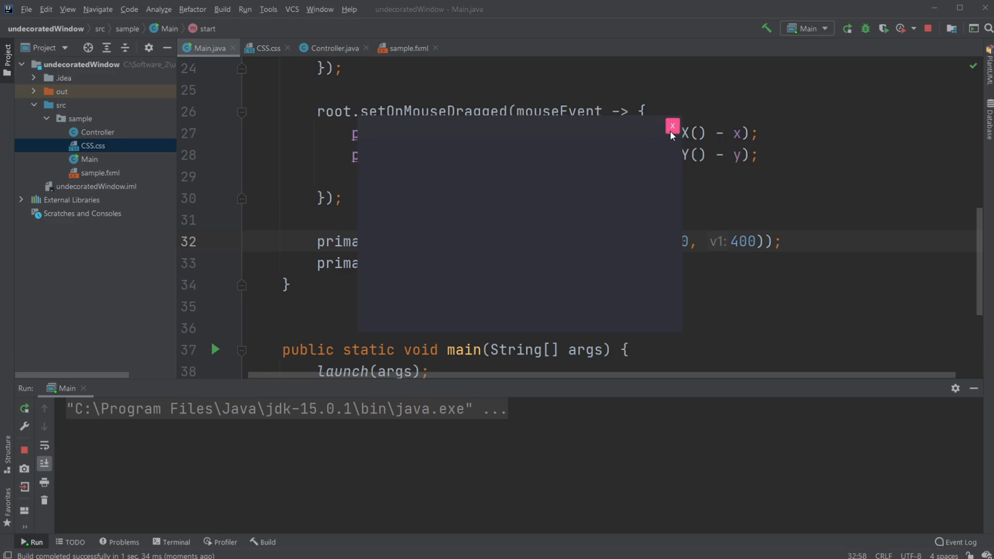
{"action": "left_click", "coordinate": [671, 126]}
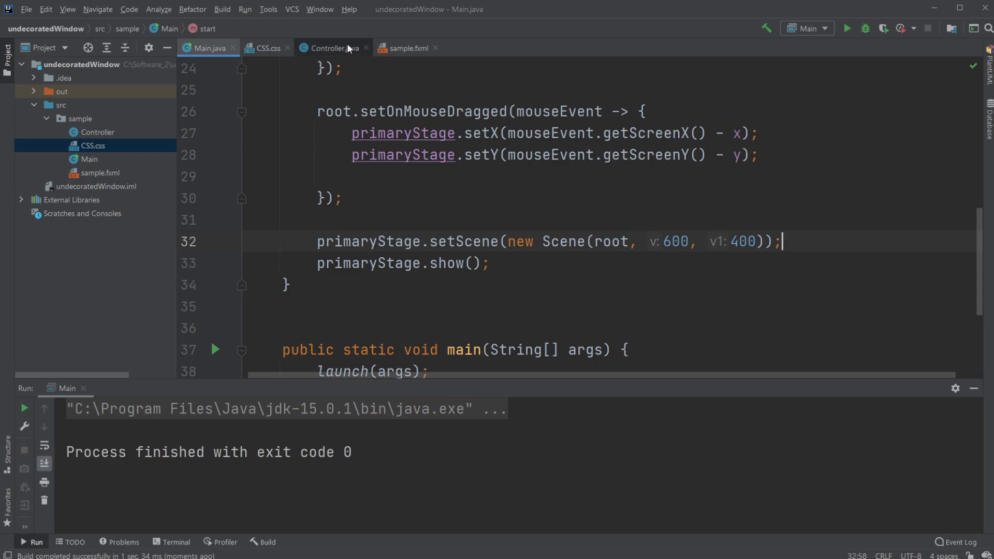
{"action": "left_click", "coordinate": [268, 47]}
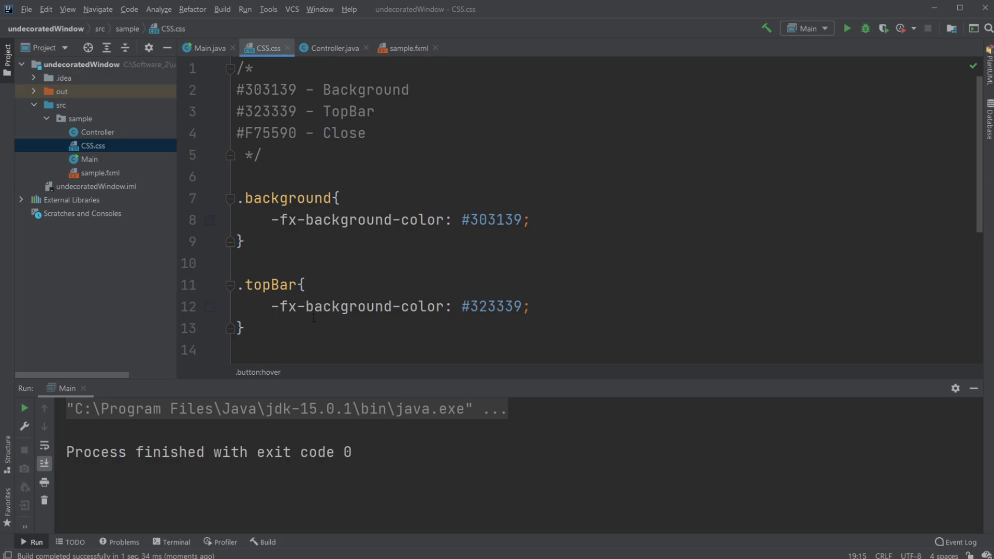
{"action": "mouse_move", "coordinate": [288, 322]}
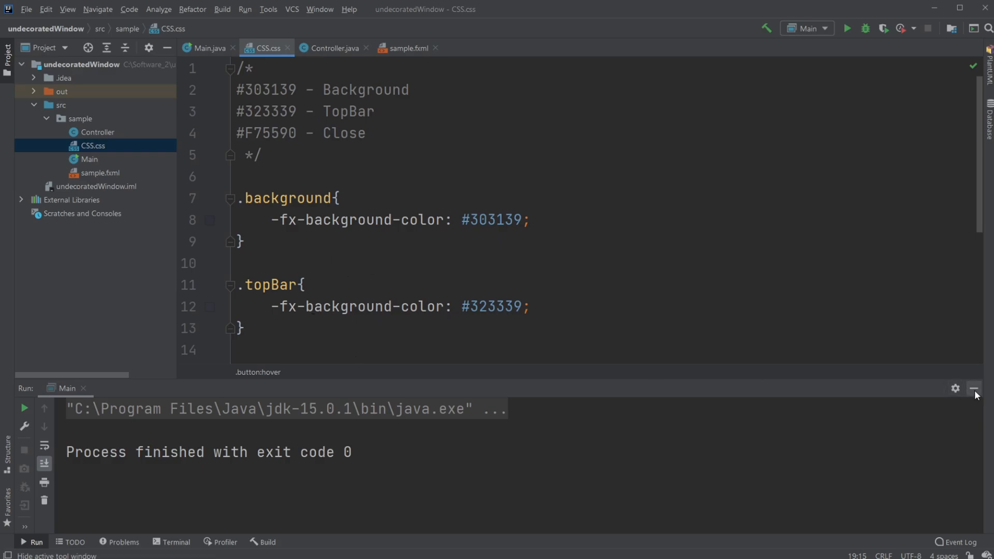
{"action": "left_click", "coordinate": [207, 48]}
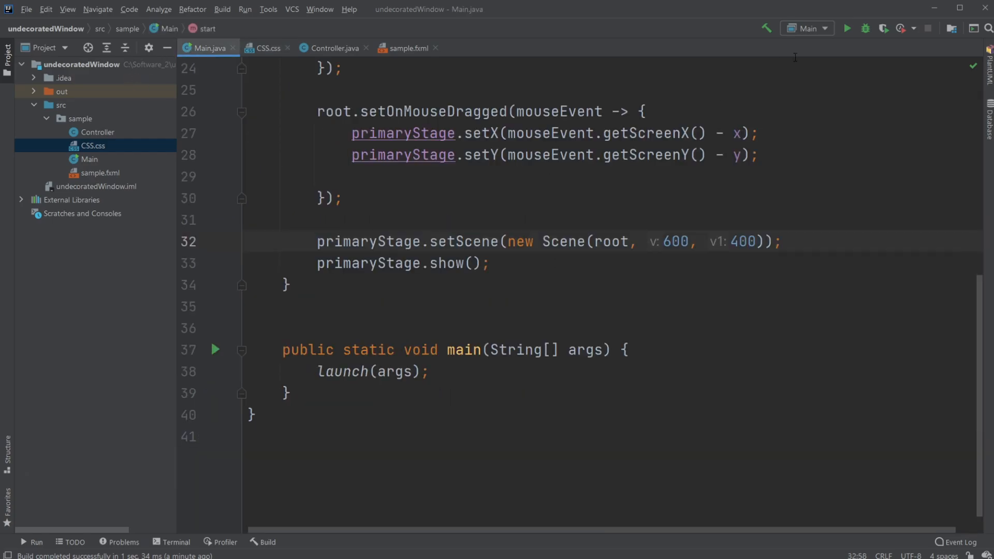
Give the top bar fx:id topBar and view the controller skeleton listing topBar and close
{"action": "left_click", "coordinate": [847, 28]}
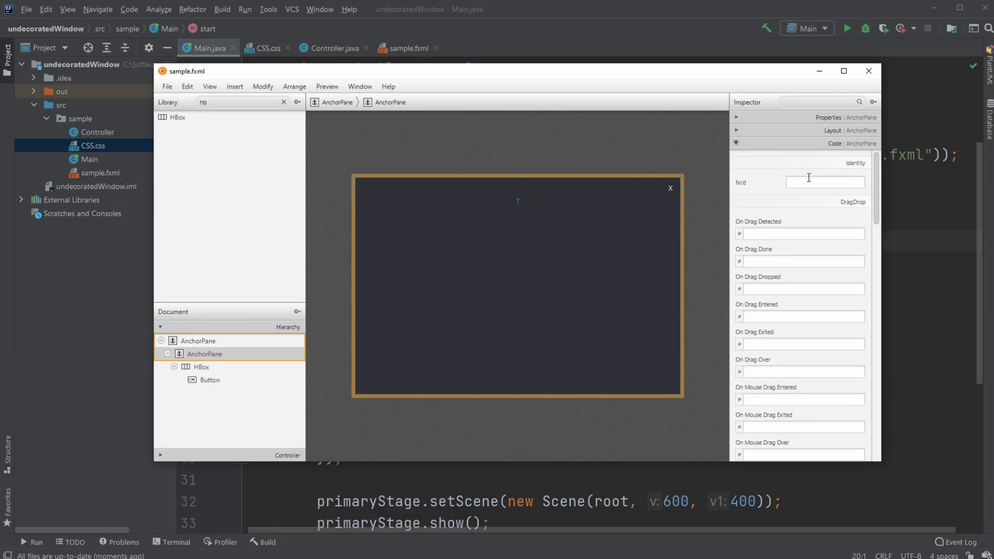
{"action": "type", "text": "topBar"}
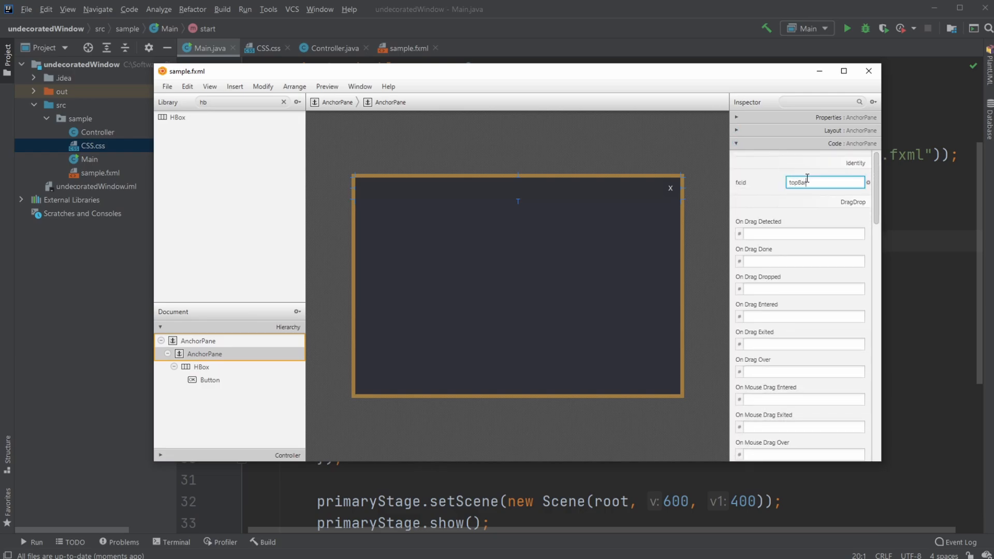
{"action": "left_click", "coordinate": [209, 86]}
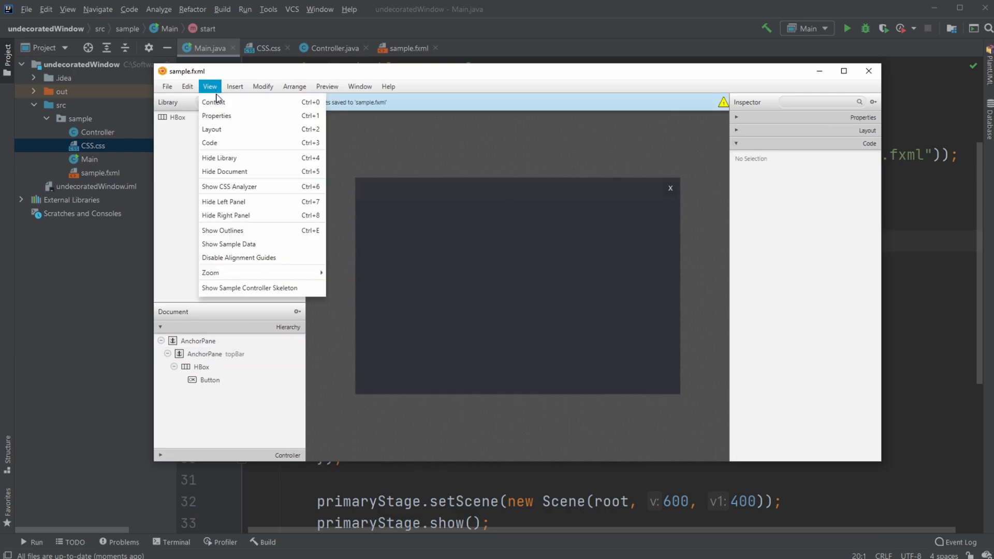
{"action": "left_click", "coordinate": [250, 288]}
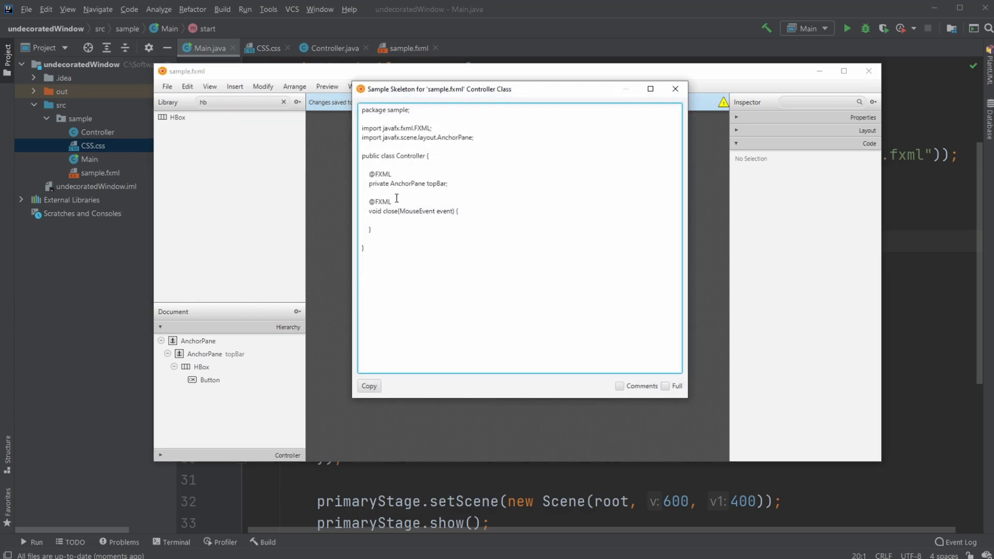
{"action": "left_click_drag", "start_coordinate": [369, 174], "coordinate": [447, 184]}
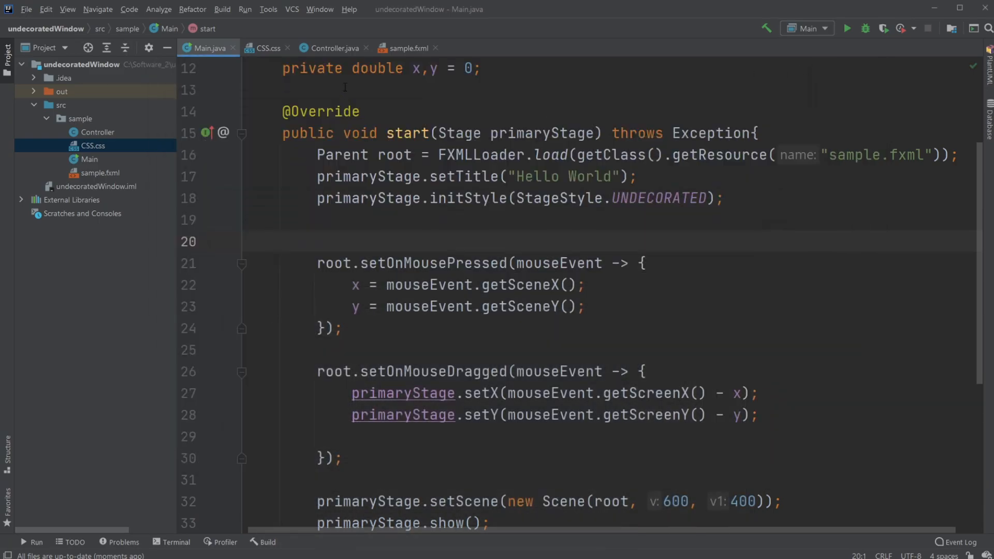
Initialise the x field to 0 in Main.java
{"action": "left_click", "coordinate": [332, 49]}
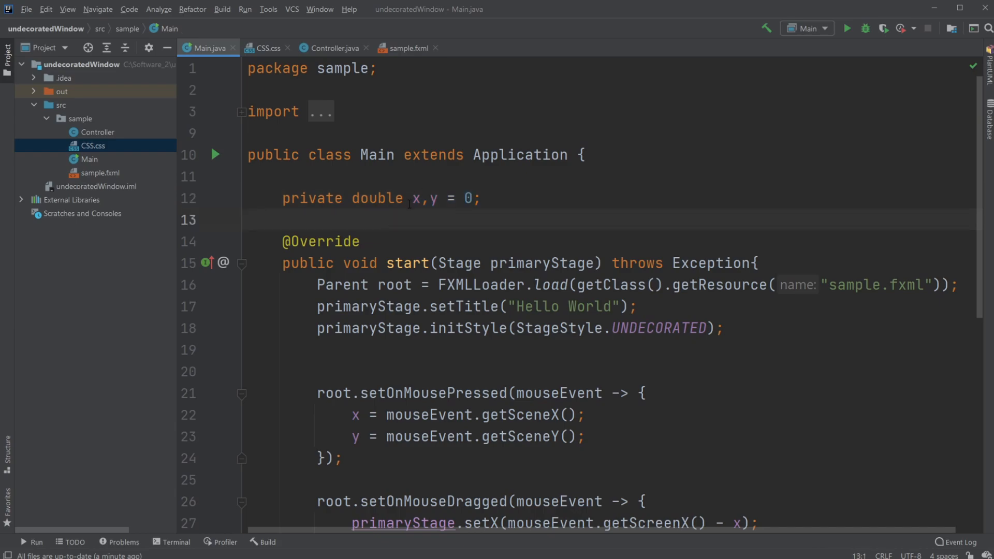
{"action": "double_click", "coordinate": [431, 199]}
{"action": "type", "text": " = "}
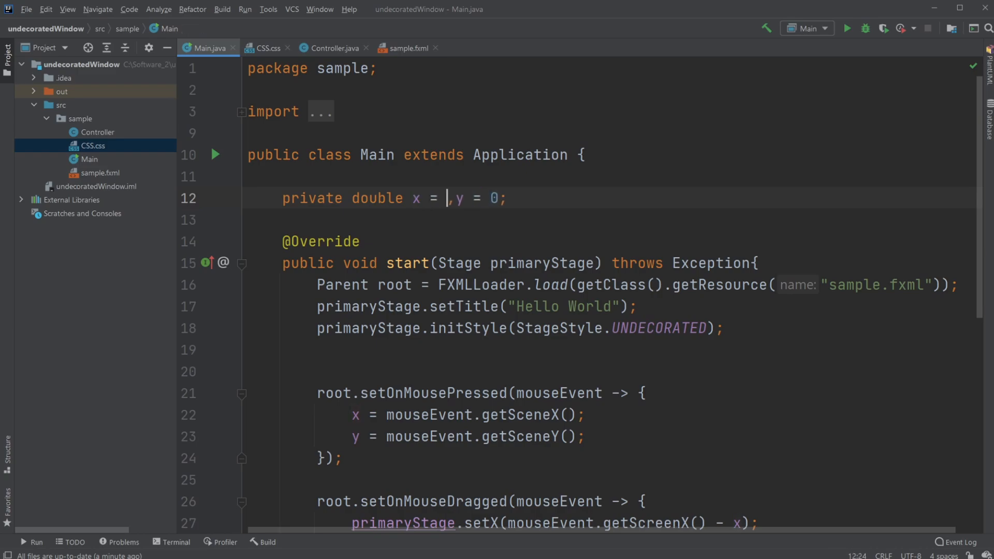
{"action": "type", "text": "0"}
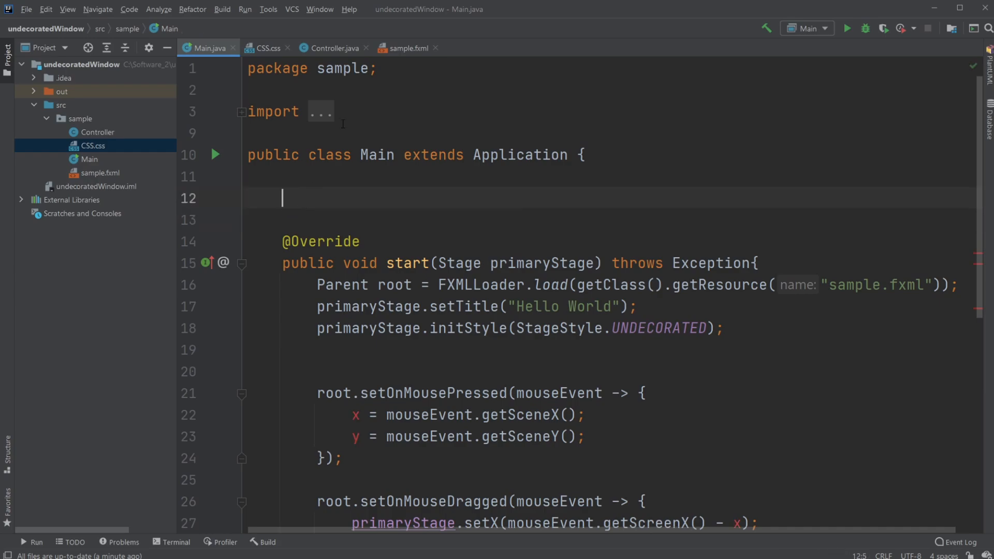
Declare 'private double x = 0, y = 0;' in Controller.java, then return to Main.java
{"action": "left_click", "coordinate": [331, 48]}
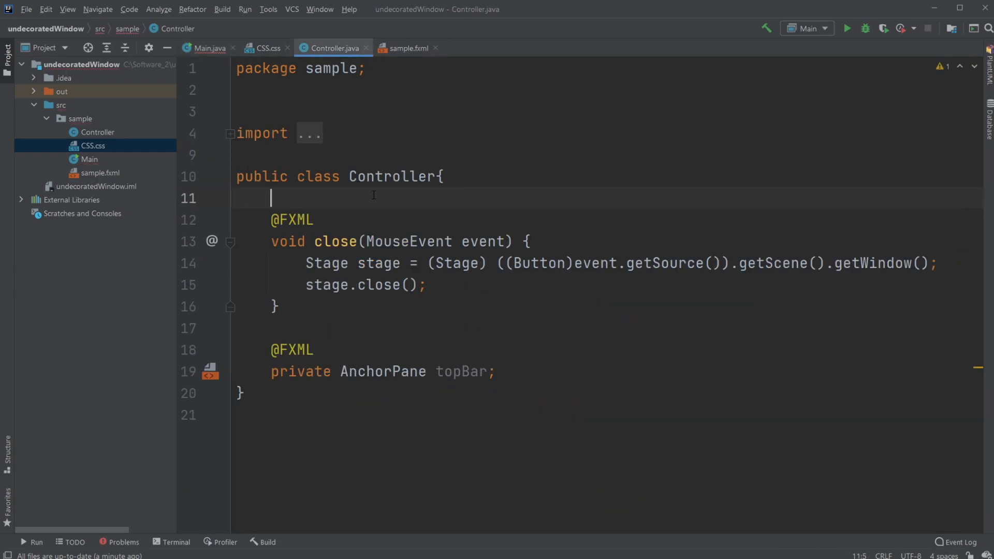
{"action": "type", "text": "private double x = 0, y = 0;"}
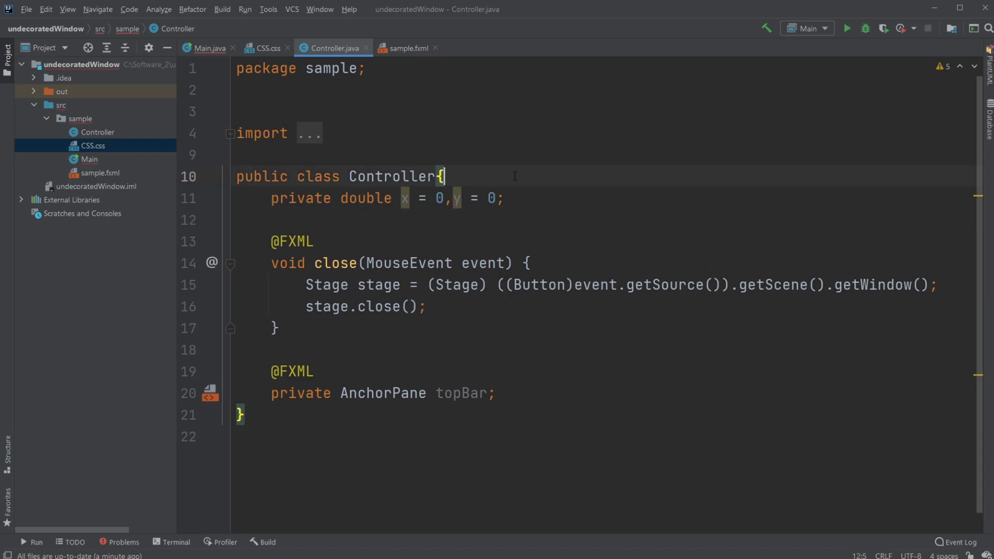
{"action": "left_click", "coordinate": [209, 48]}
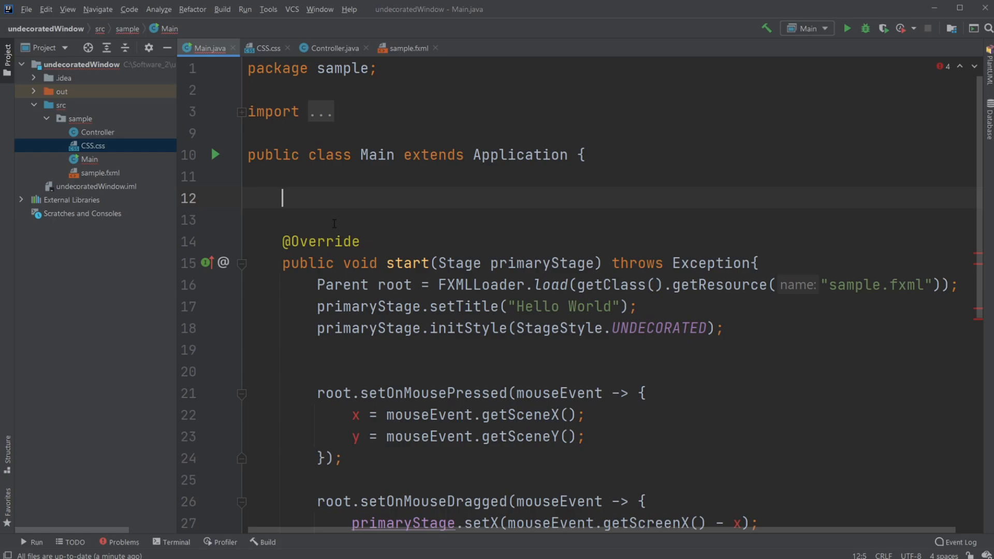
{"action": "mouse_move", "coordinate": [327, 206]}
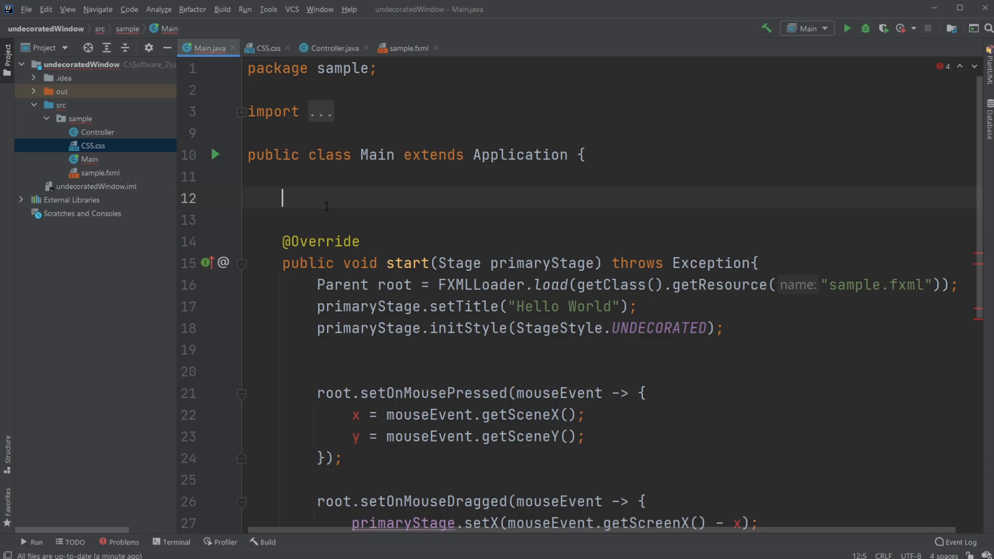
Declare 'public static Stage stage;' in Main.java and scroll down to the mouse handlers
{"action": "type", "text": "public st"}
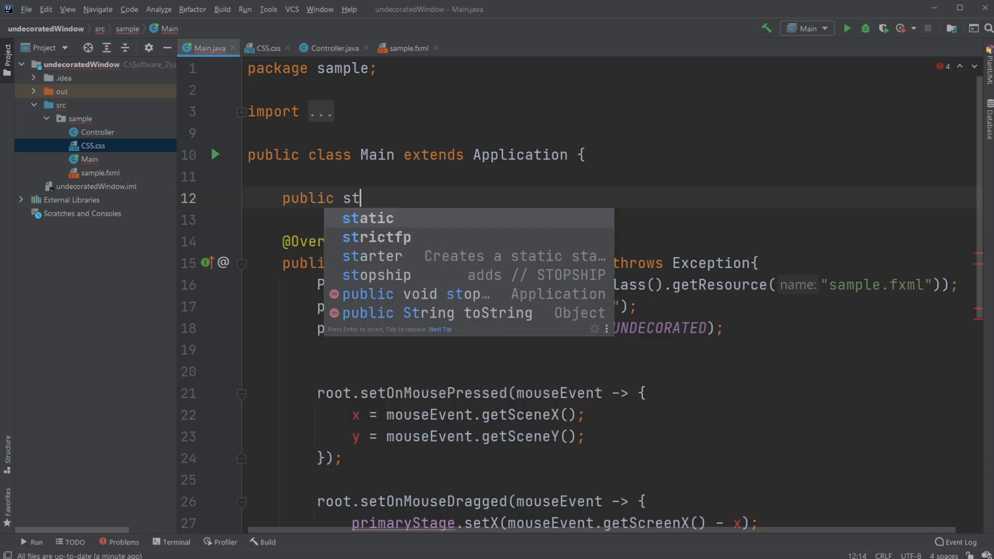
{"action": "type", "text": "atic Stage"}
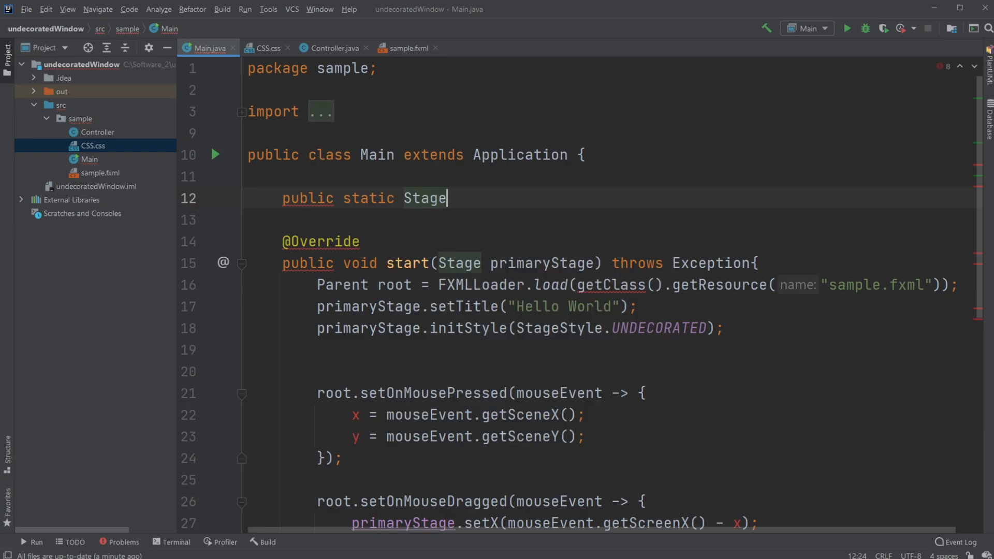
{"action": "type", "text": ";"}
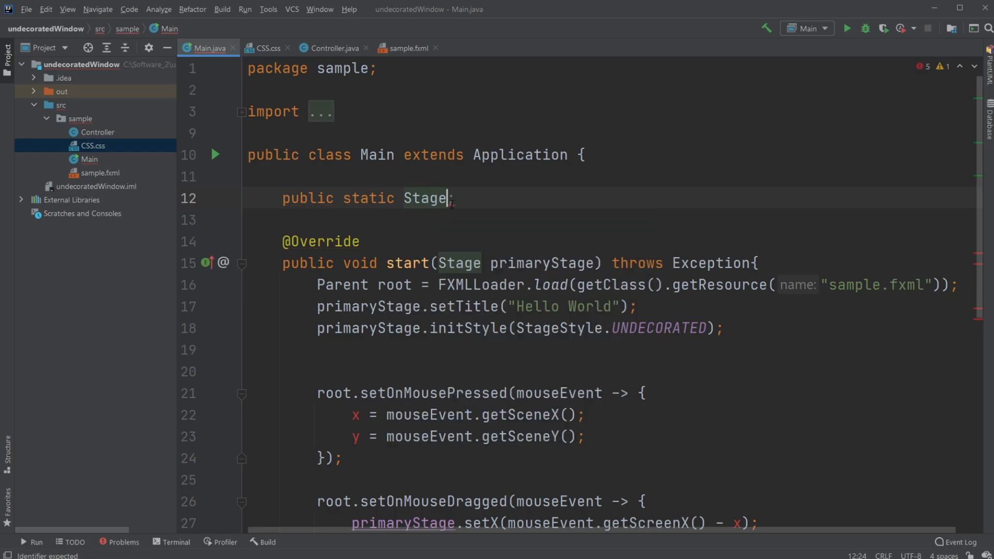
{"action": "type", "text": "stage"}
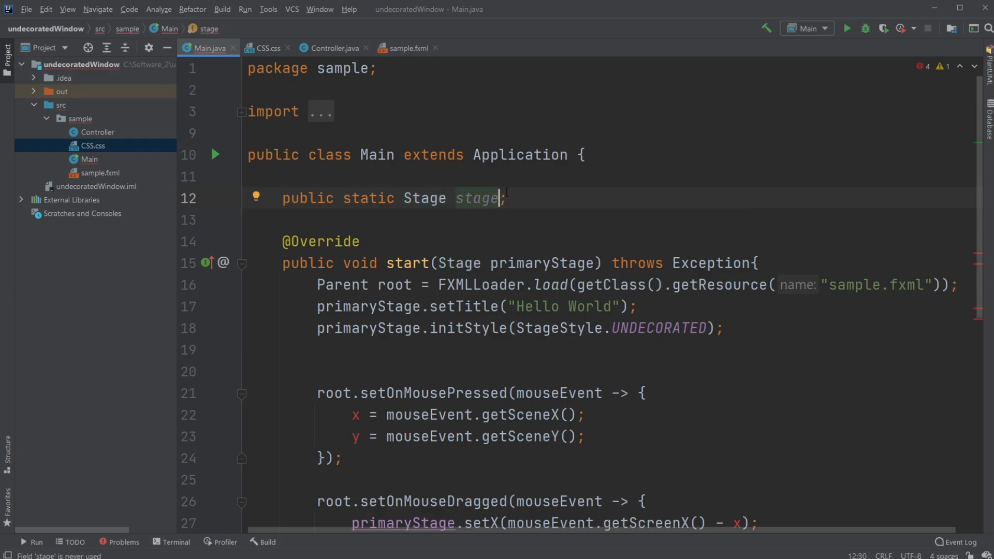
{"action": "scroll", "scroll_direction": "down", "scroll_amount": 3}
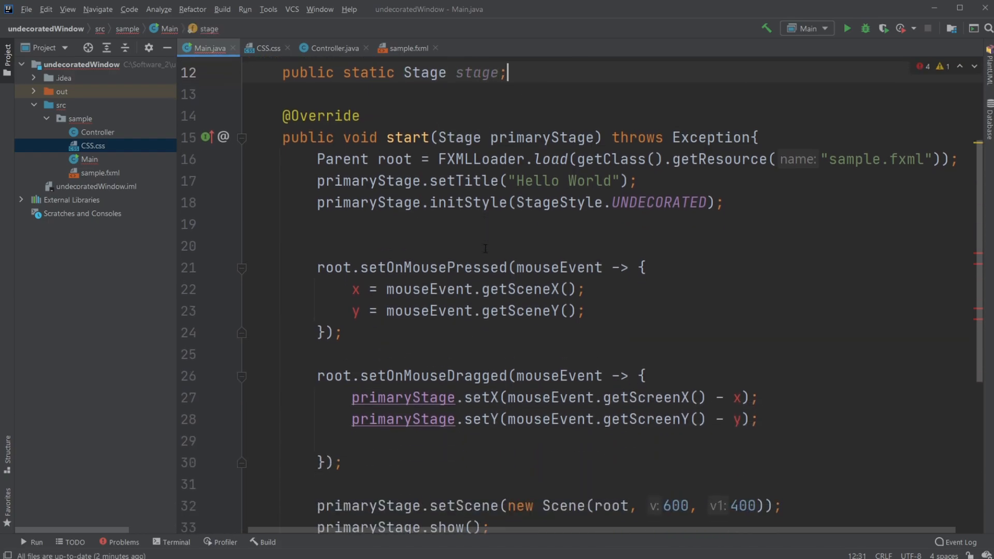
{"action": "scroll", "scroll_direction": "down", "scroll_amount": 3}
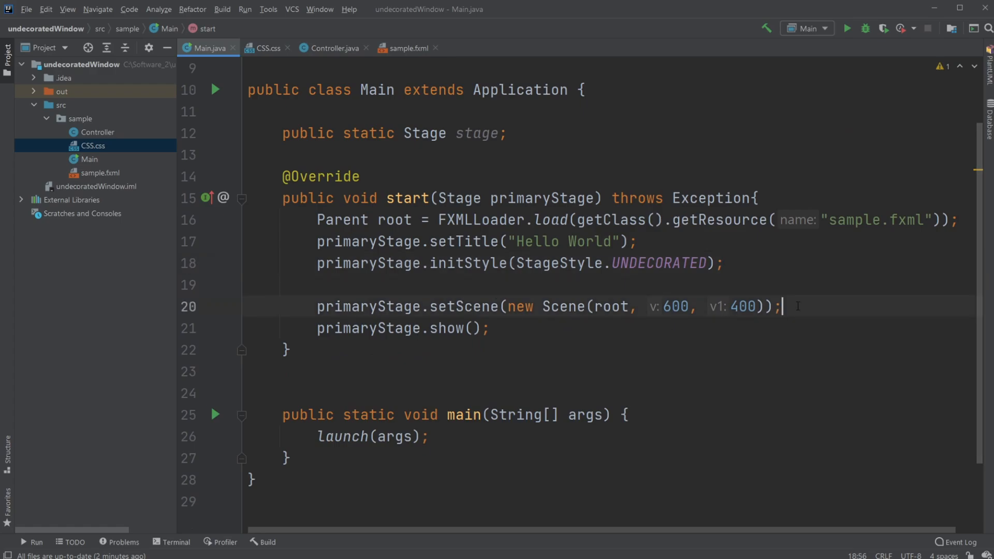
Add 'stage = primaryStage' after setScene in the start method
{"action": "type", "text": "s"}
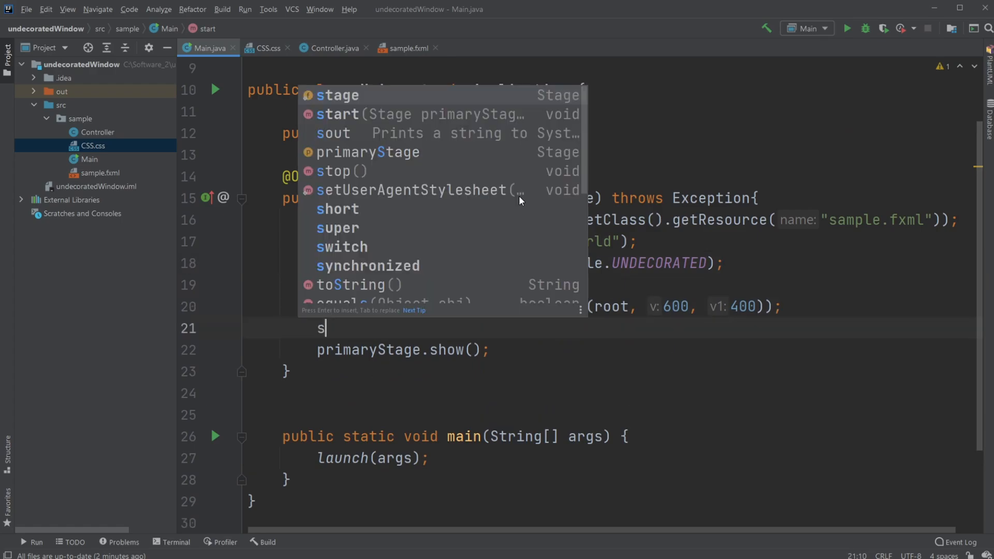
{"action": "type", "text": "tage"}
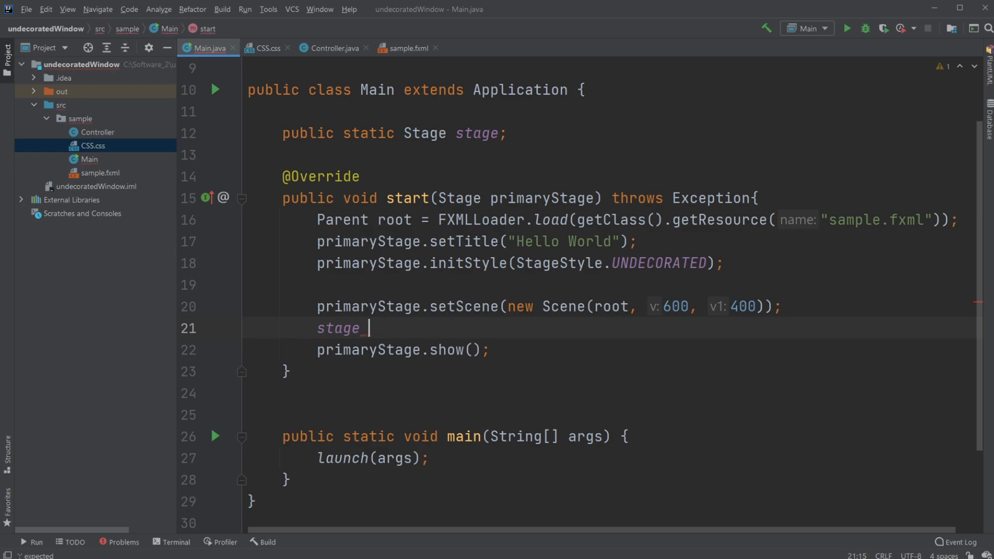
{"action": "type", "text": "="}
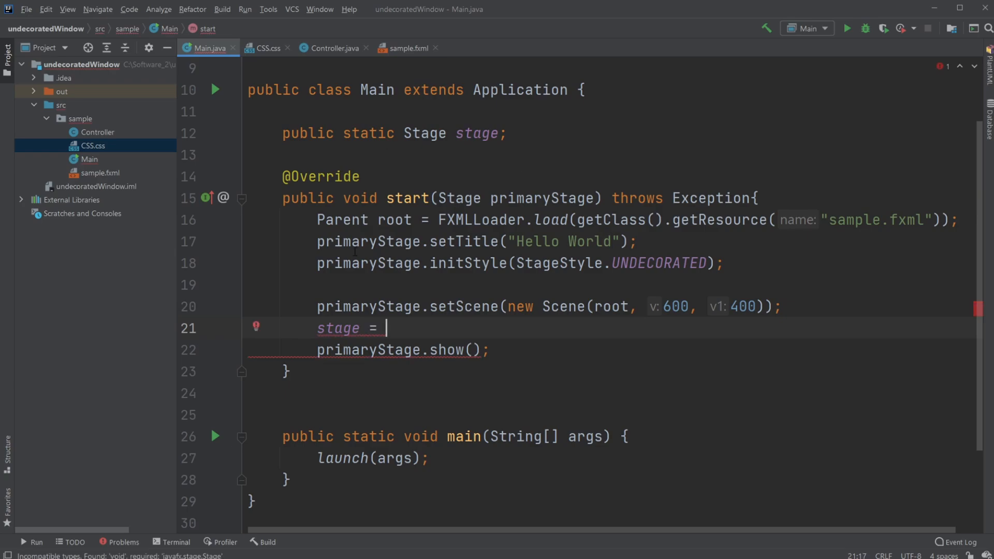
{"action": "type", "text": "primaryStage;"}
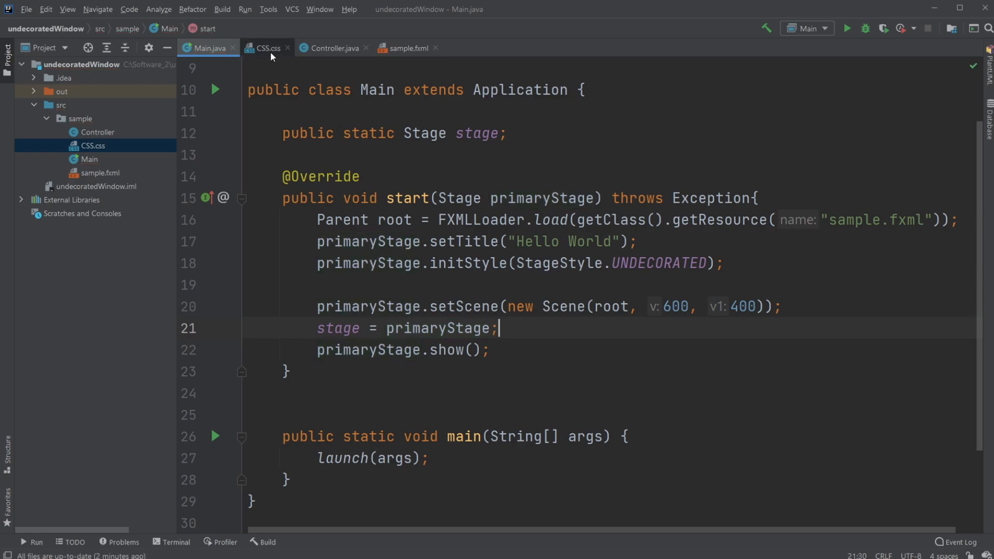
{"action": "left_click", "coordinate": [332, 48]}
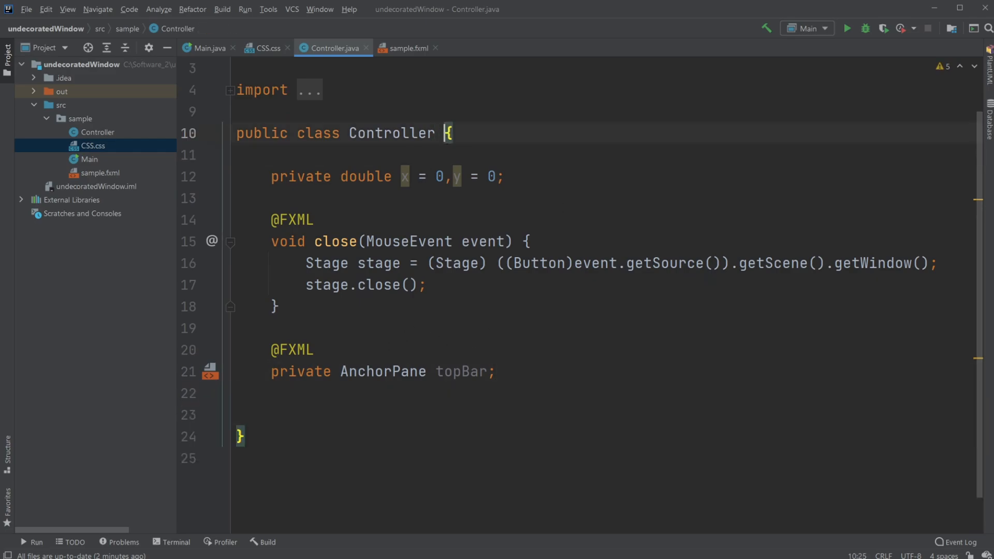
Make Controller implement Initializable and generate the initialize method
{"action": "type", "text": "implements IN"}
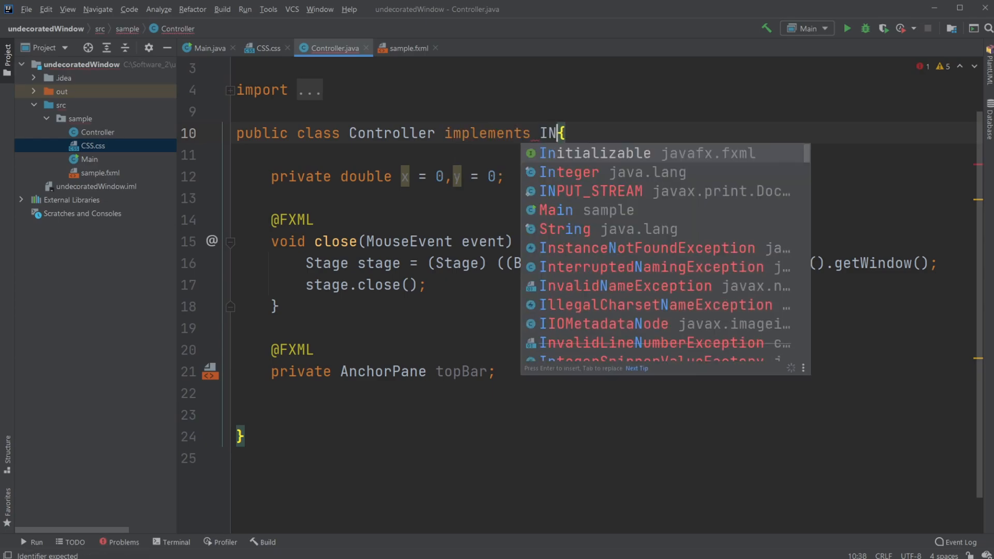
{"action": "key", "text": "enter"}
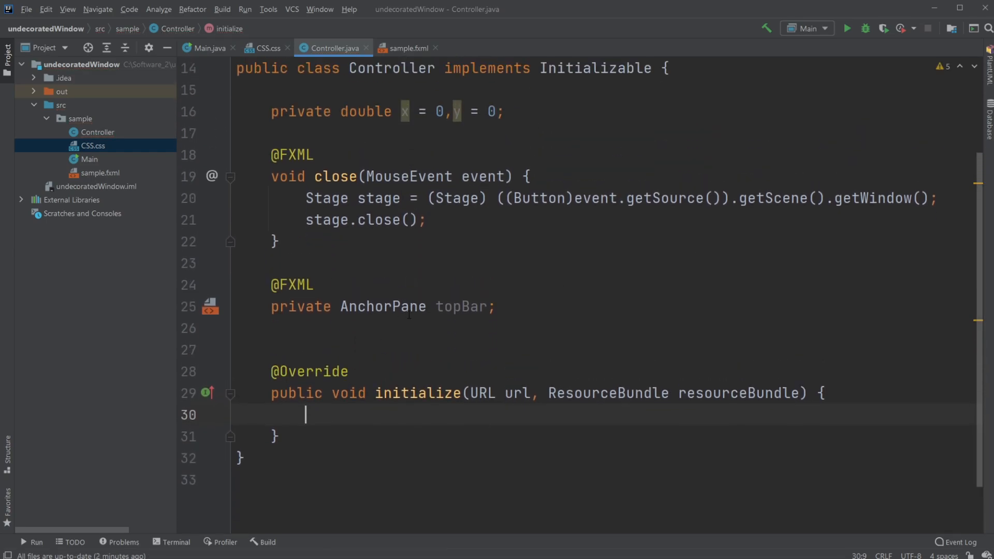
{"action": "scroll", "scroll_direction": "down", "scroll_amount": 3}
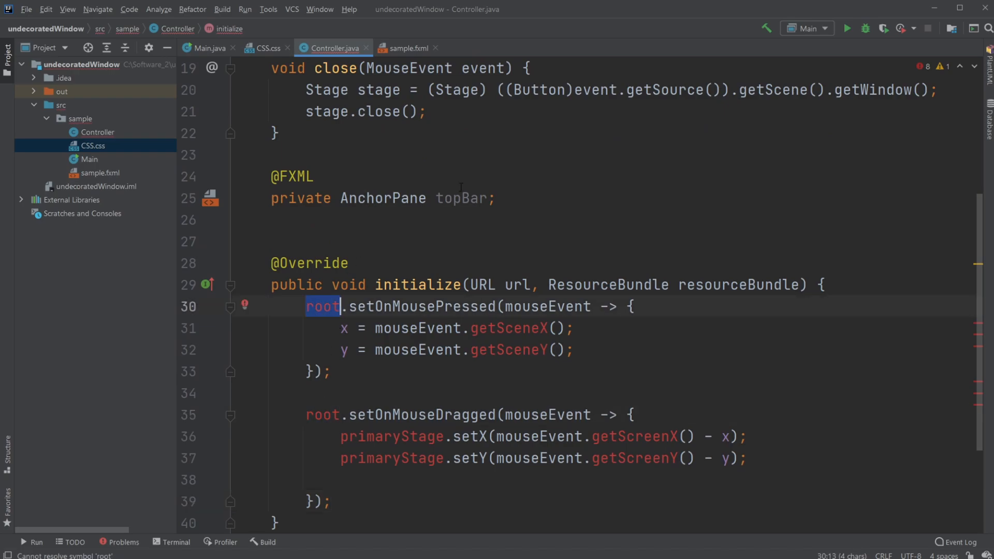
Attach the pasted press and drag handlers to topBar inside initialize
{"action": "type", "text": "topBar"}
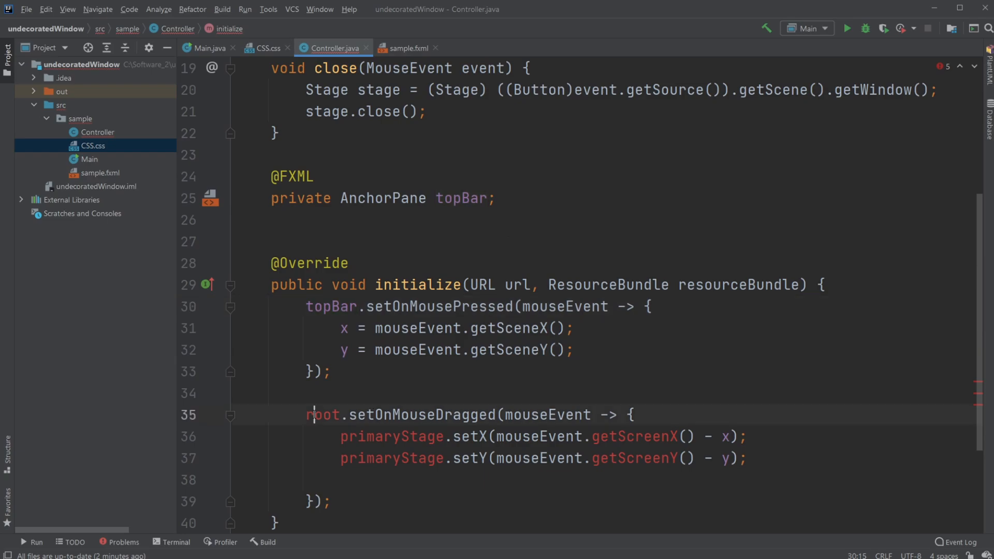
{"action": "type", "text": "topBar"}
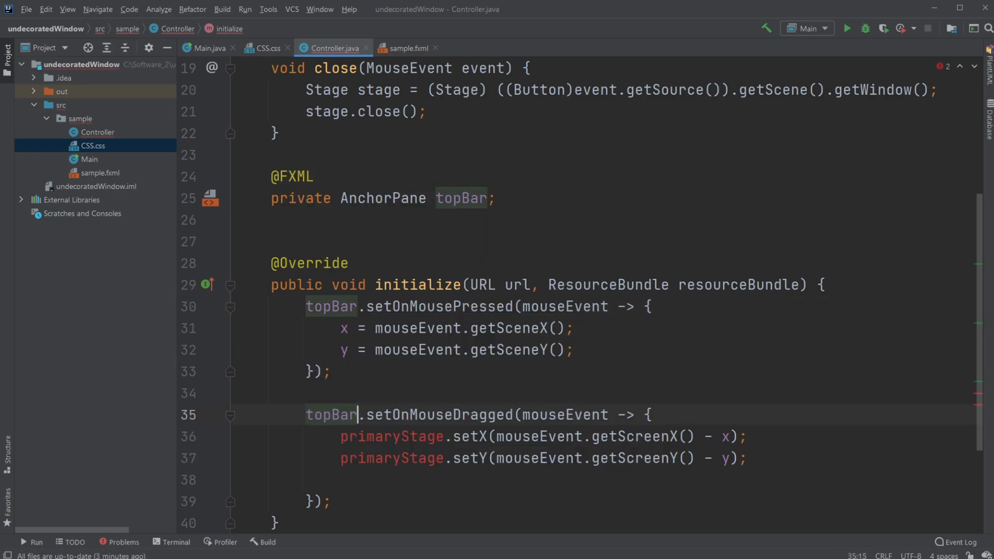
{"action": "double_click", "coordinate": [391, 436]}
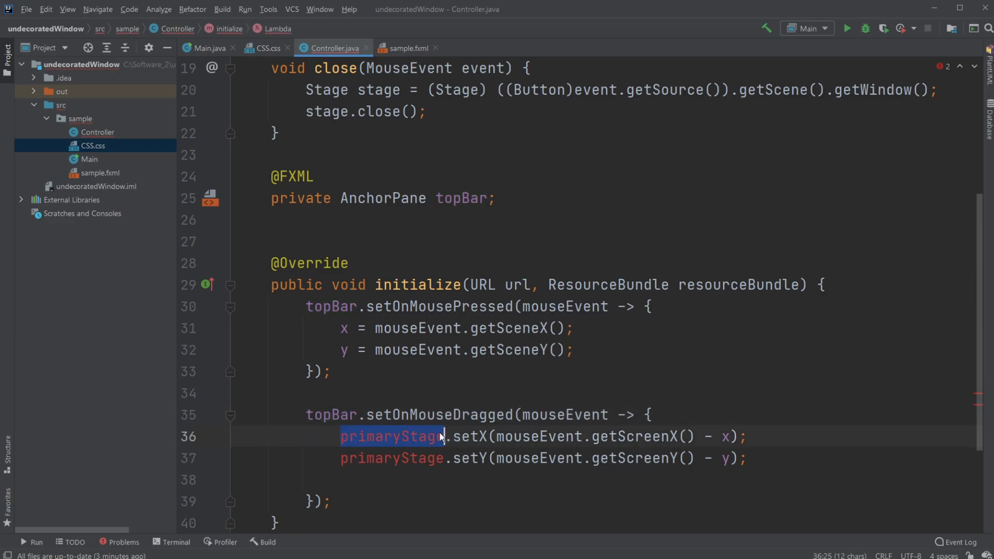
{"action": "scroll", "scroll_direction": "up", "scroll_amount": 3}
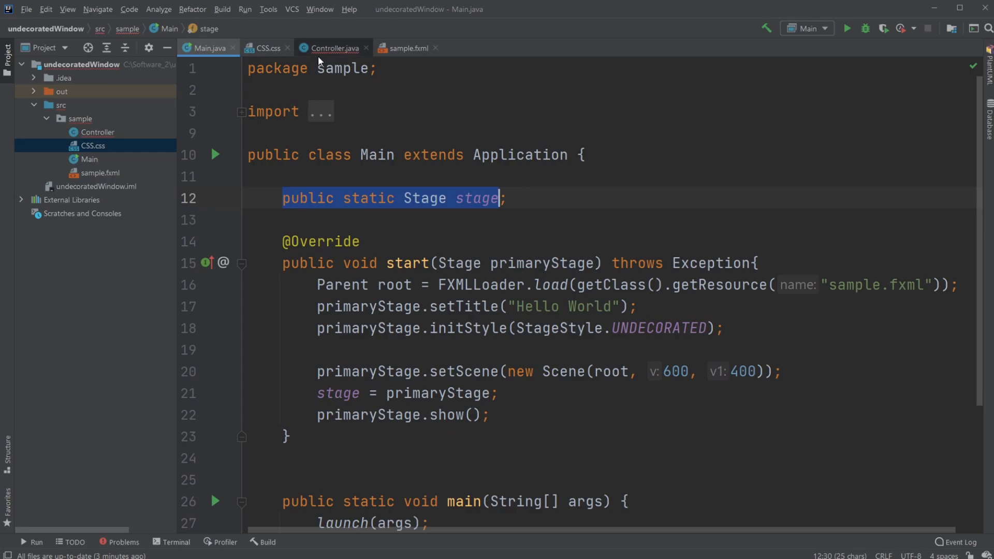
Rename the static 'stage' field to 'primStage' across Main and Controller
{"action": "left_click", "coordinate": [332, 48]}
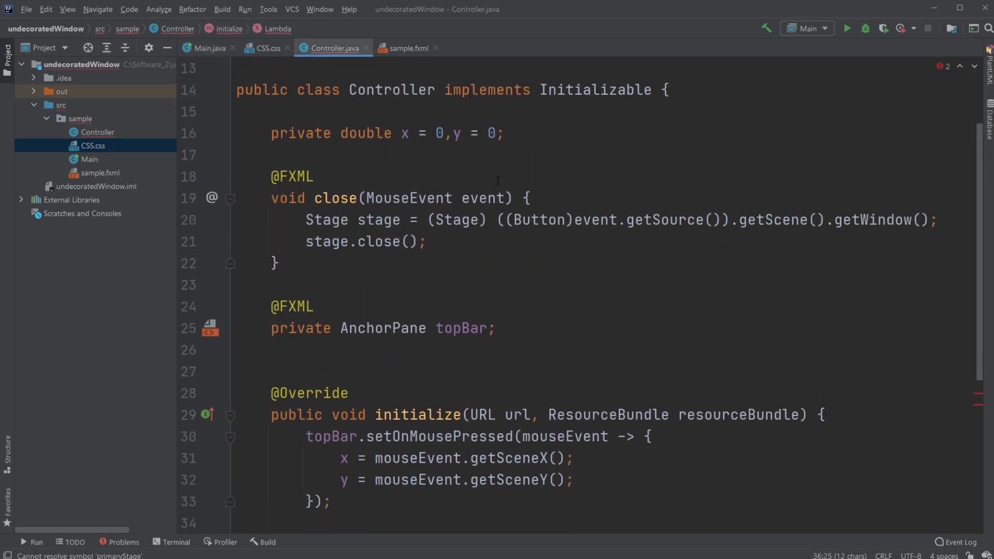
{"action": "left_click", "coordinate": [208, 48]}
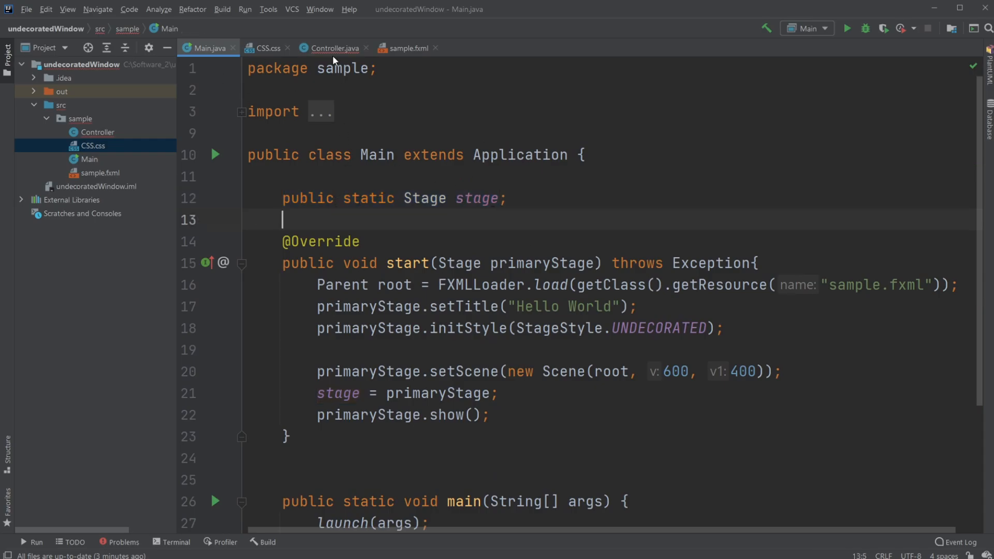
{"action": "left_click", "coordinate": [330, 49]}
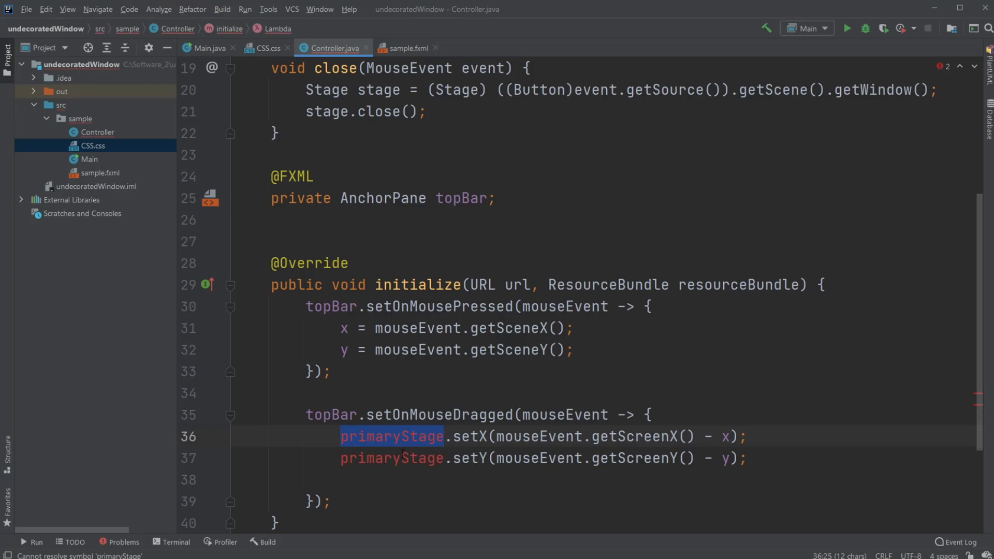
{"action": "type", "text": "Stage = primaryStage;"}
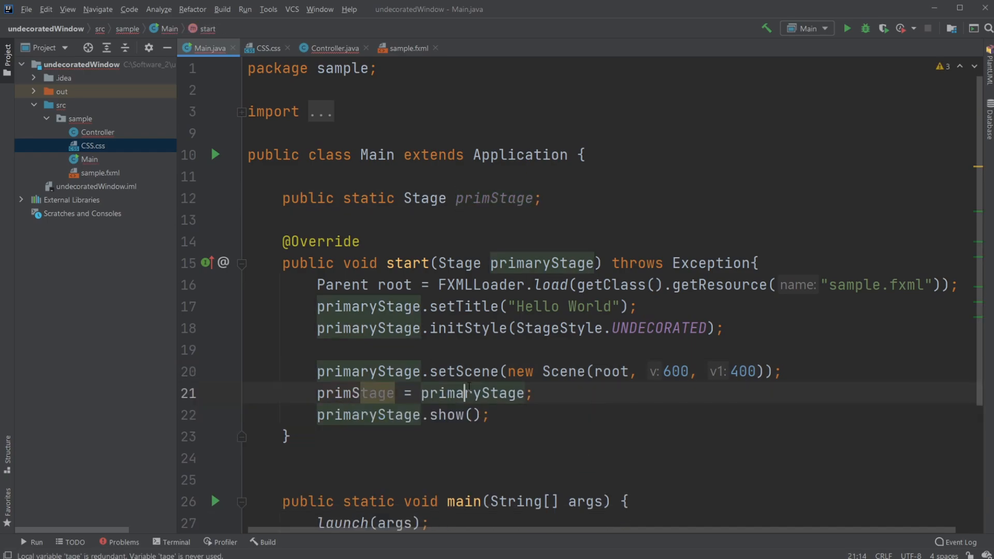
Replace primaryStage with Main.primStage in the drag handler's setX and setY calls
{"action": "left_click", "coordinate": [332, 48]}
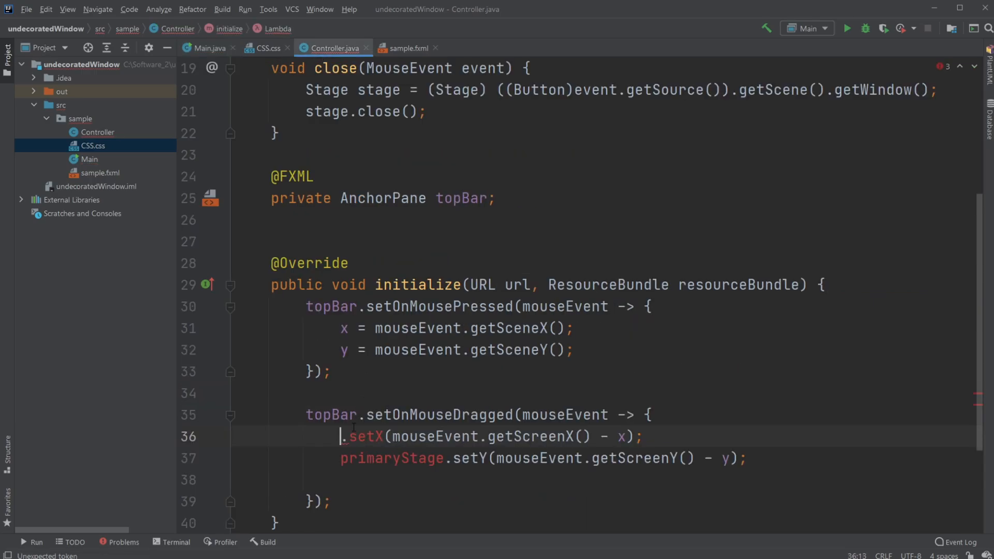
{"action": "type", "text": "pr"}
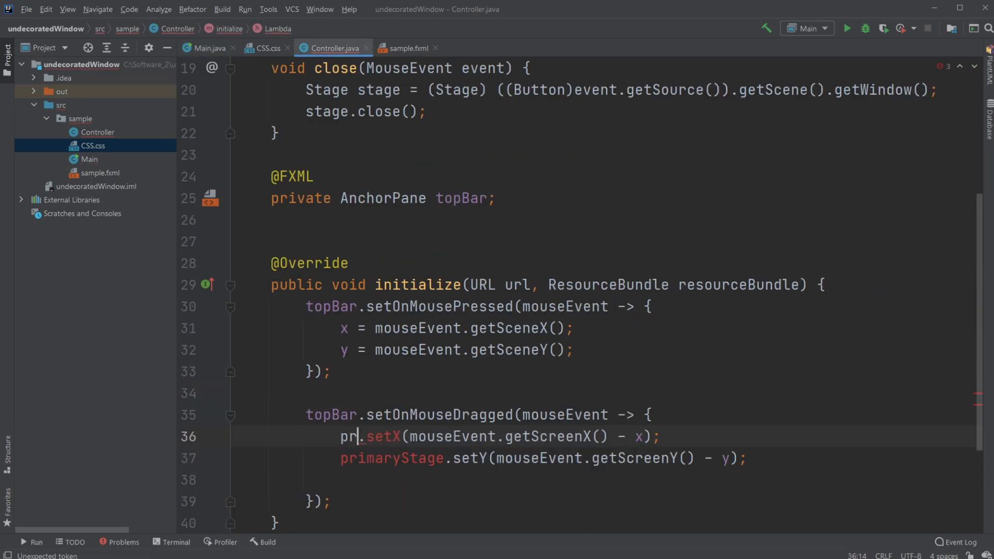
{"action": "key", "text": "BackSpace"}
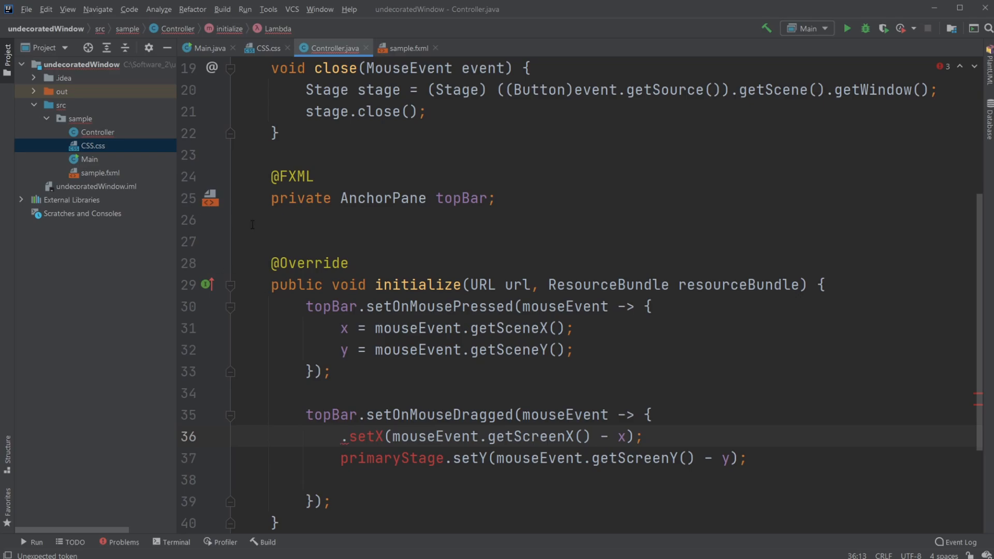
{"action": "type", "text": "Main."}
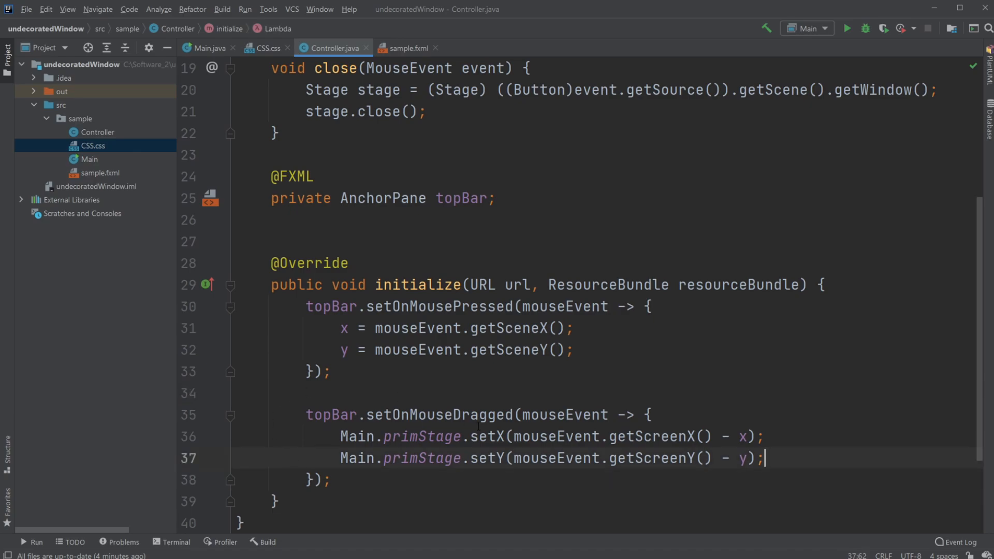
{"action": "scroll", "scroll_direction": "down", "scroll_amount": 3}
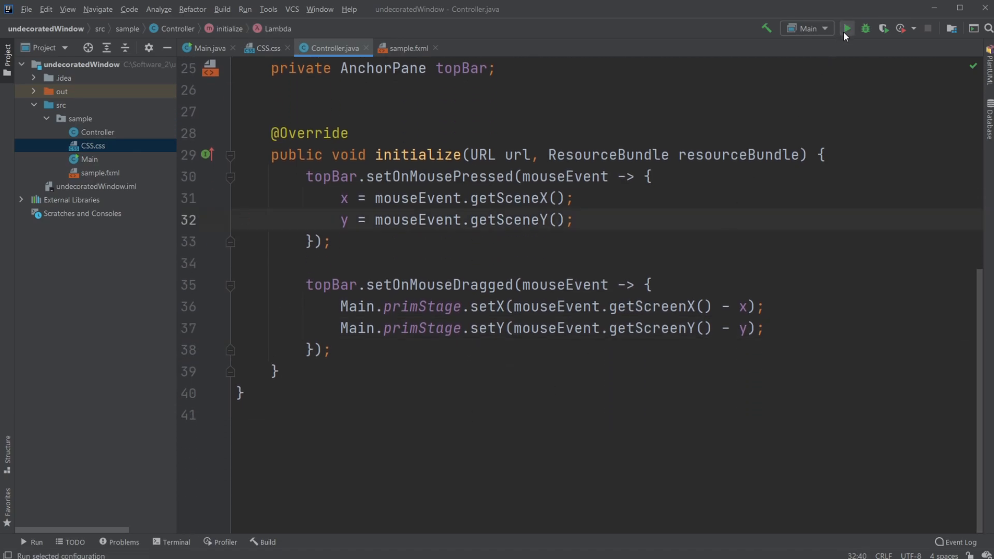
Launch Main with the Run button to test dragging the window
{"action": "left_click", "coordinate": [847, 28]}
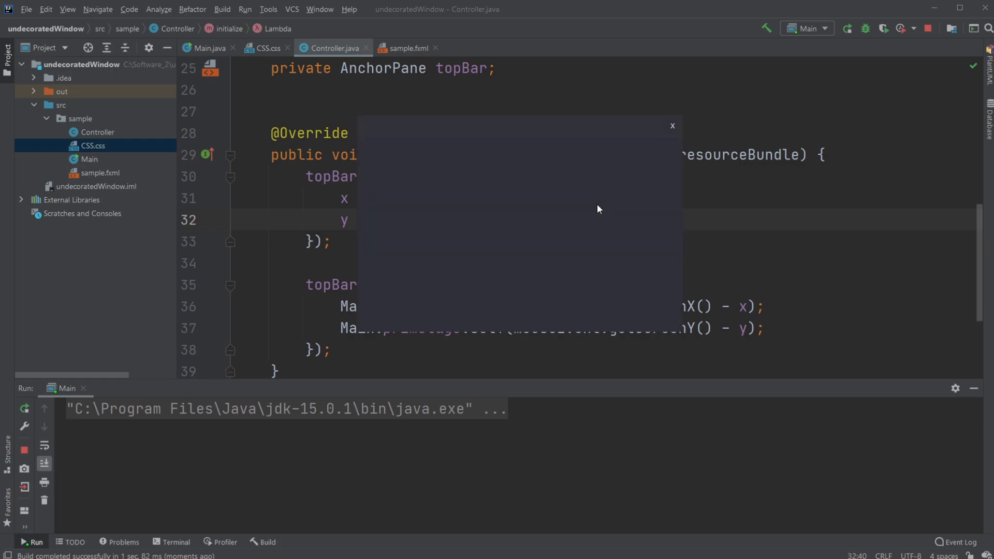
{"action": "mouse_move", "coordinate": [462, 261]}
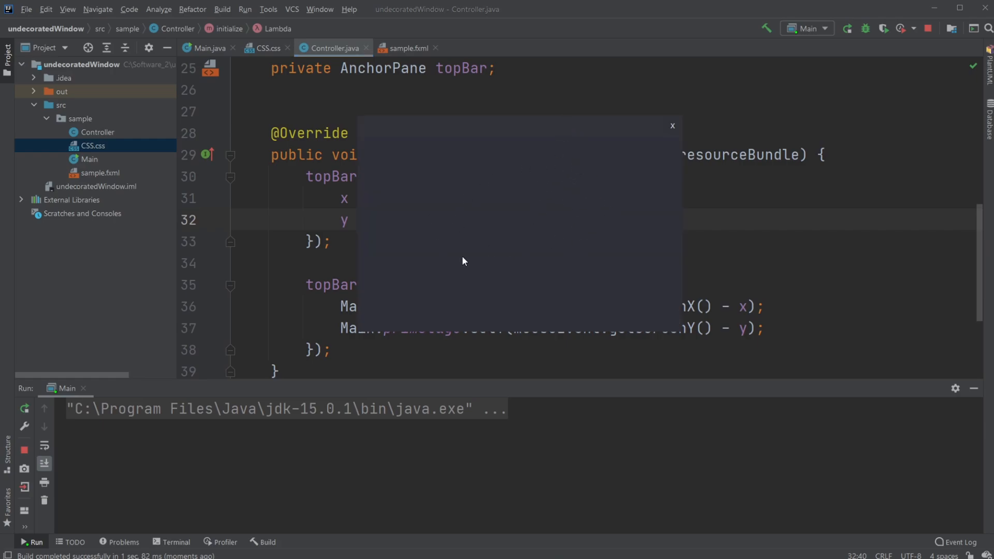
{"action": "mouse_move", "coordinate": [570, 222]}
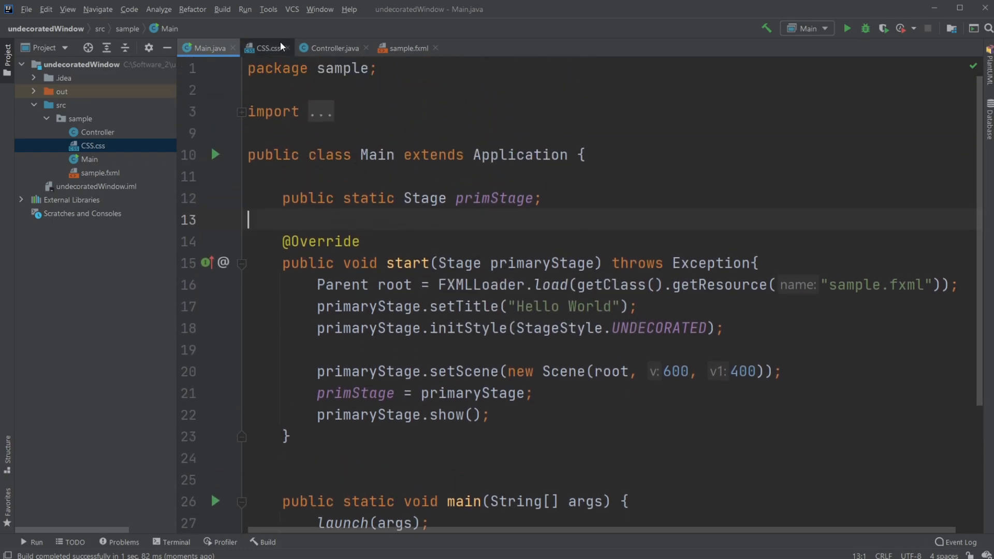
{"action": "left_click", "coordinate": [332, 48]}
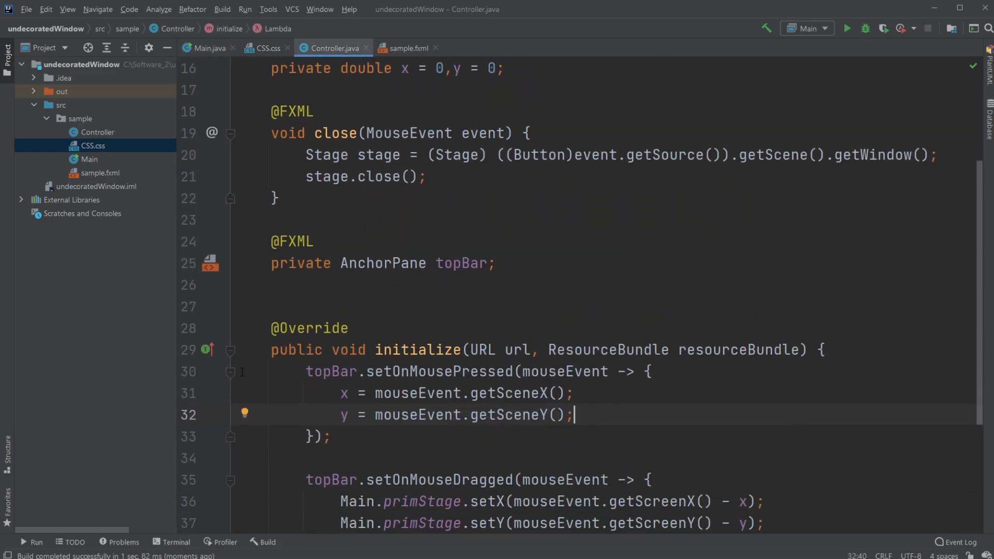
{"action": "scroll", "scroll_direction": "down", "scroll_amount": 3}
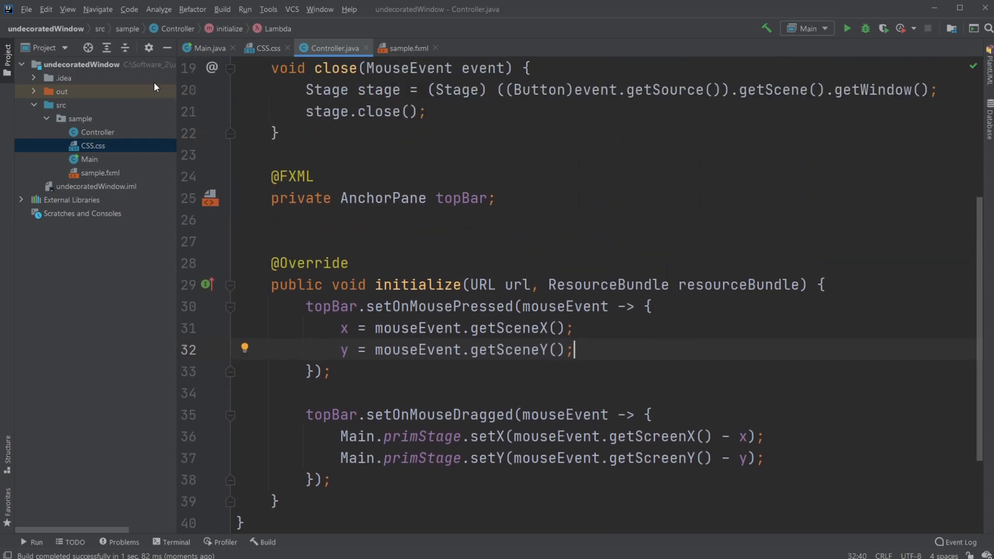
{"action": "scroll", "scroll_direction": "down", "scroll_amount": 3}
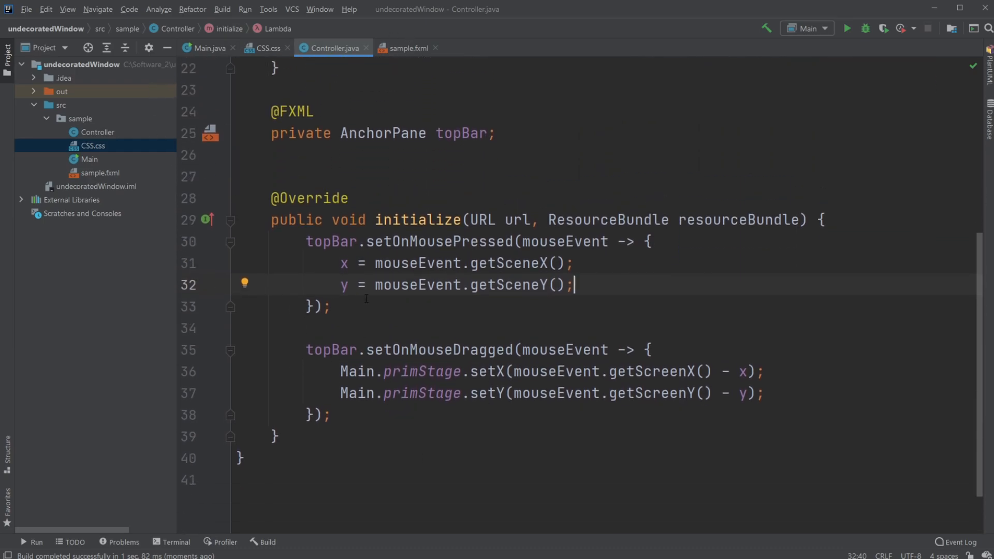
{"action": "double_click", "coordinate": [461, 198]}
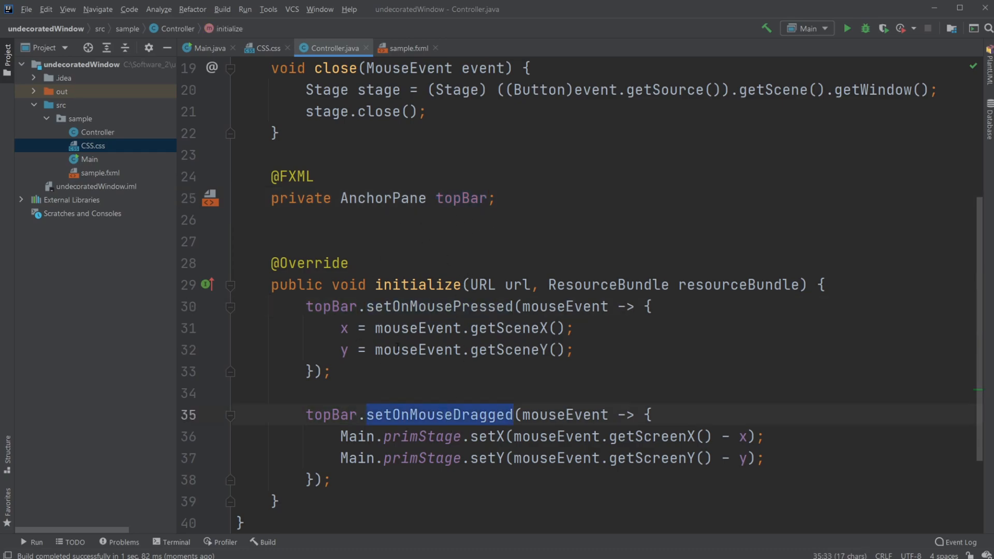
{"action": "left_click", "coordinate": [205, 47]}
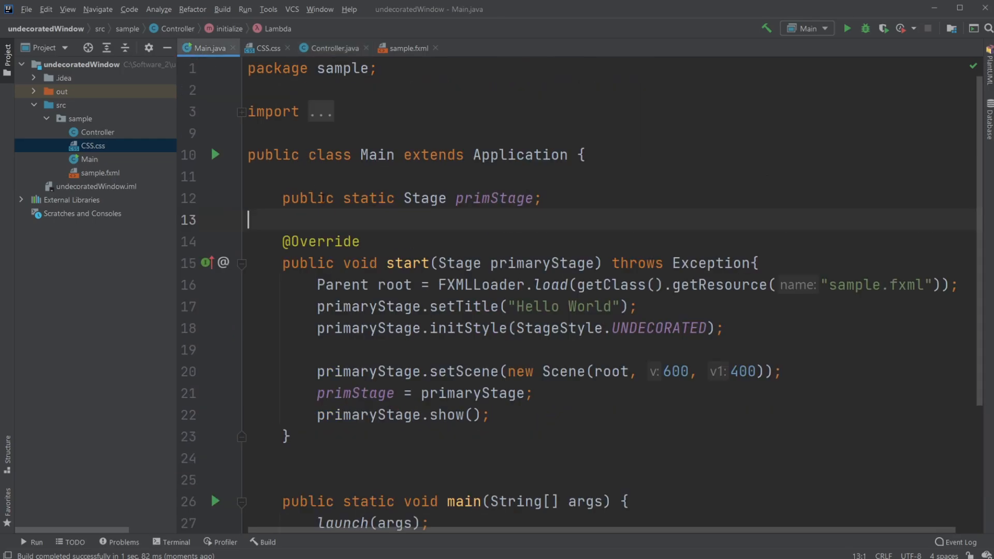
{"action": "double_click", "coordinate": [494, 197]}
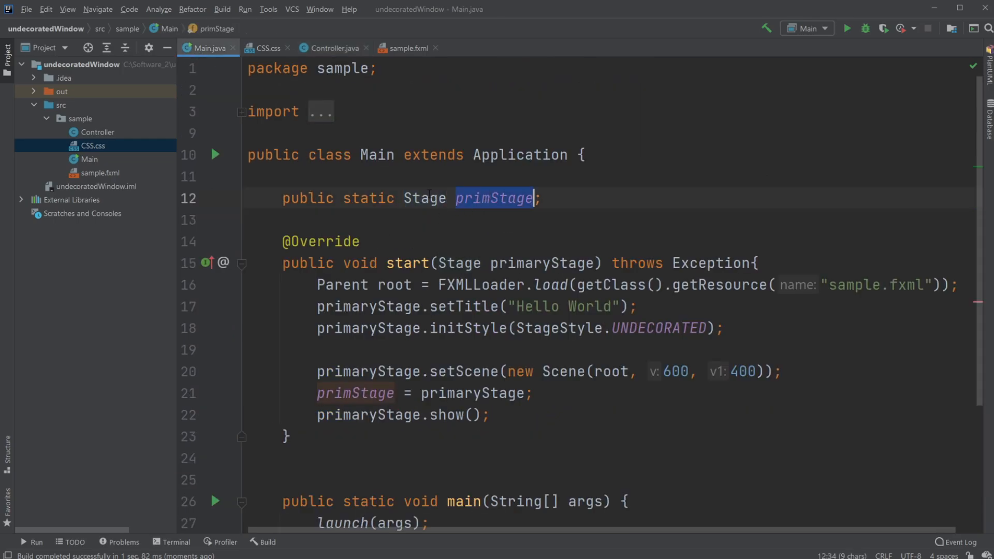
{"action": "scroll", "scroll_direction": "down", "scroll_amount": 3}
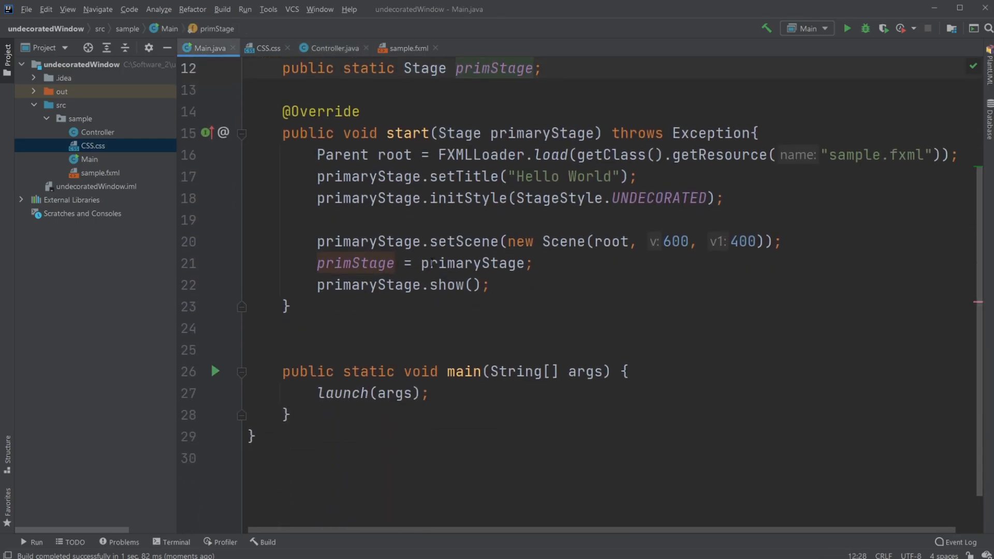
{"action": "left_click", "coordinate": [470, 263]}
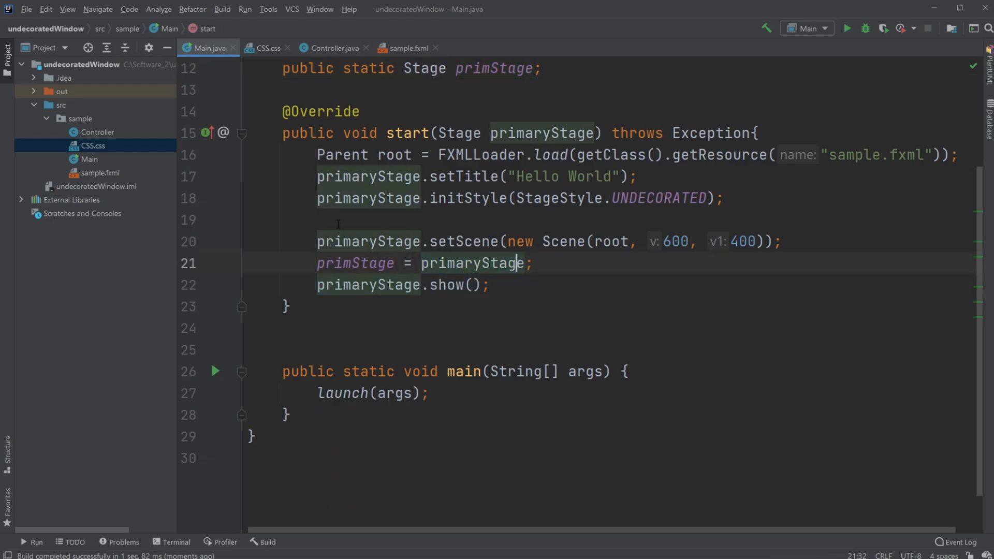
{"action": "left_click", "coordinate": [332, 48]}
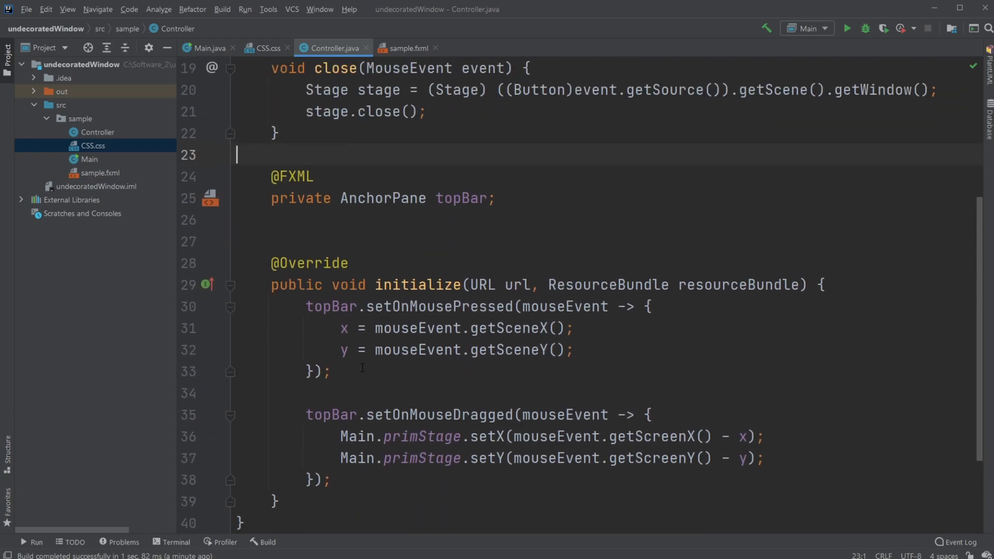
{"action": "left_click", "coordinate": [204, 48]}
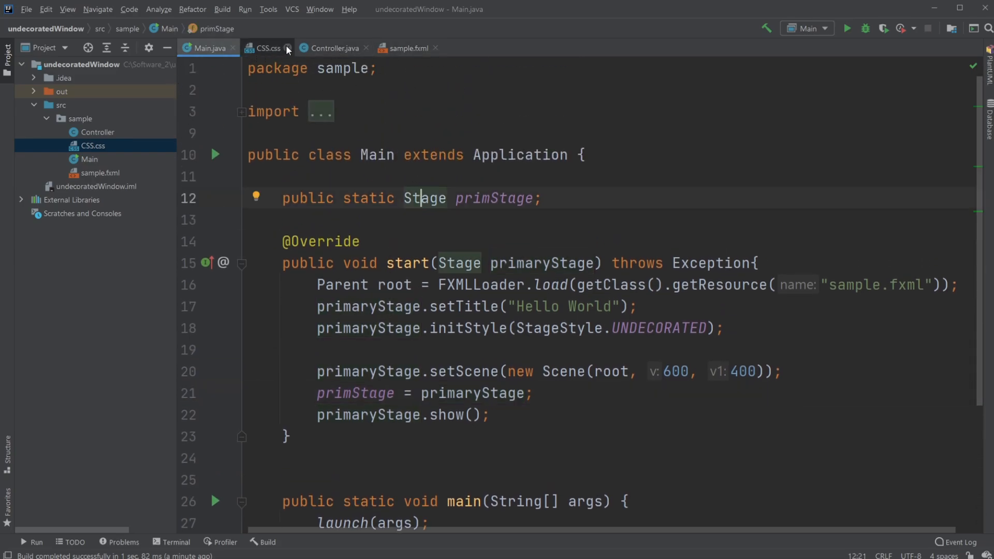
{"action": "left_click", "coordinate": [847, 28]}
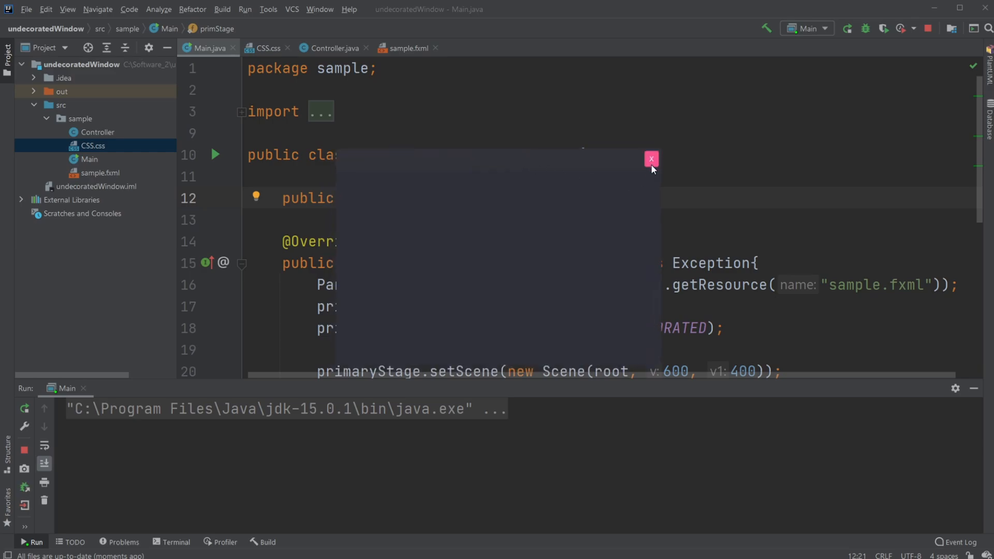
{"action": "mouse_move", "coordinate": [649, 166]}
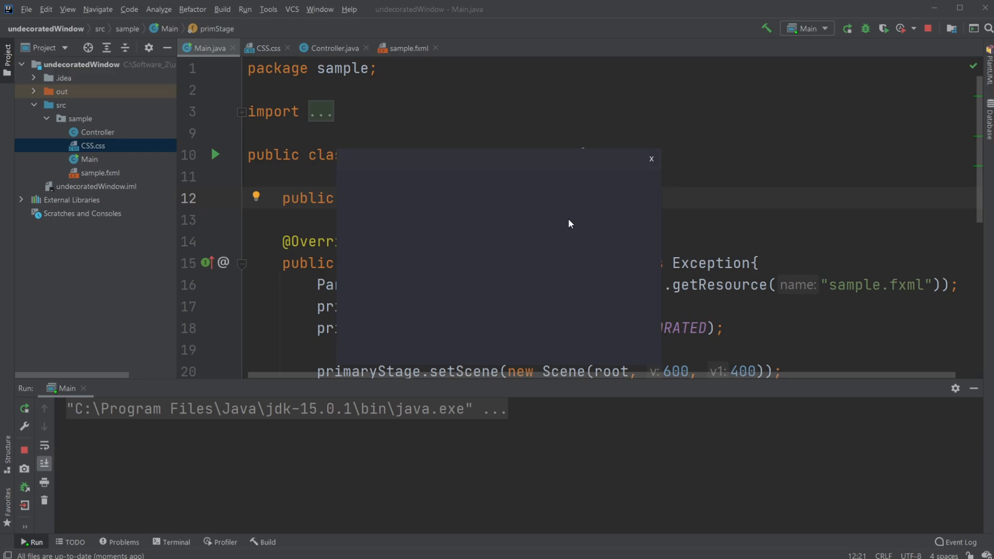
{"action": "mouse_move", "coordinate": [629, 187]}
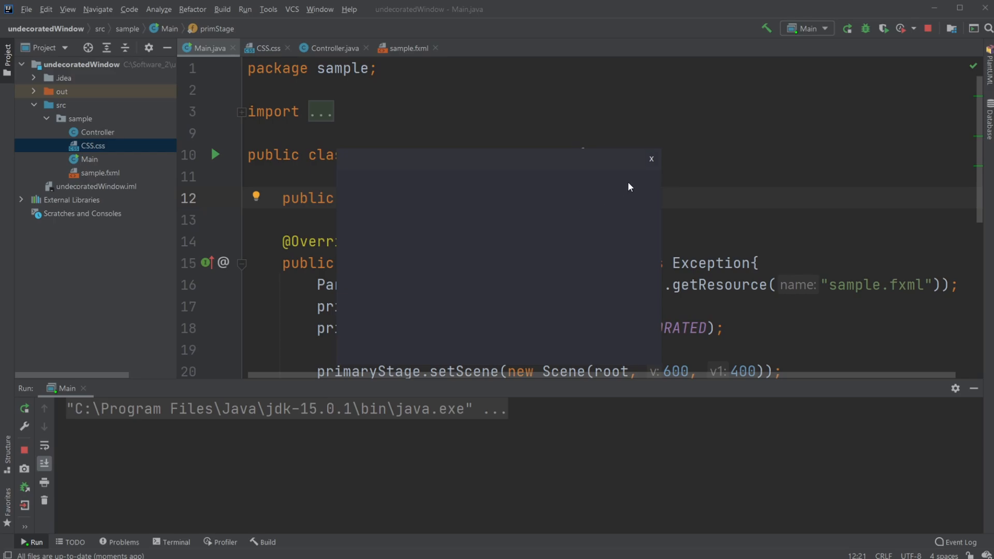